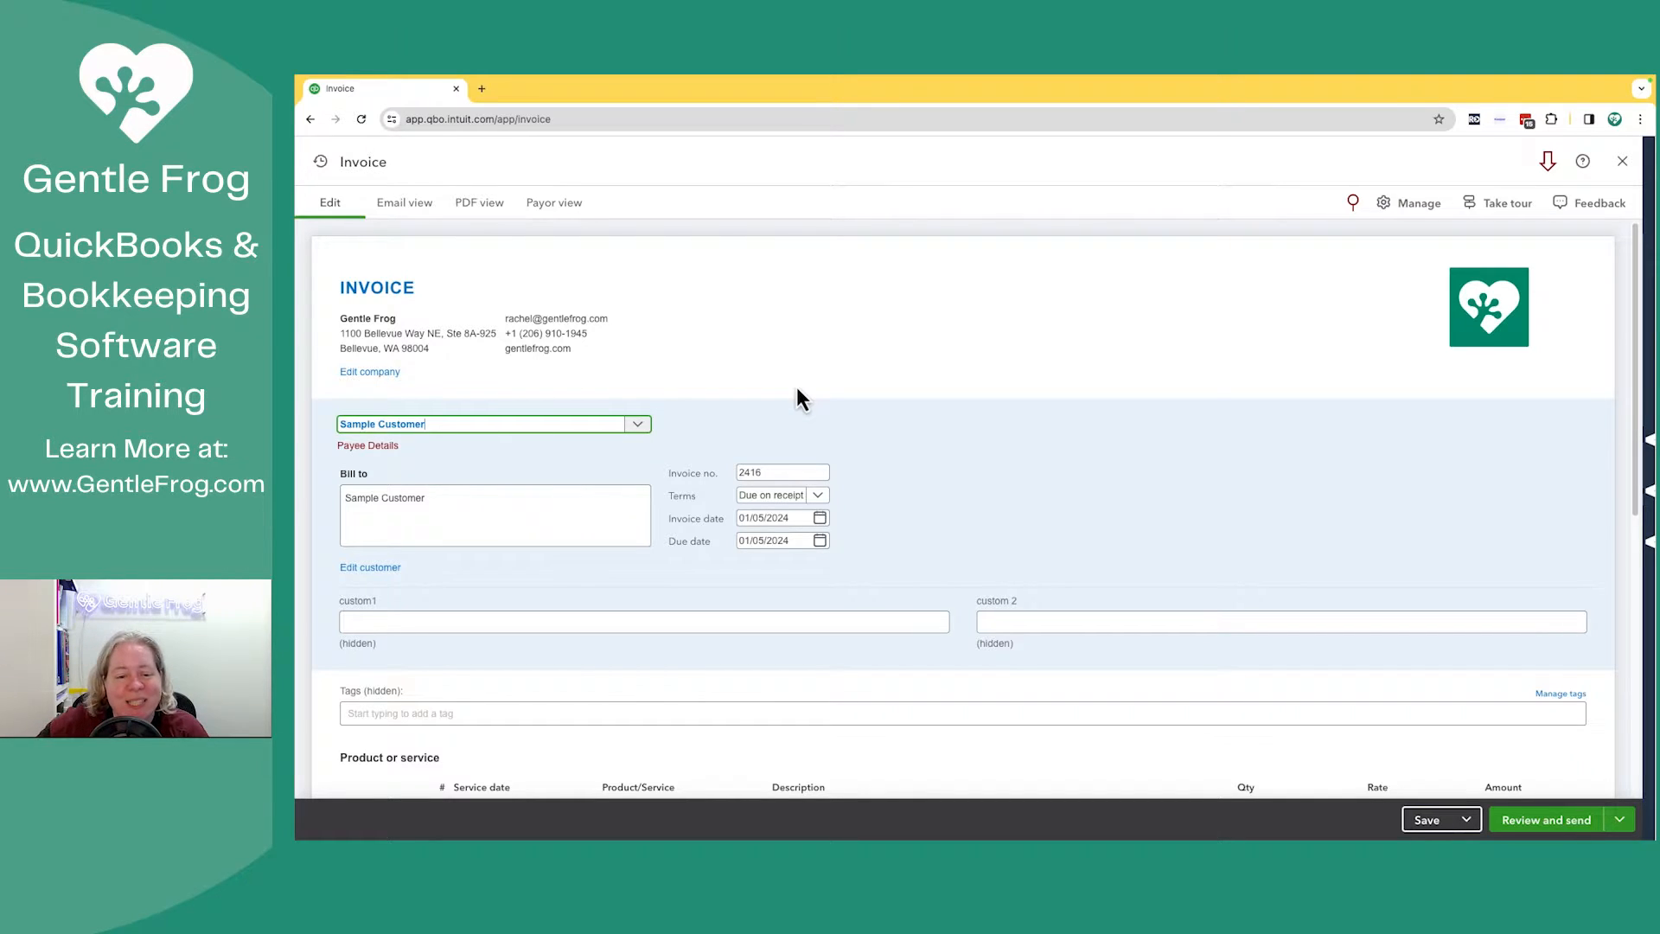
mouse_move(588, 439)
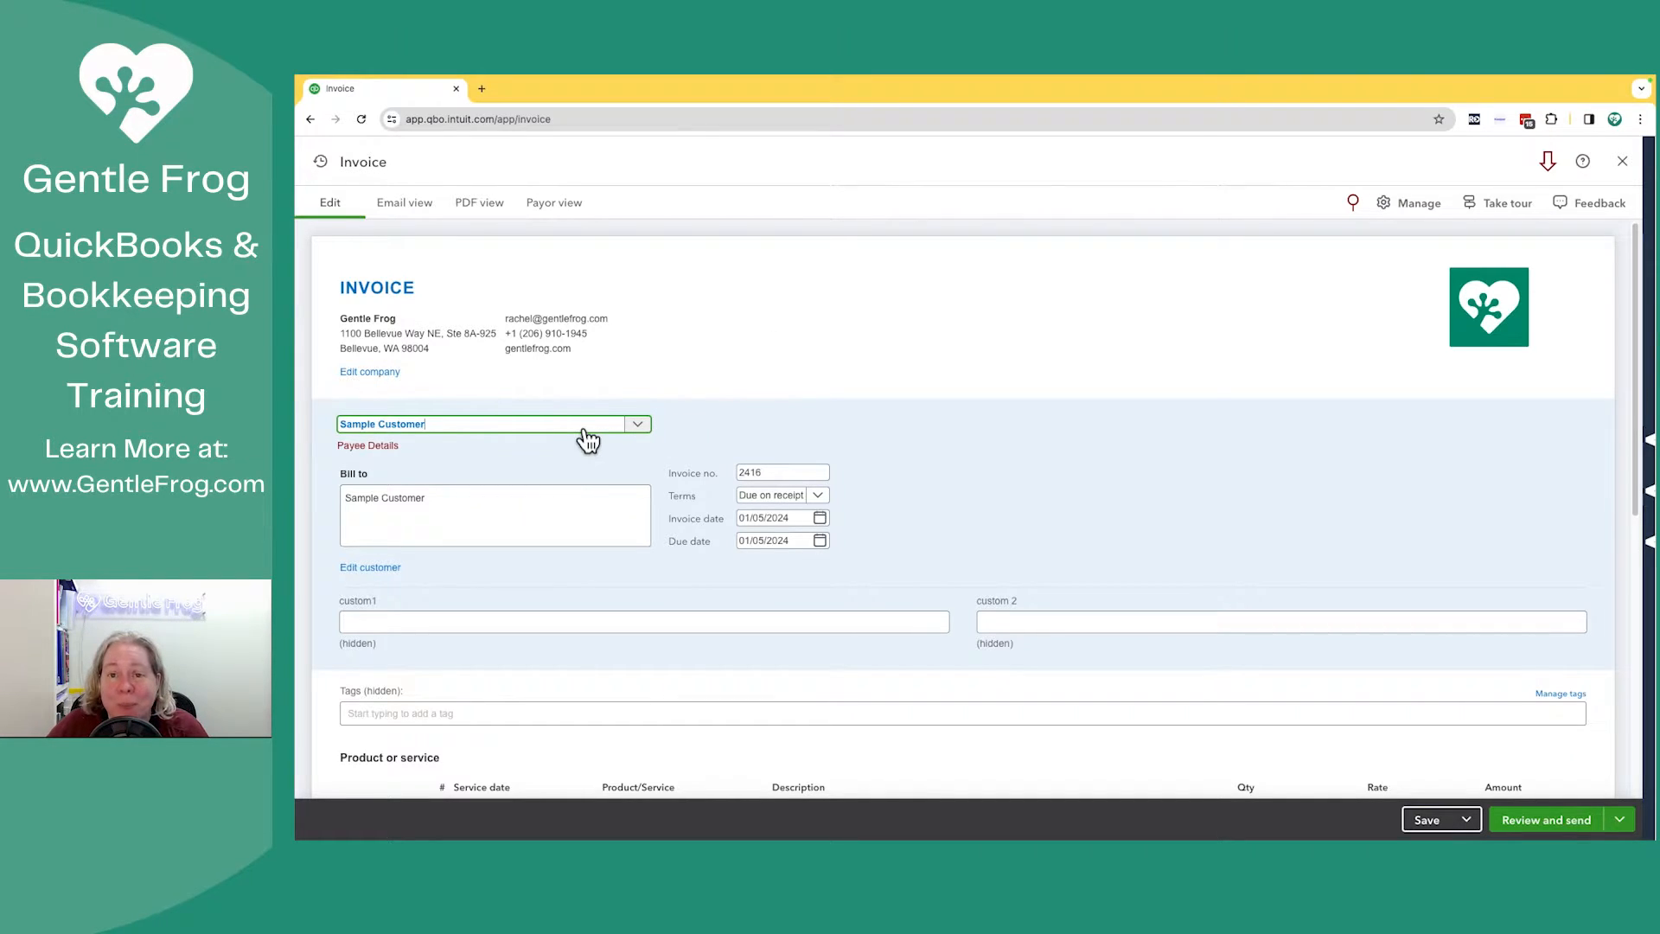
mouse_move(521, 436)
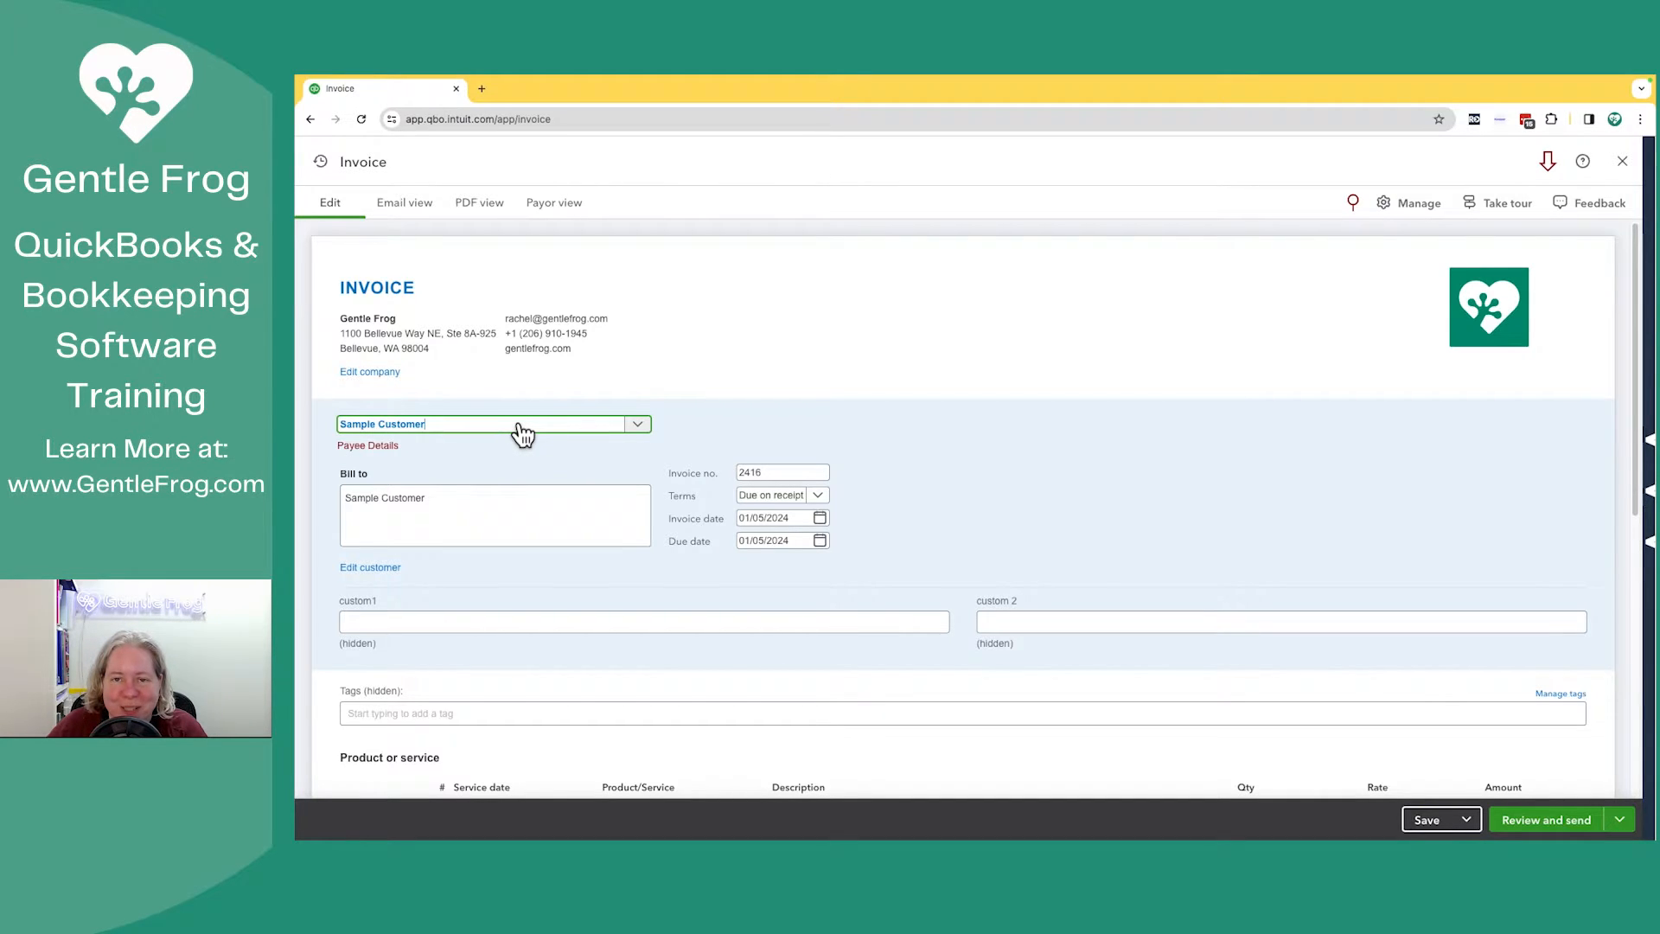
Step: Set the first line's service date to January 5, 2024
scroll("down", 3)
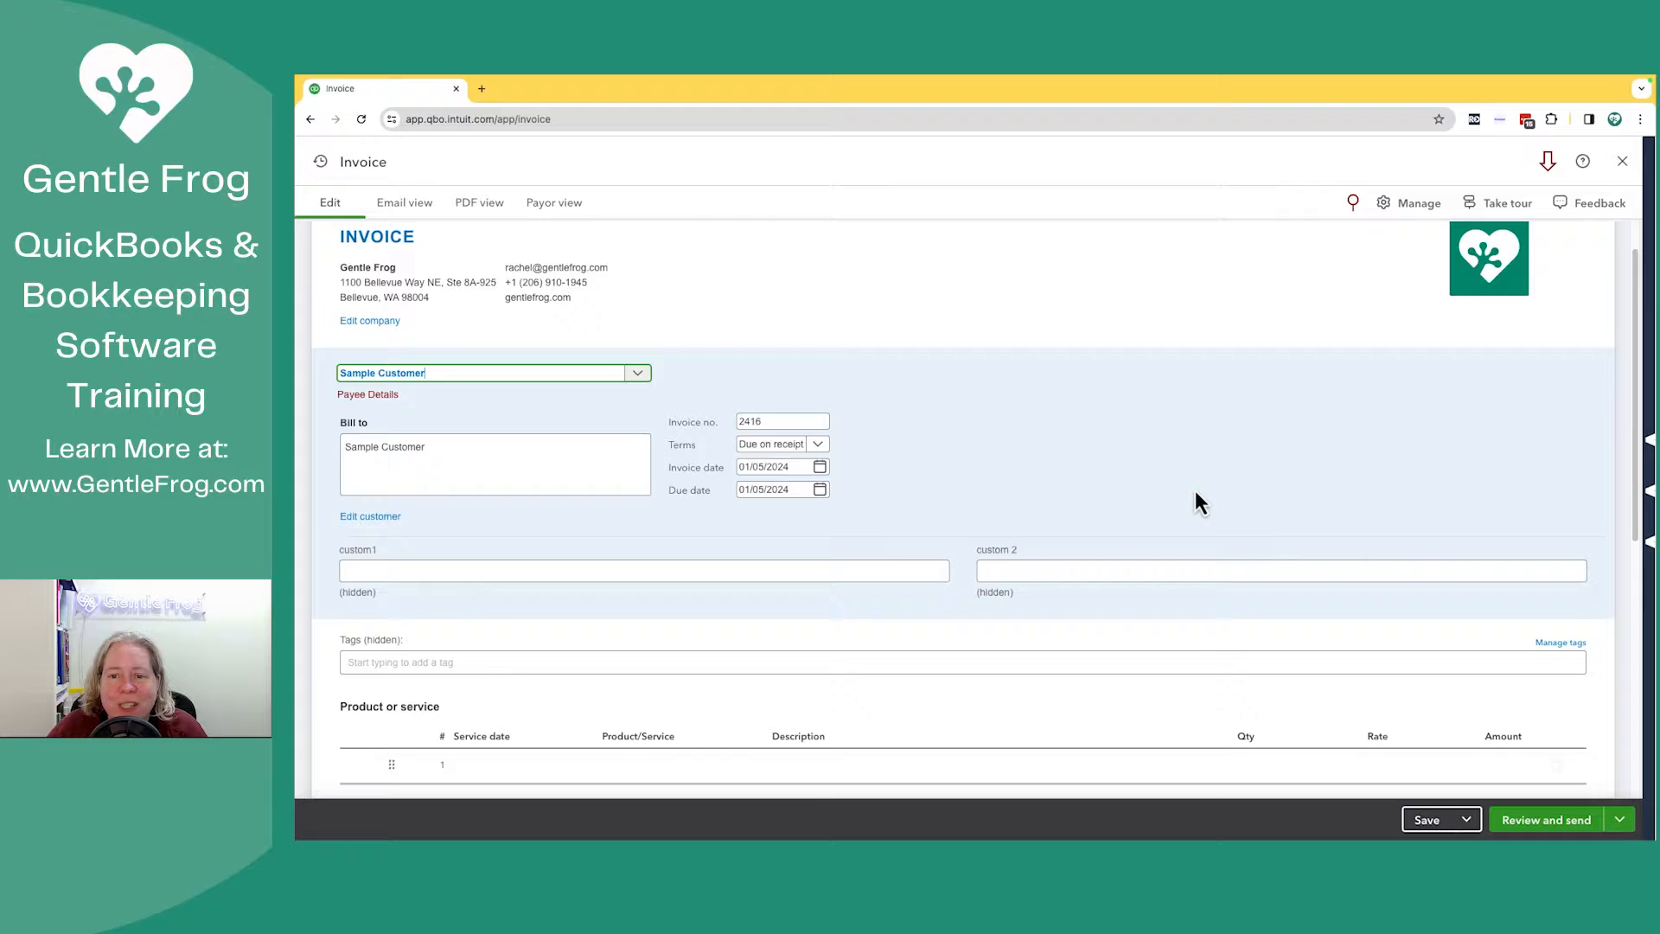
scroll("down", 3)
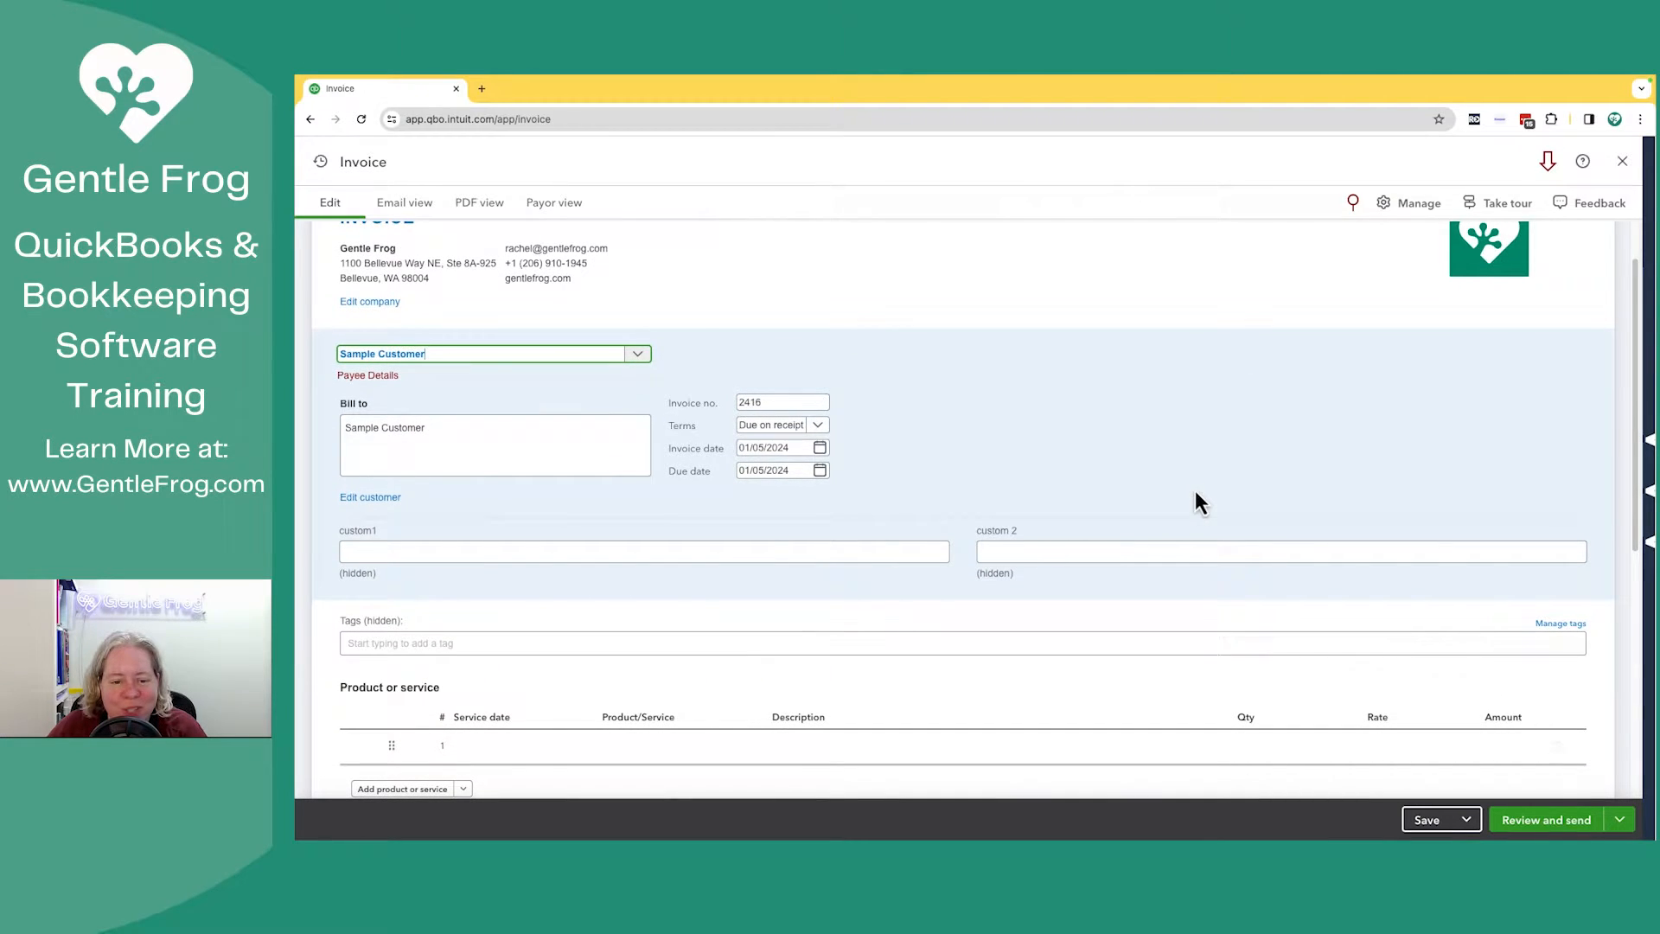
scroll("down", 3)
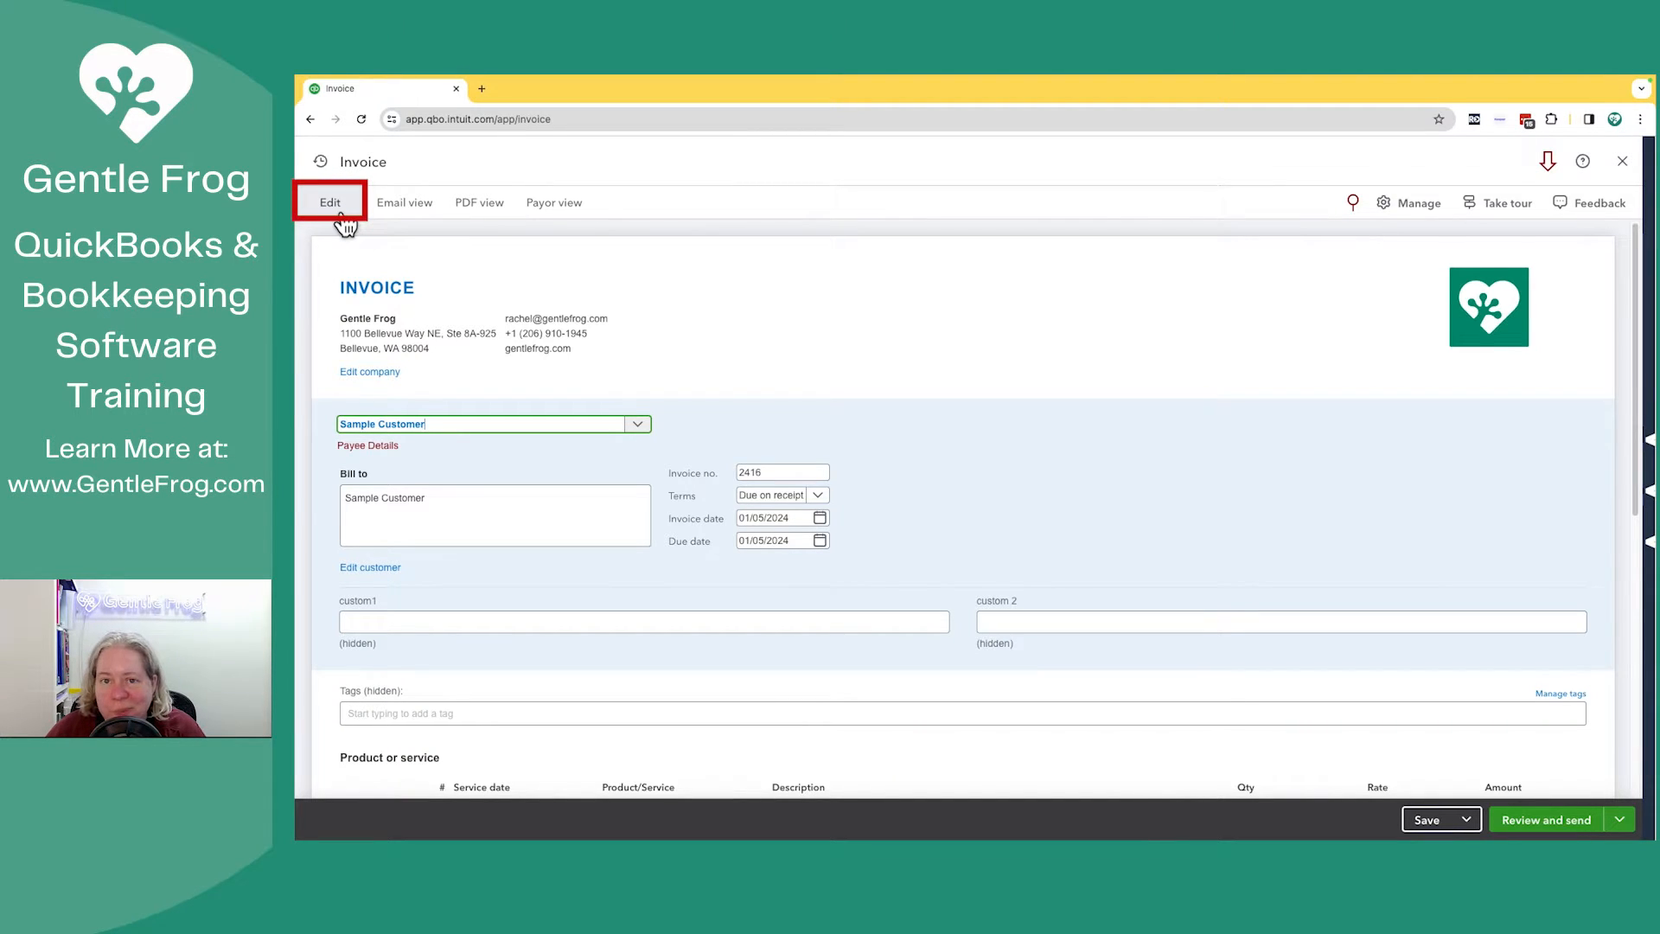
mouse_move(405, 202)
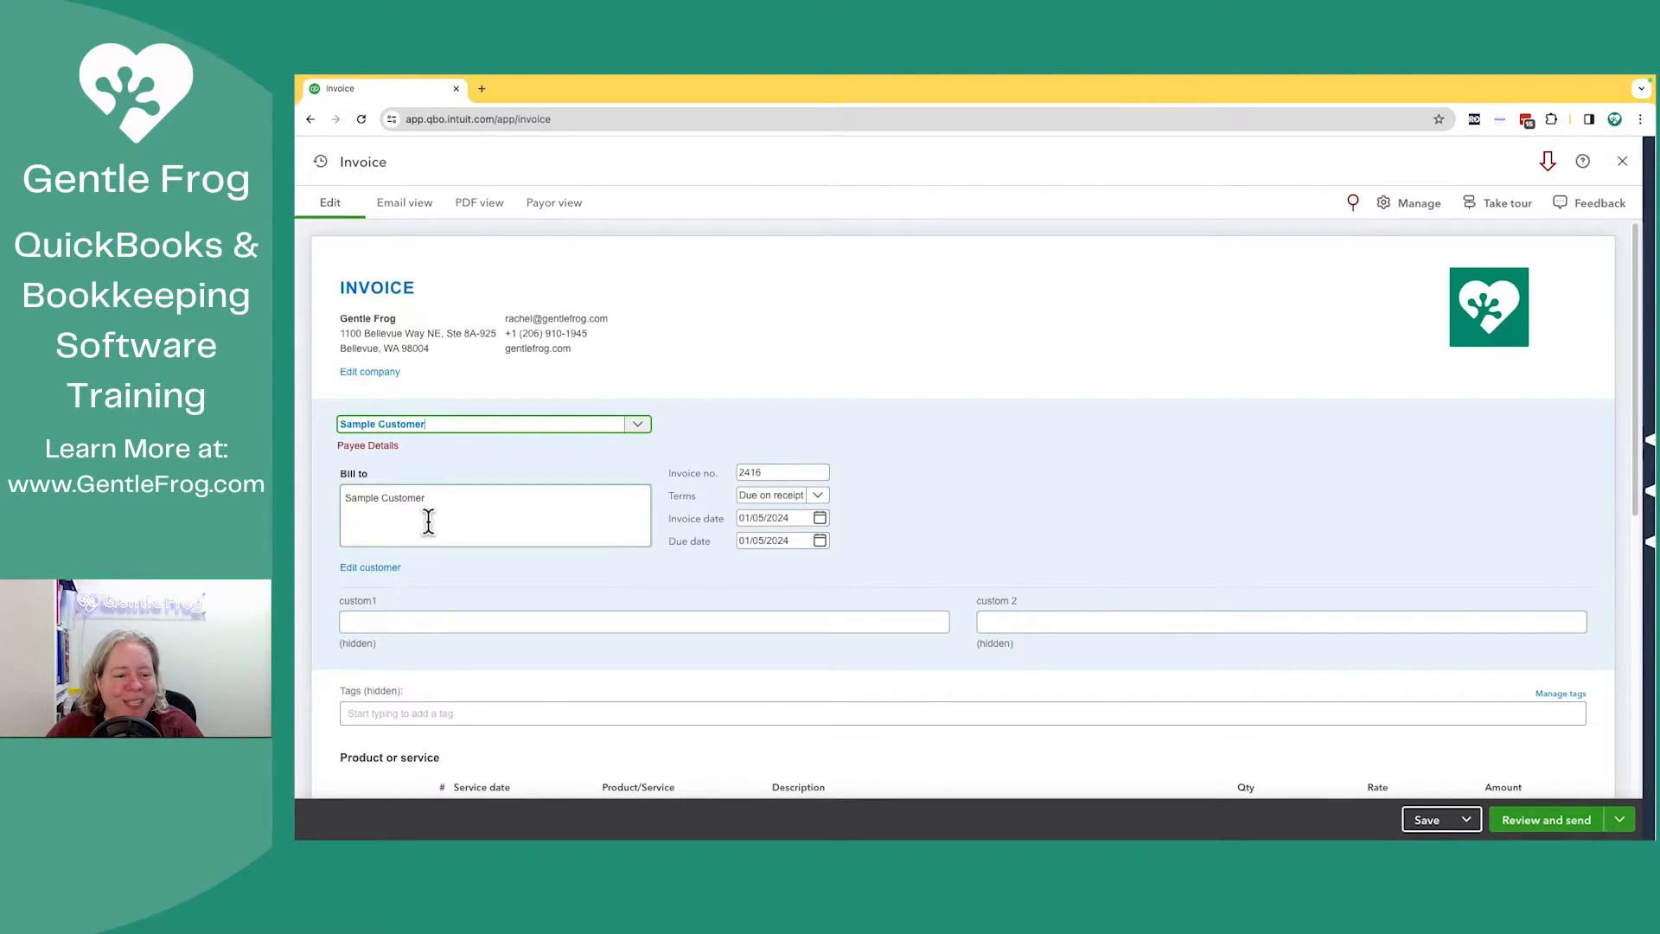
mouse_move(479, 439)
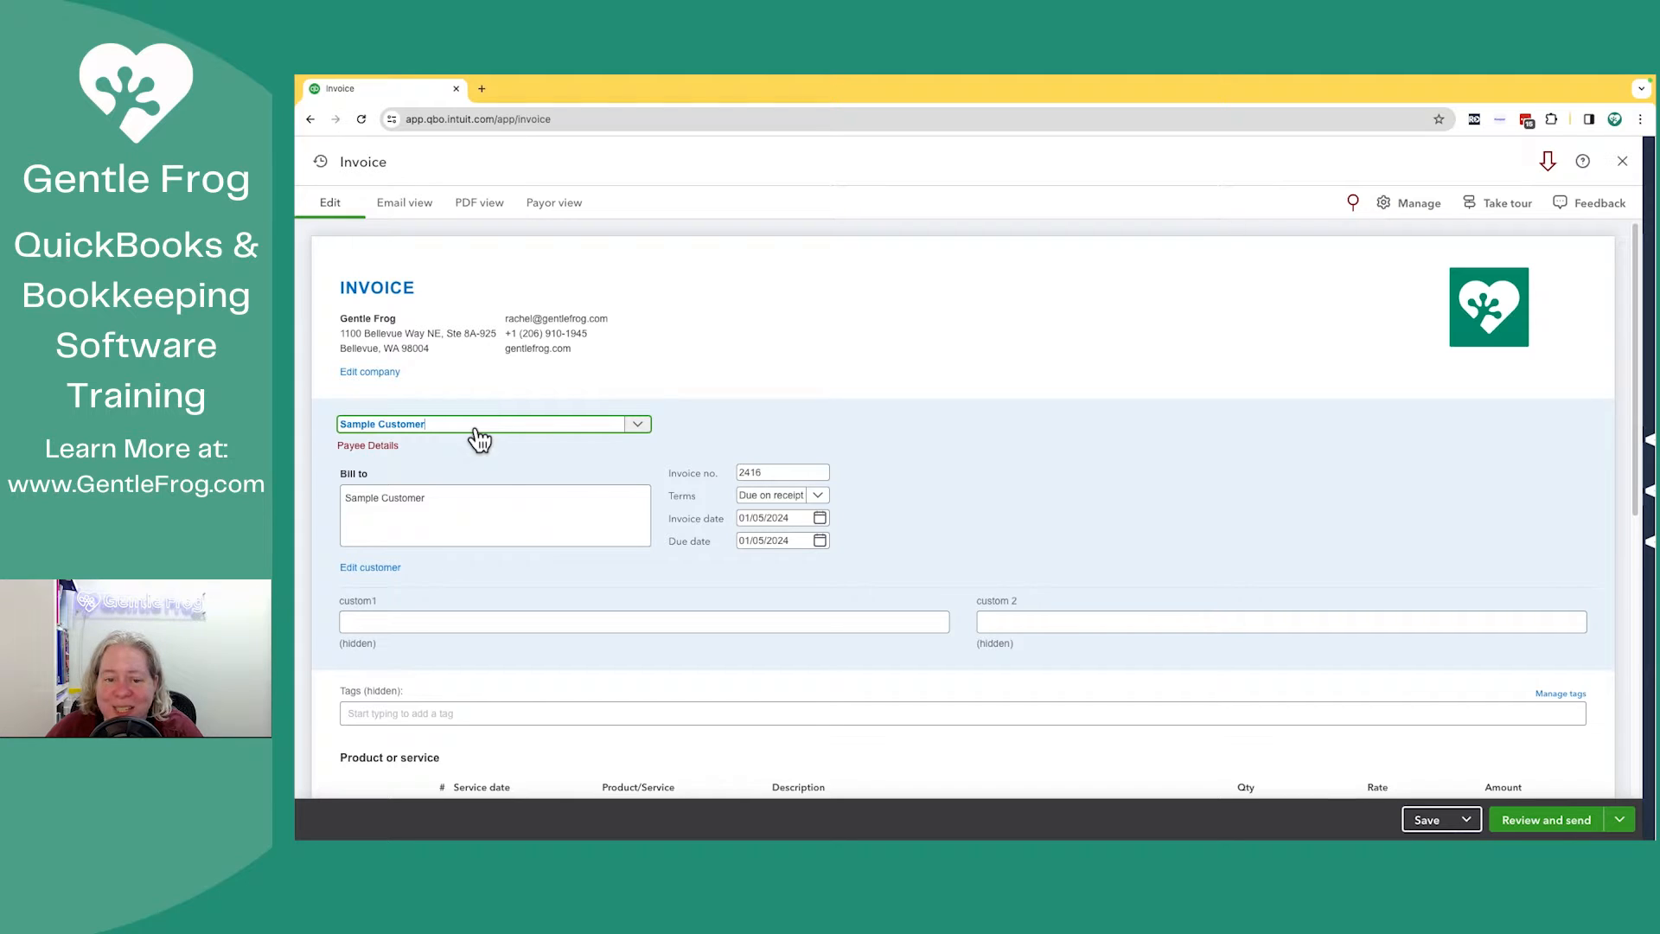
left_click(781, 472)
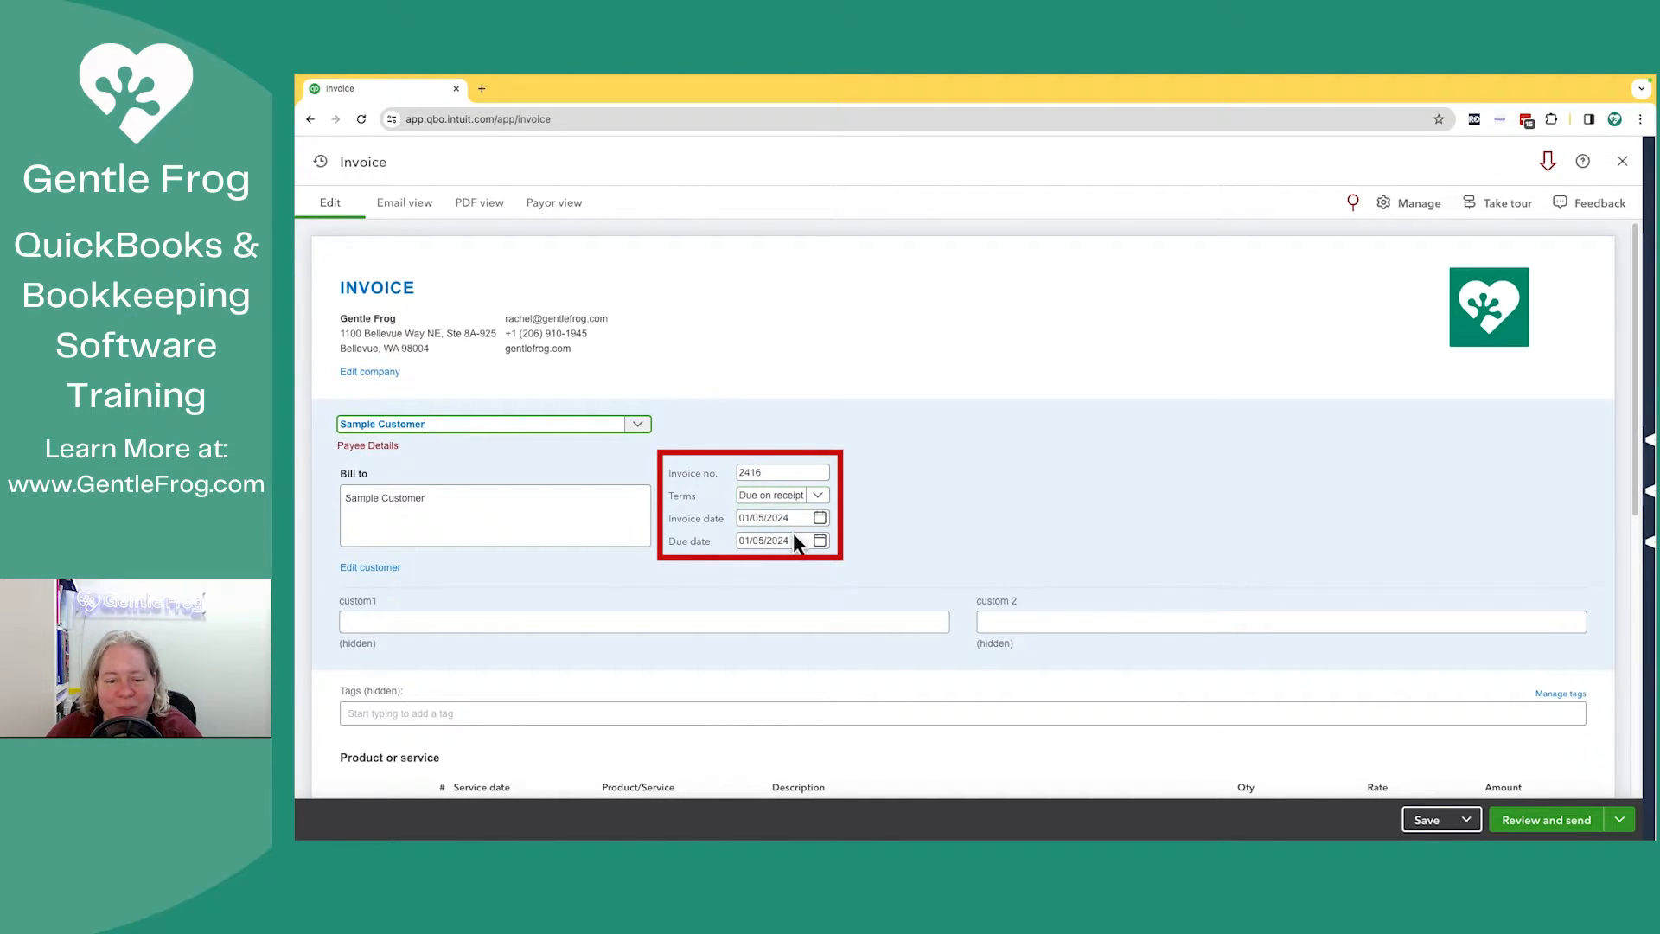
scroll("down", 3)
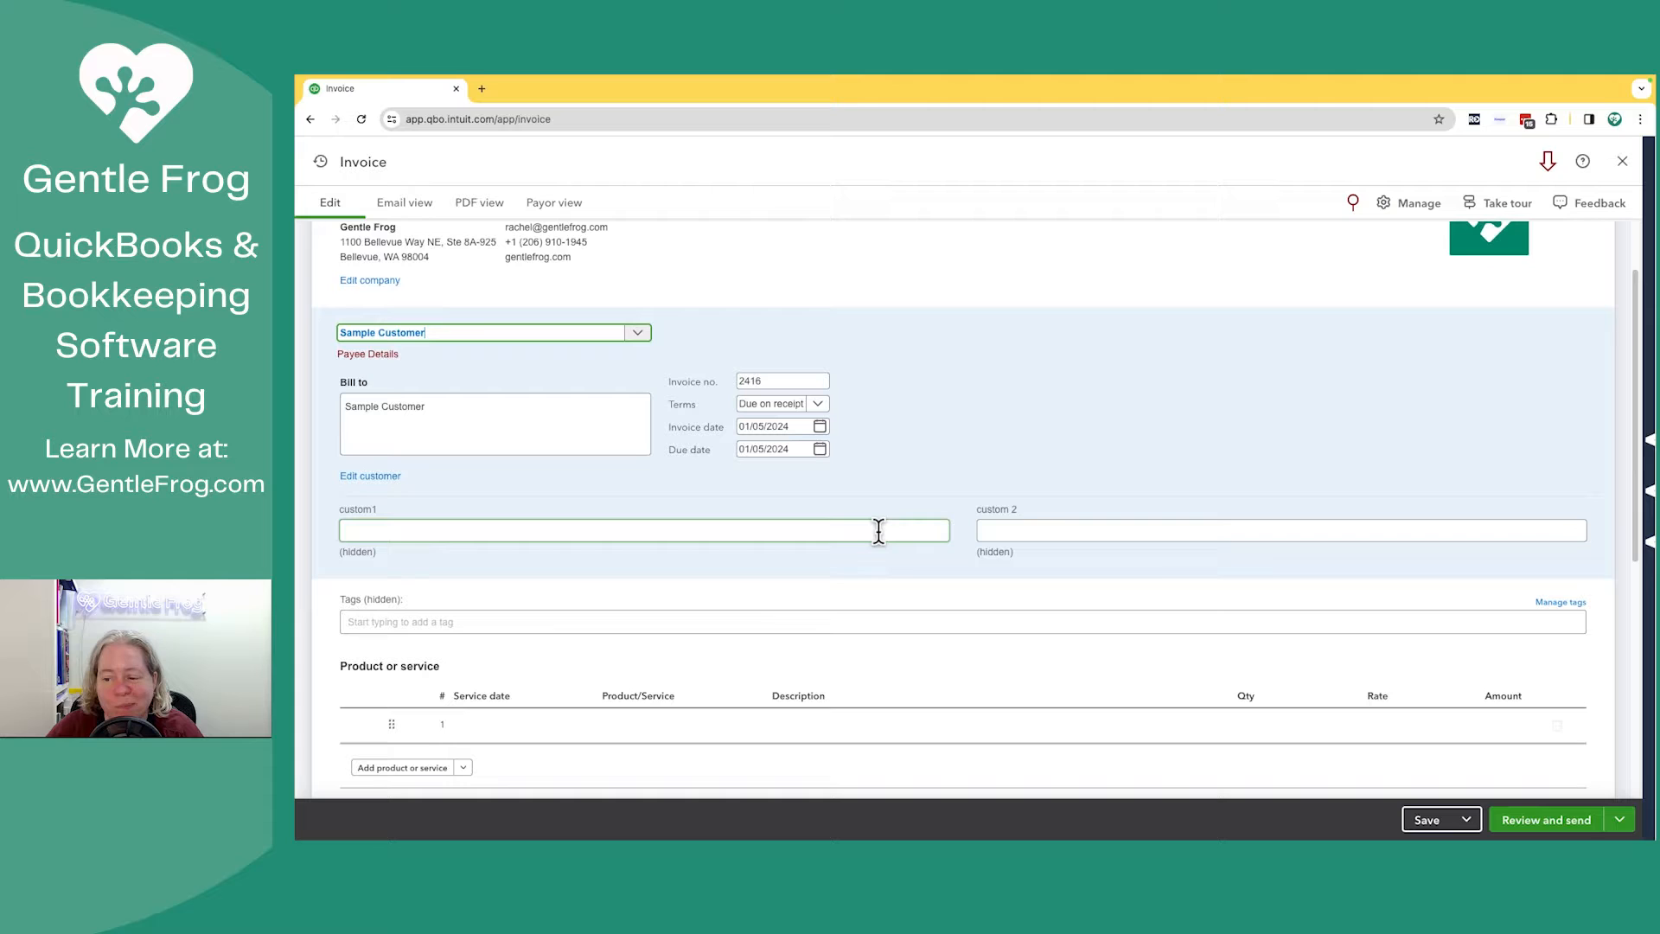
scroll("down", 3)
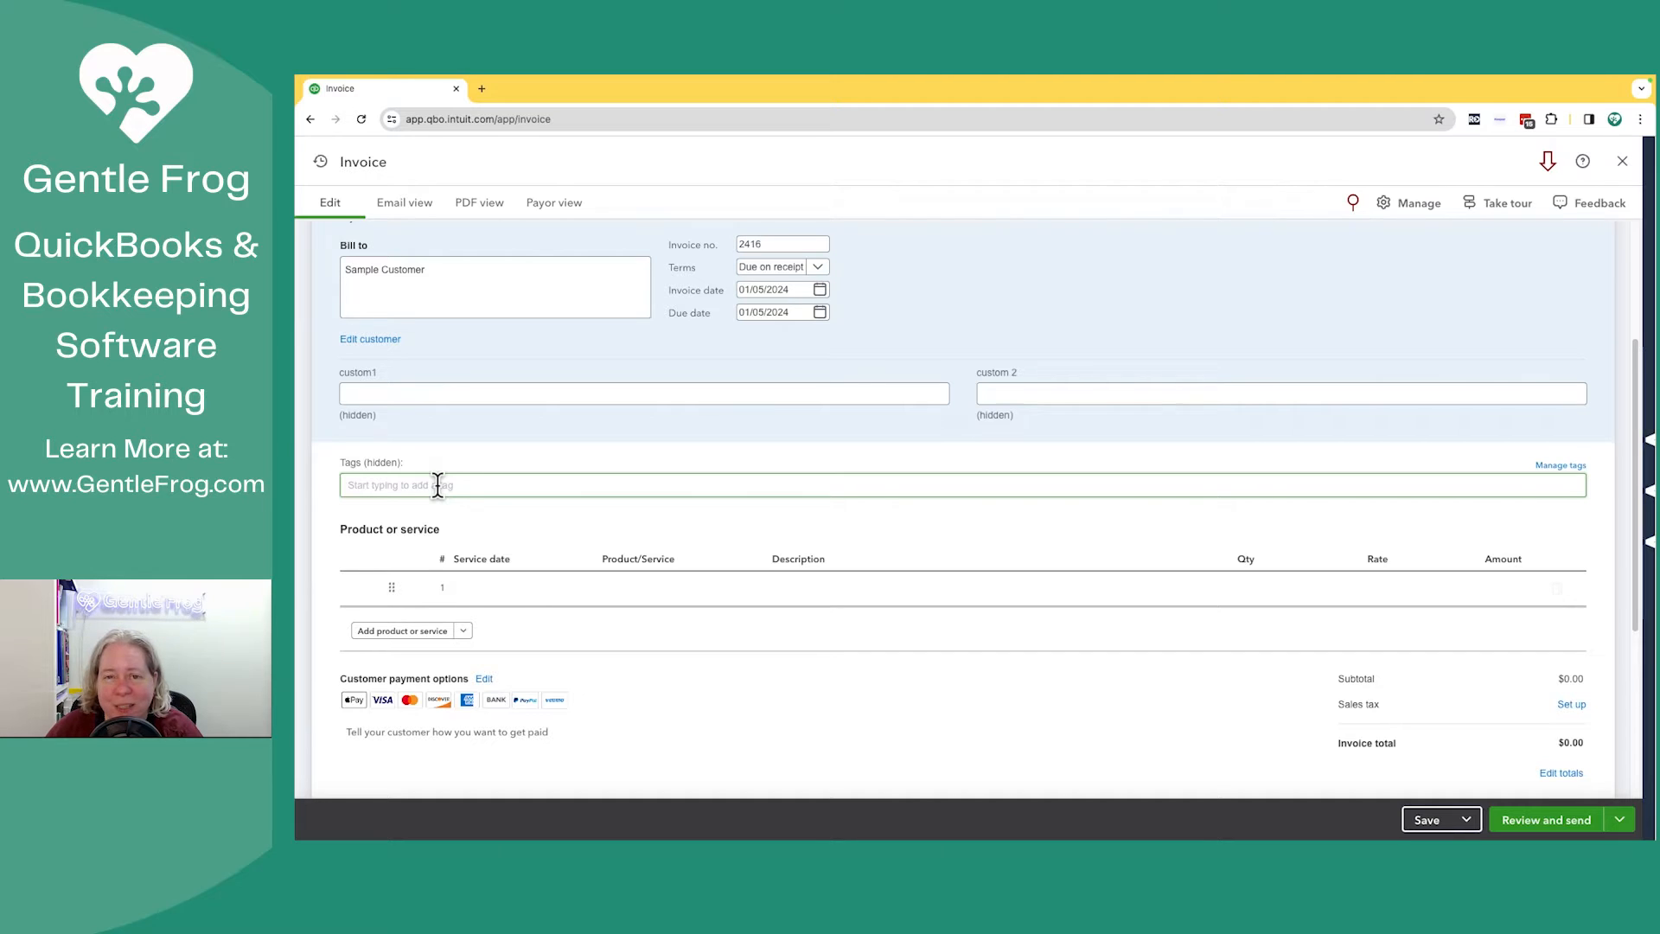
scroll("down", 3)
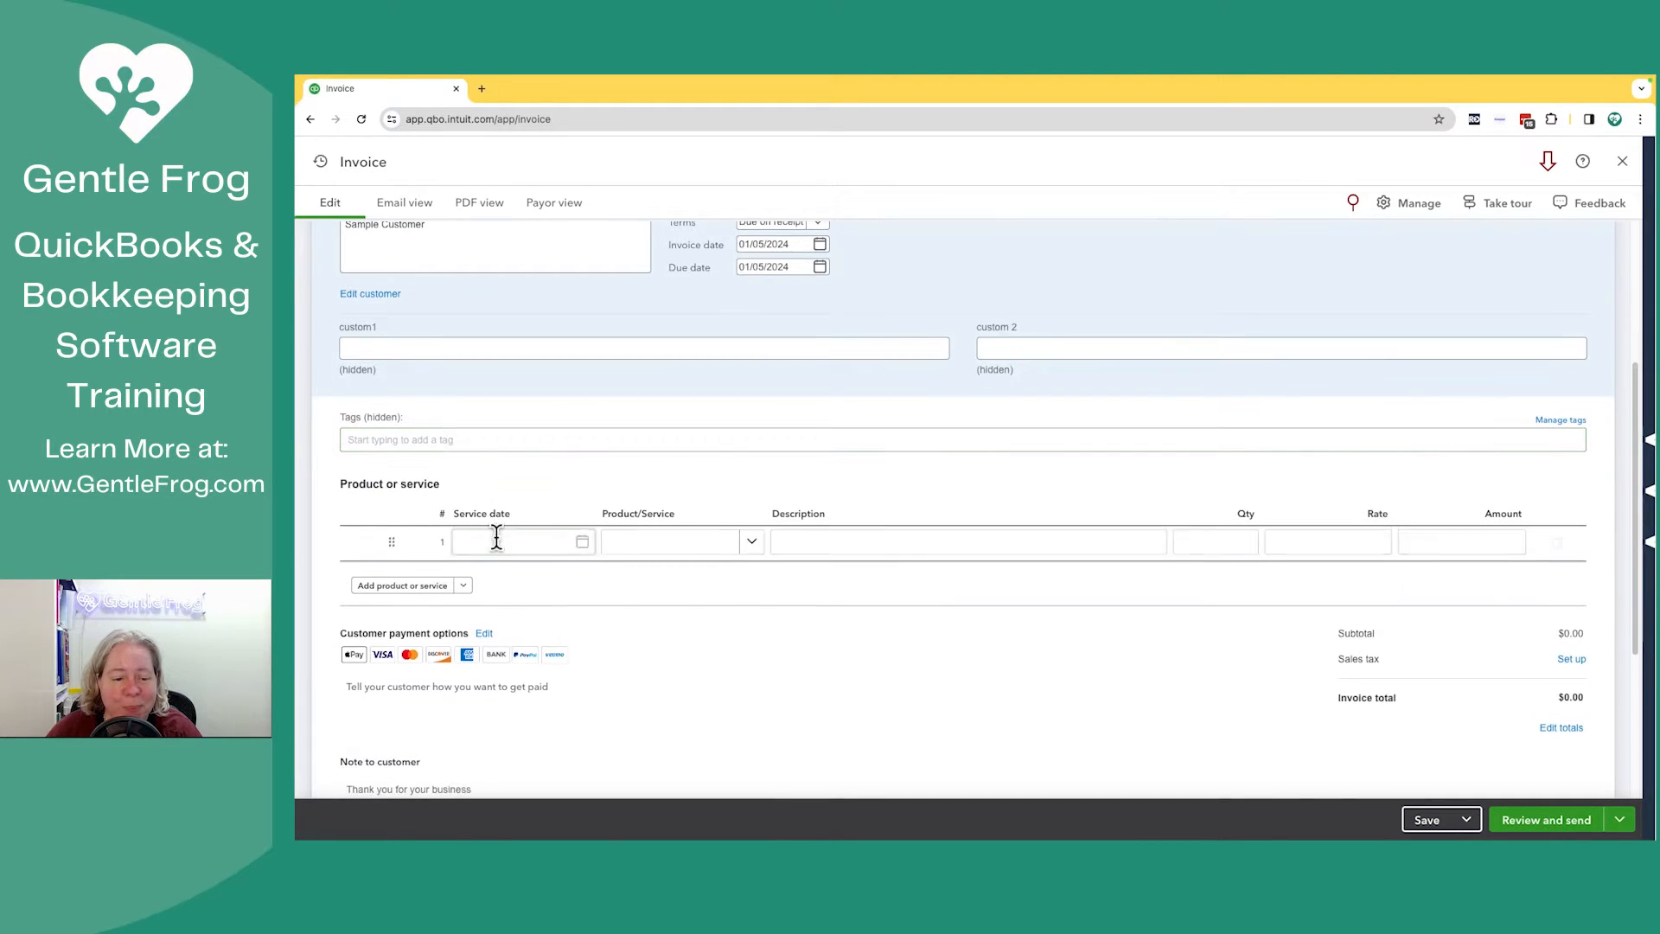
left_click(583, 541)
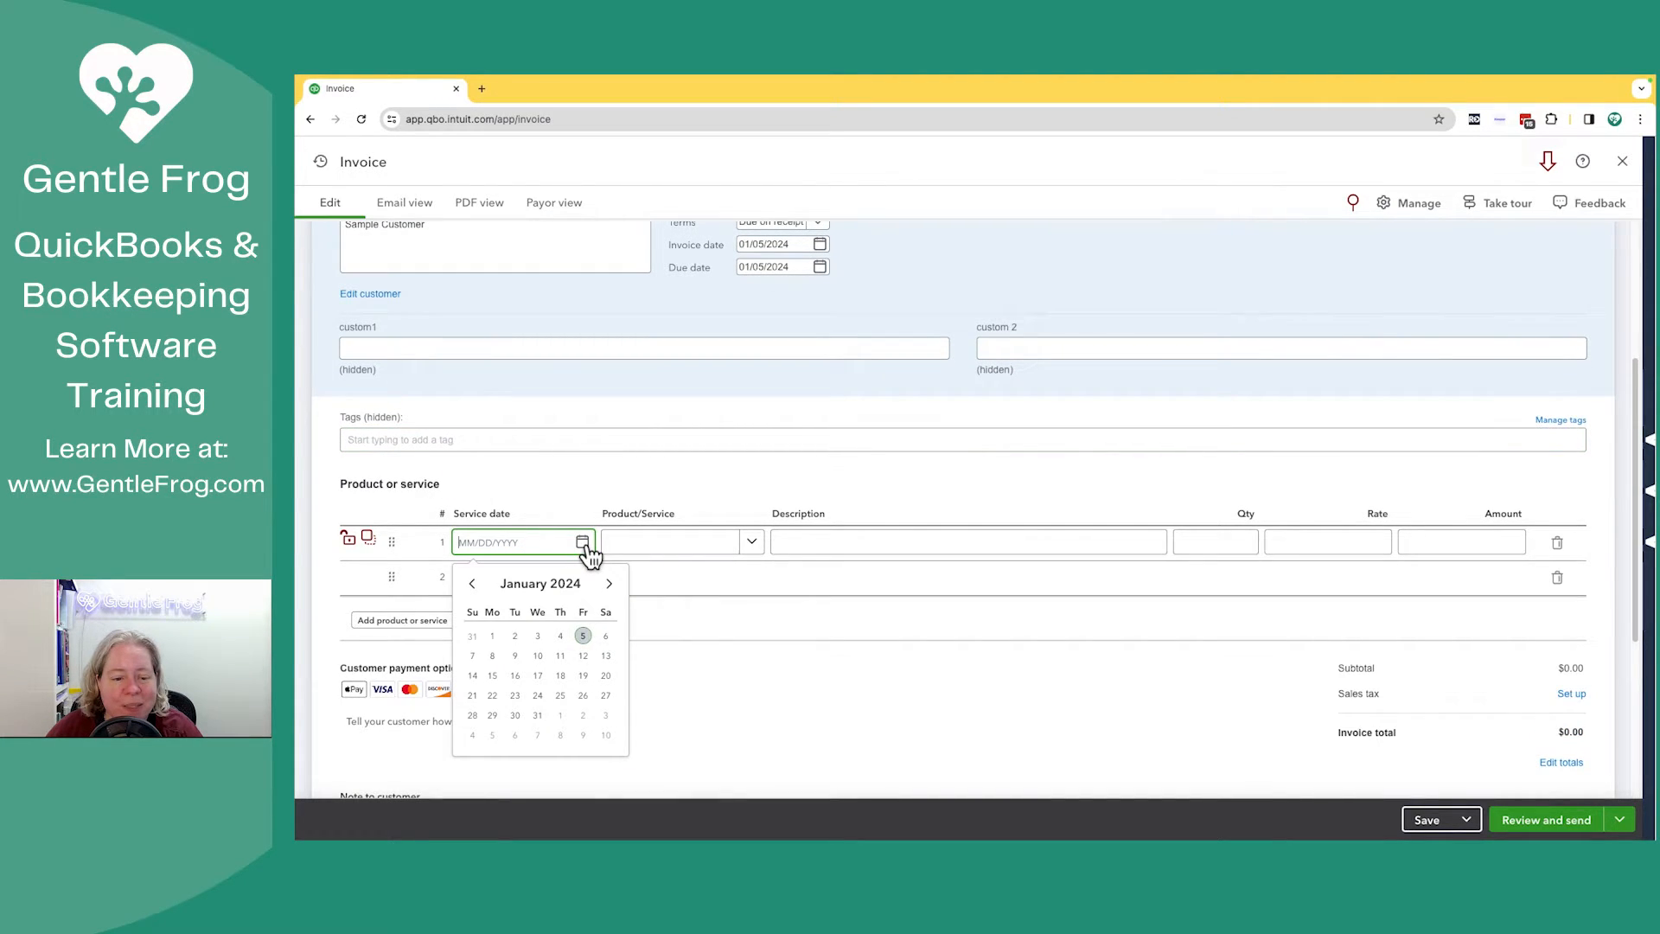
left_click(582, 634)
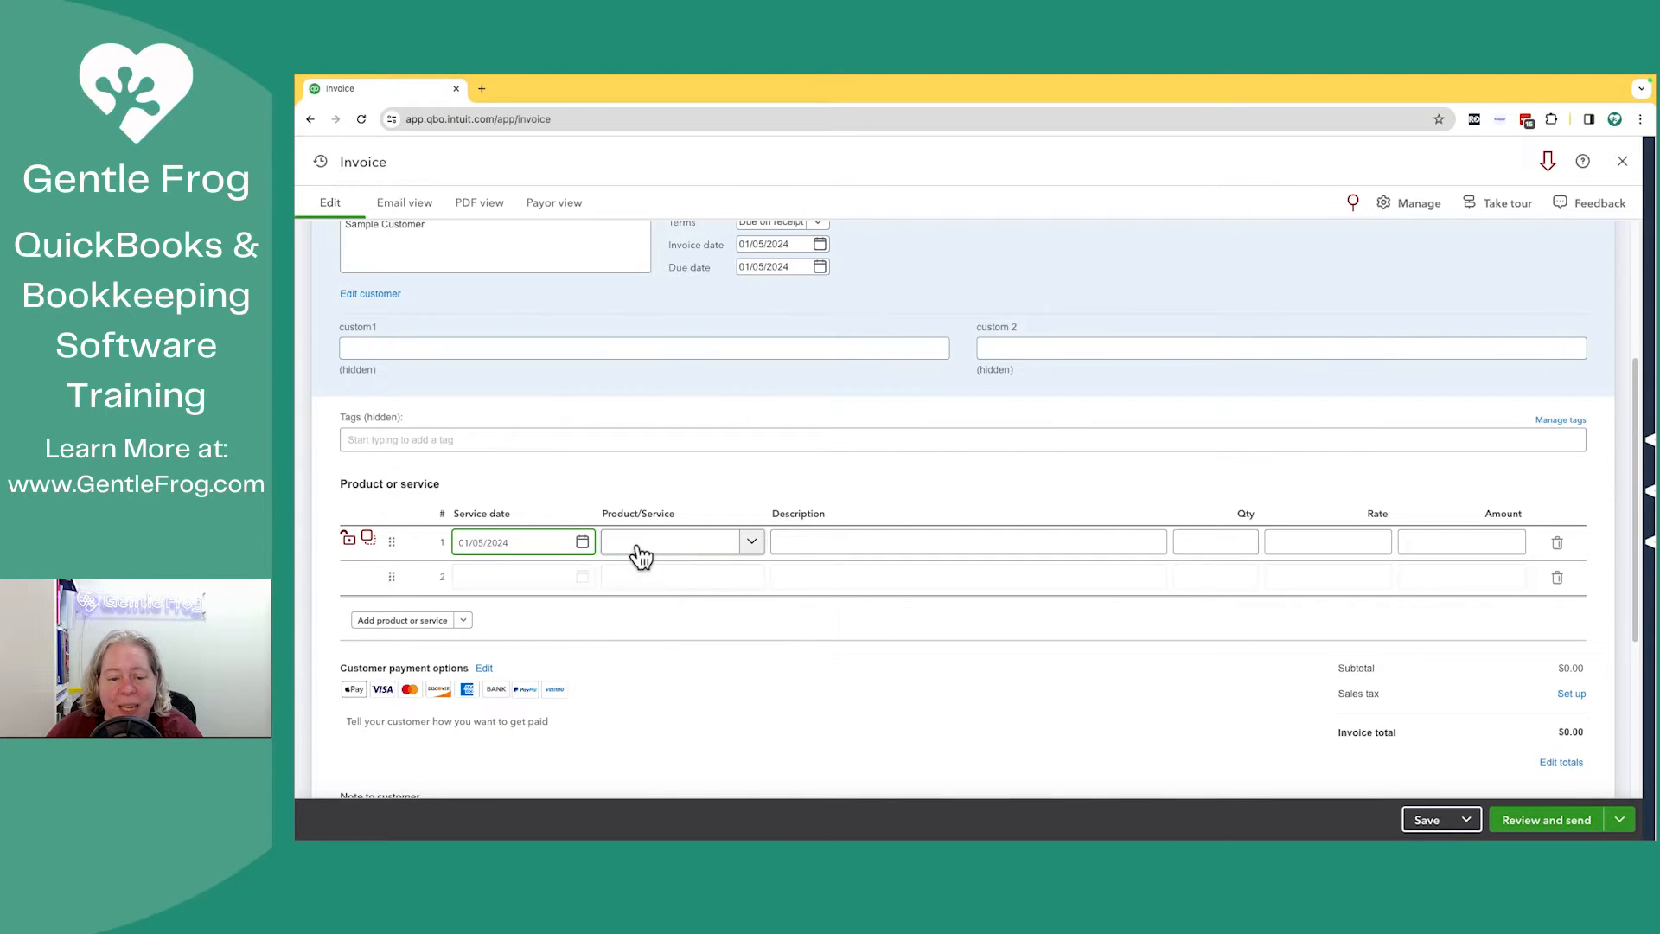
Step: Bill line 1 as Bookkeeping Services with description 'Sup' at rate 100, totaling $100.00
left_click(678, 541)
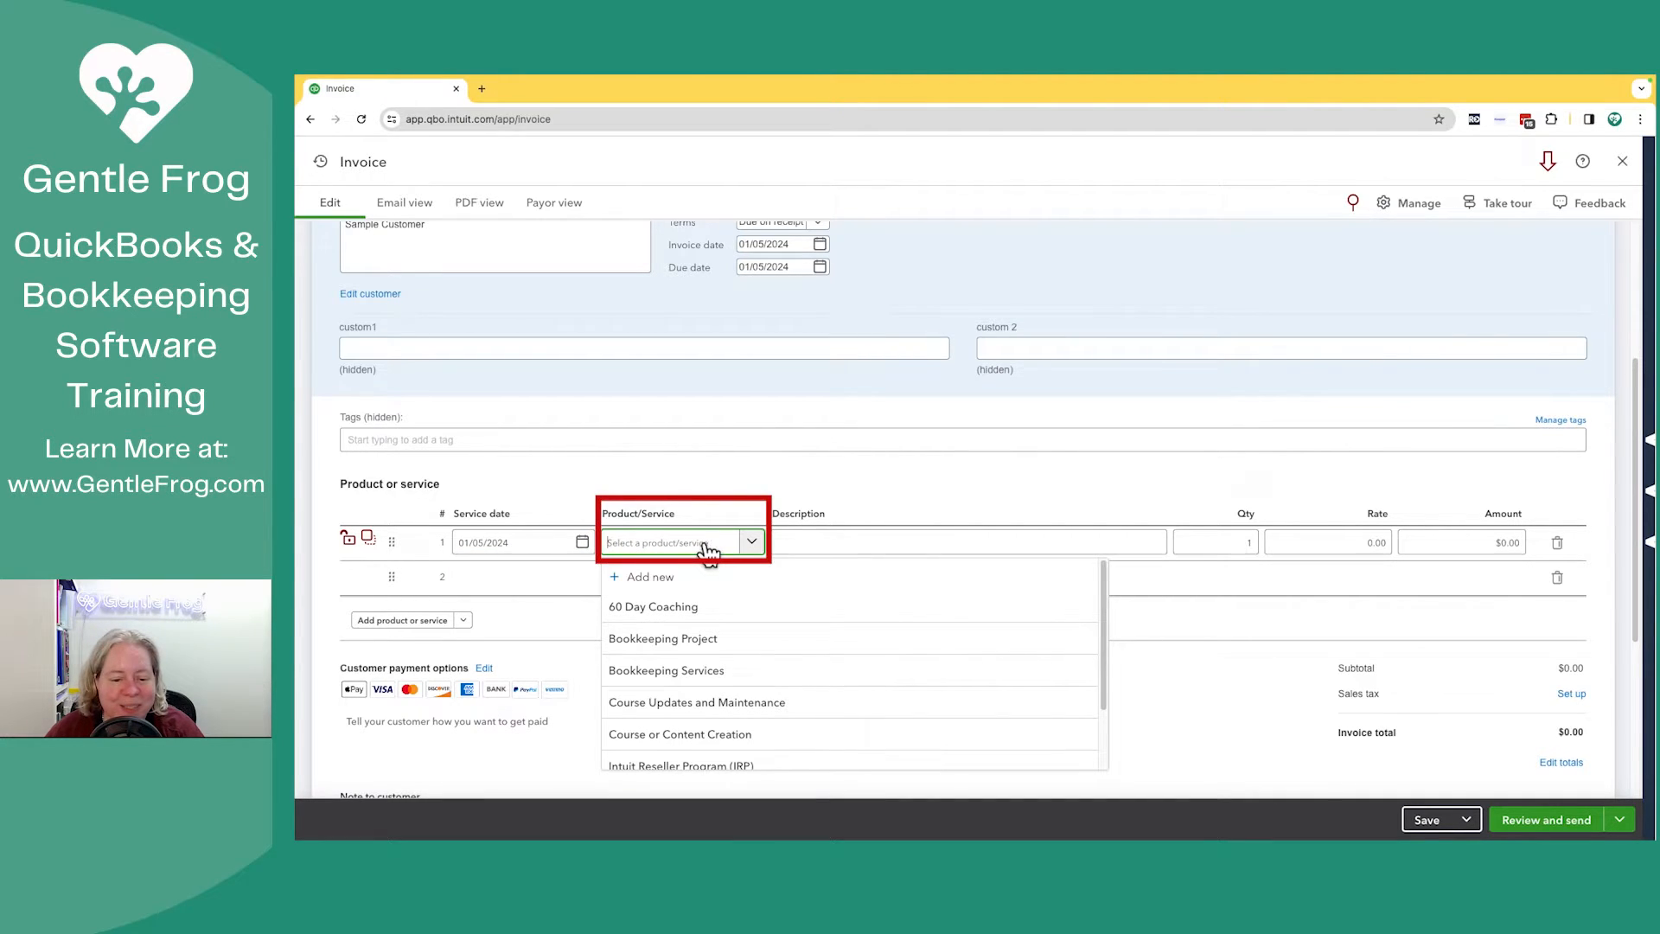
mouse_move(666, 671)
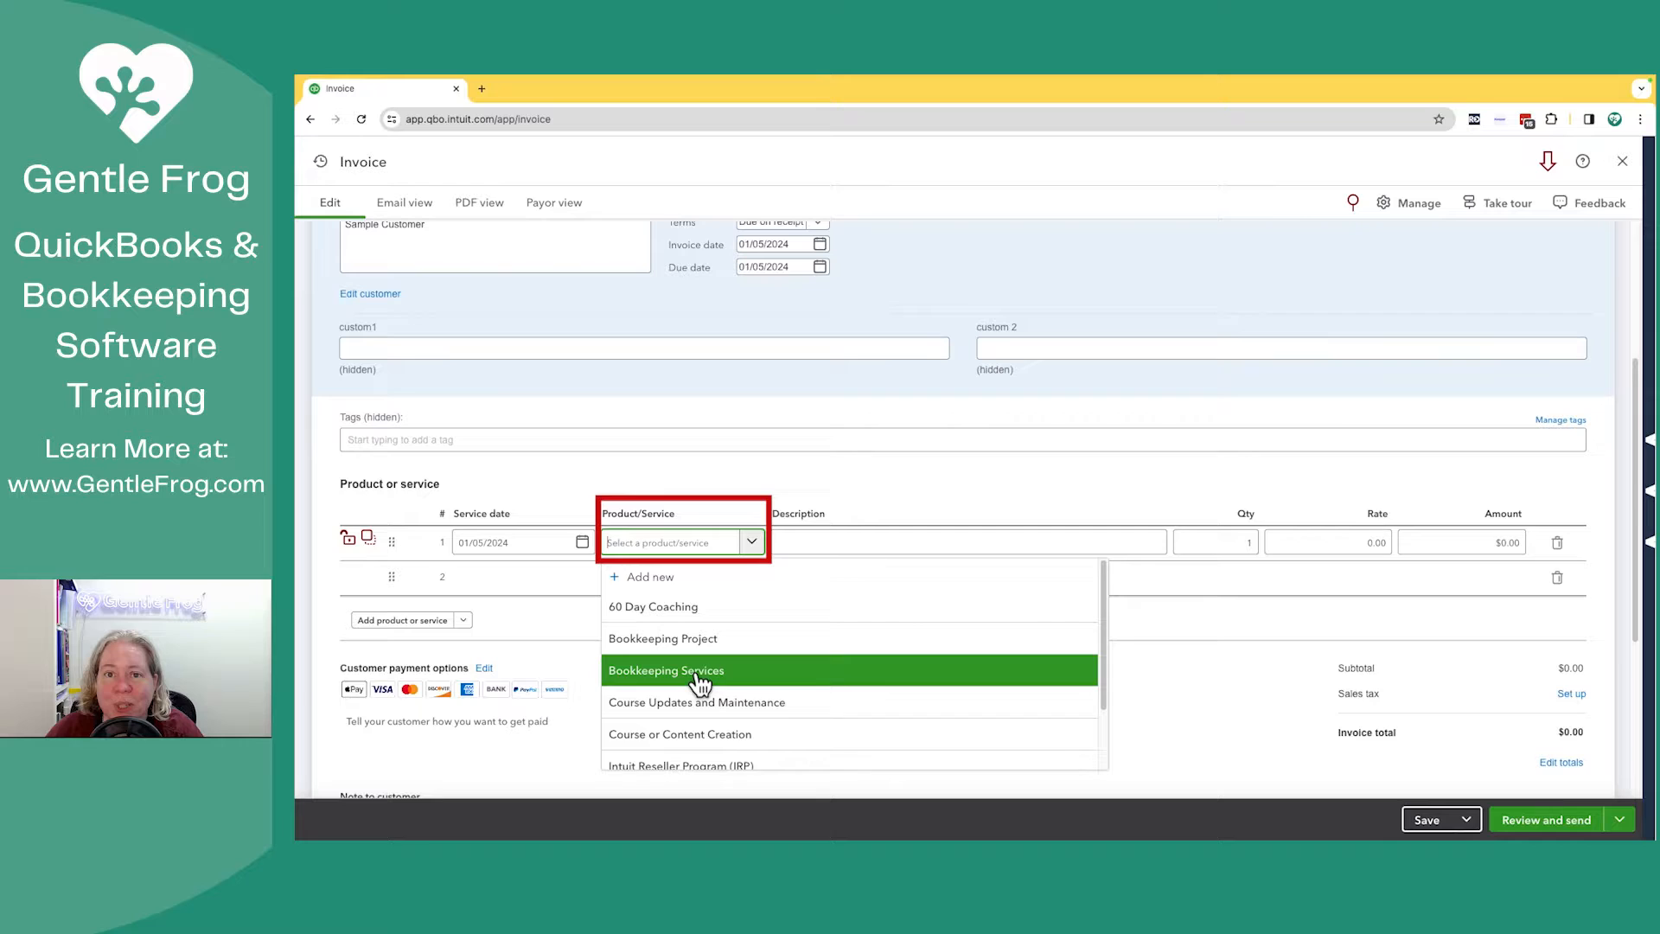
left_click(664, 670)
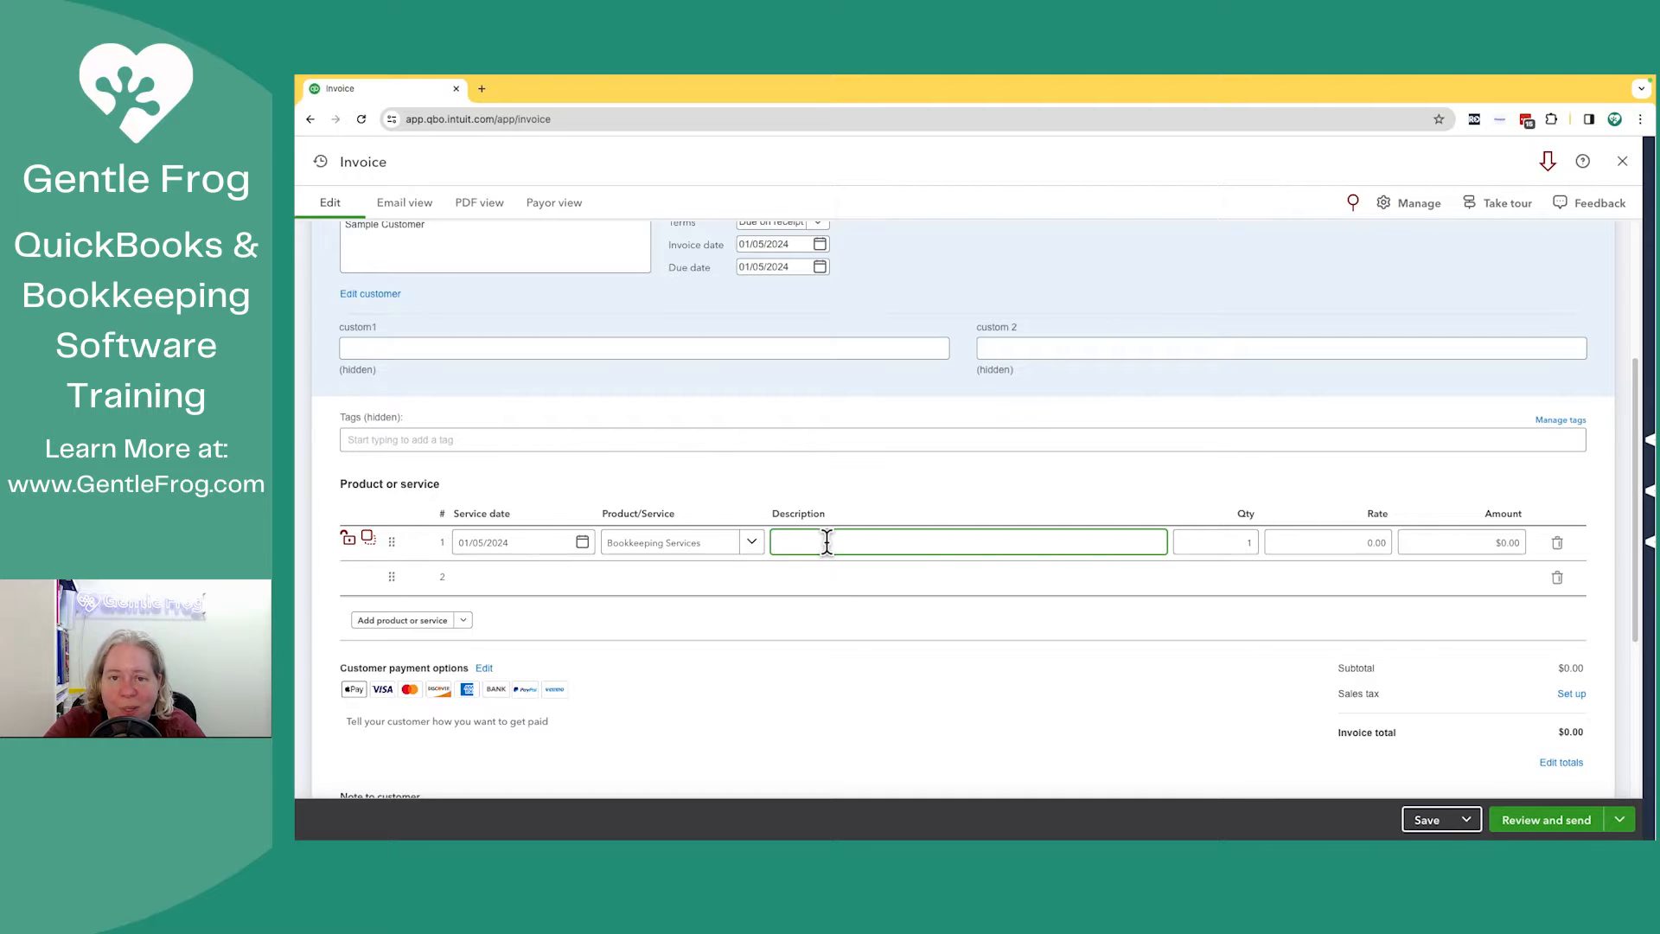
type("Super cool description")
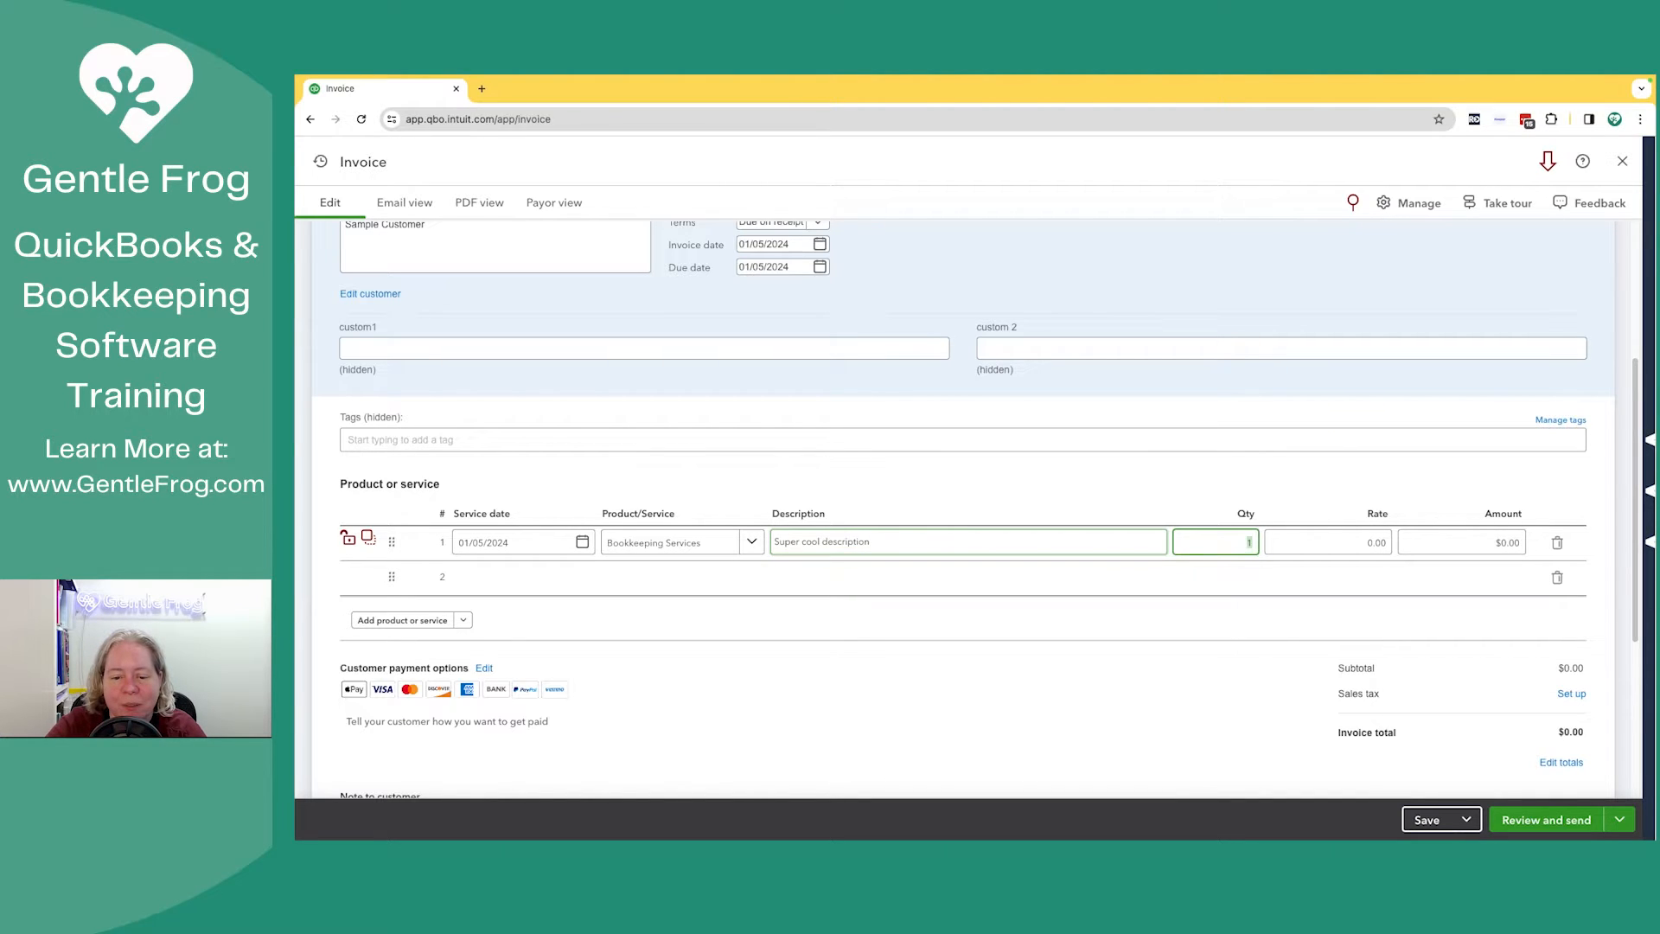
left_click(1327, 542)
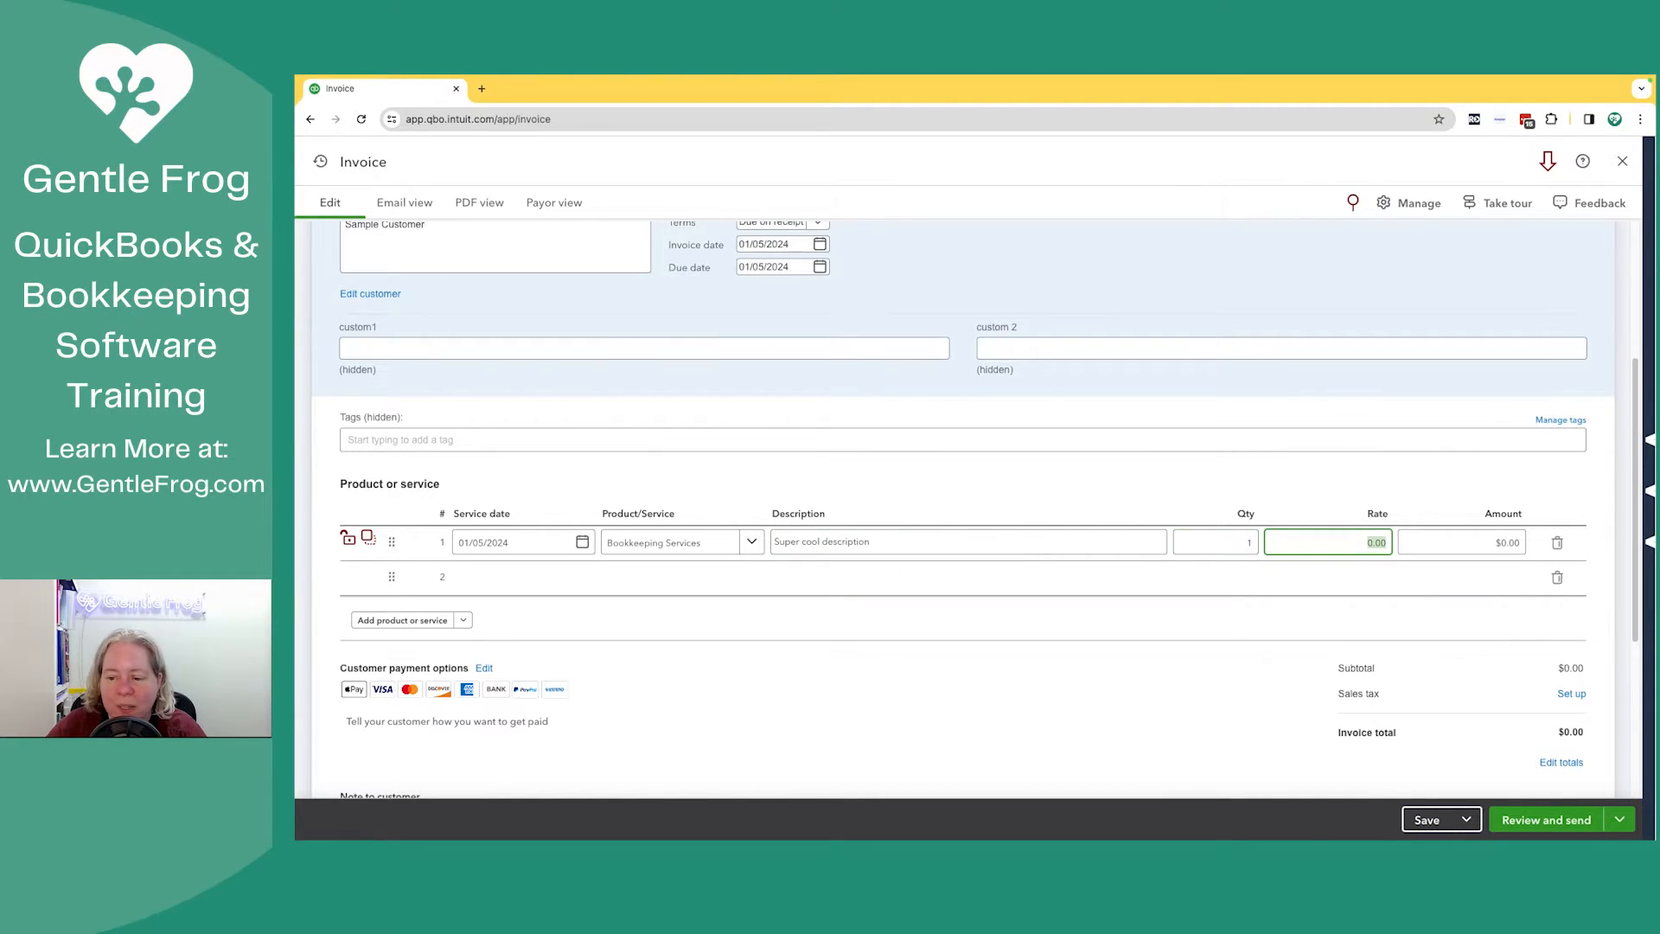
type("100")
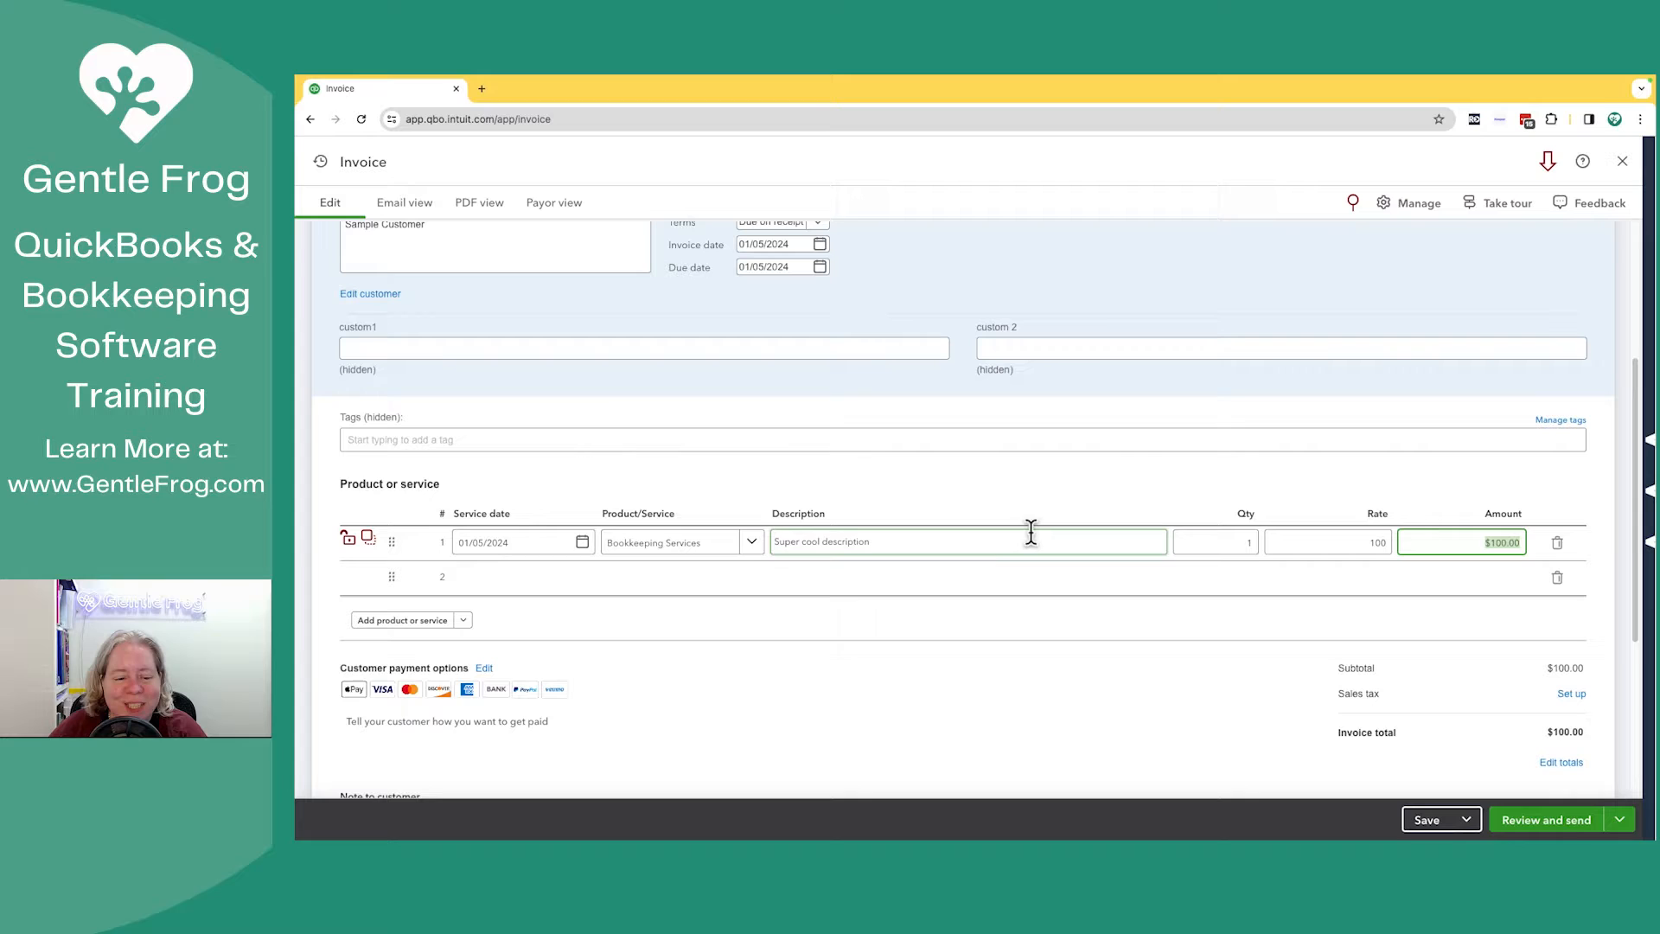
scroll("down", 3)
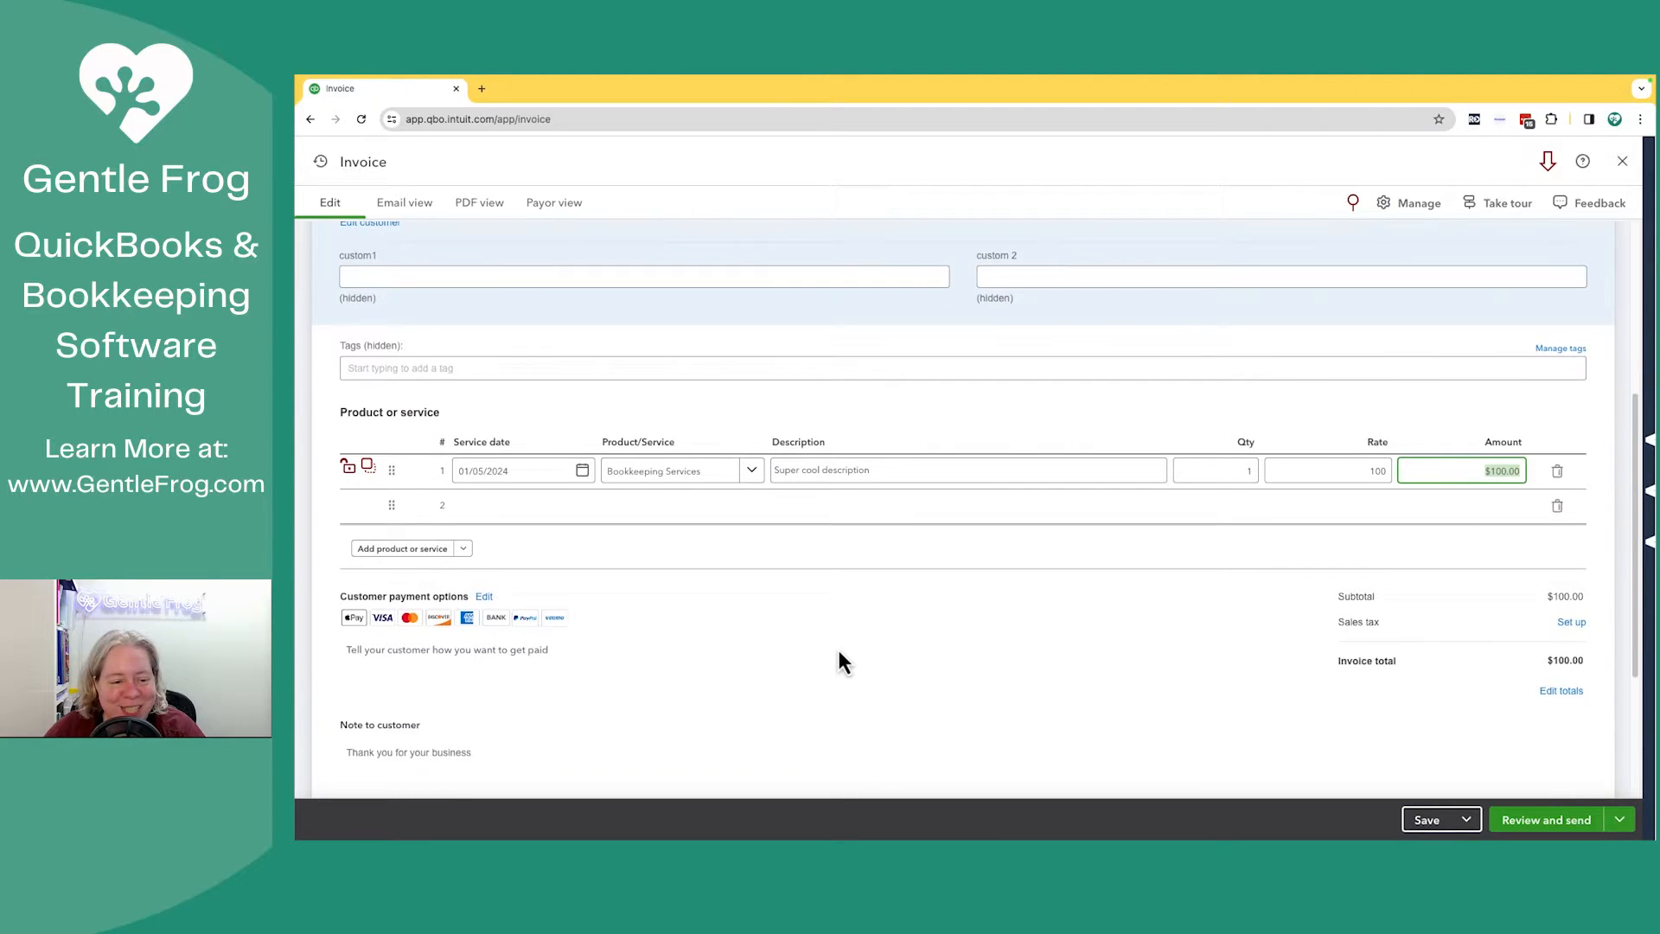
scroll("down", 3)
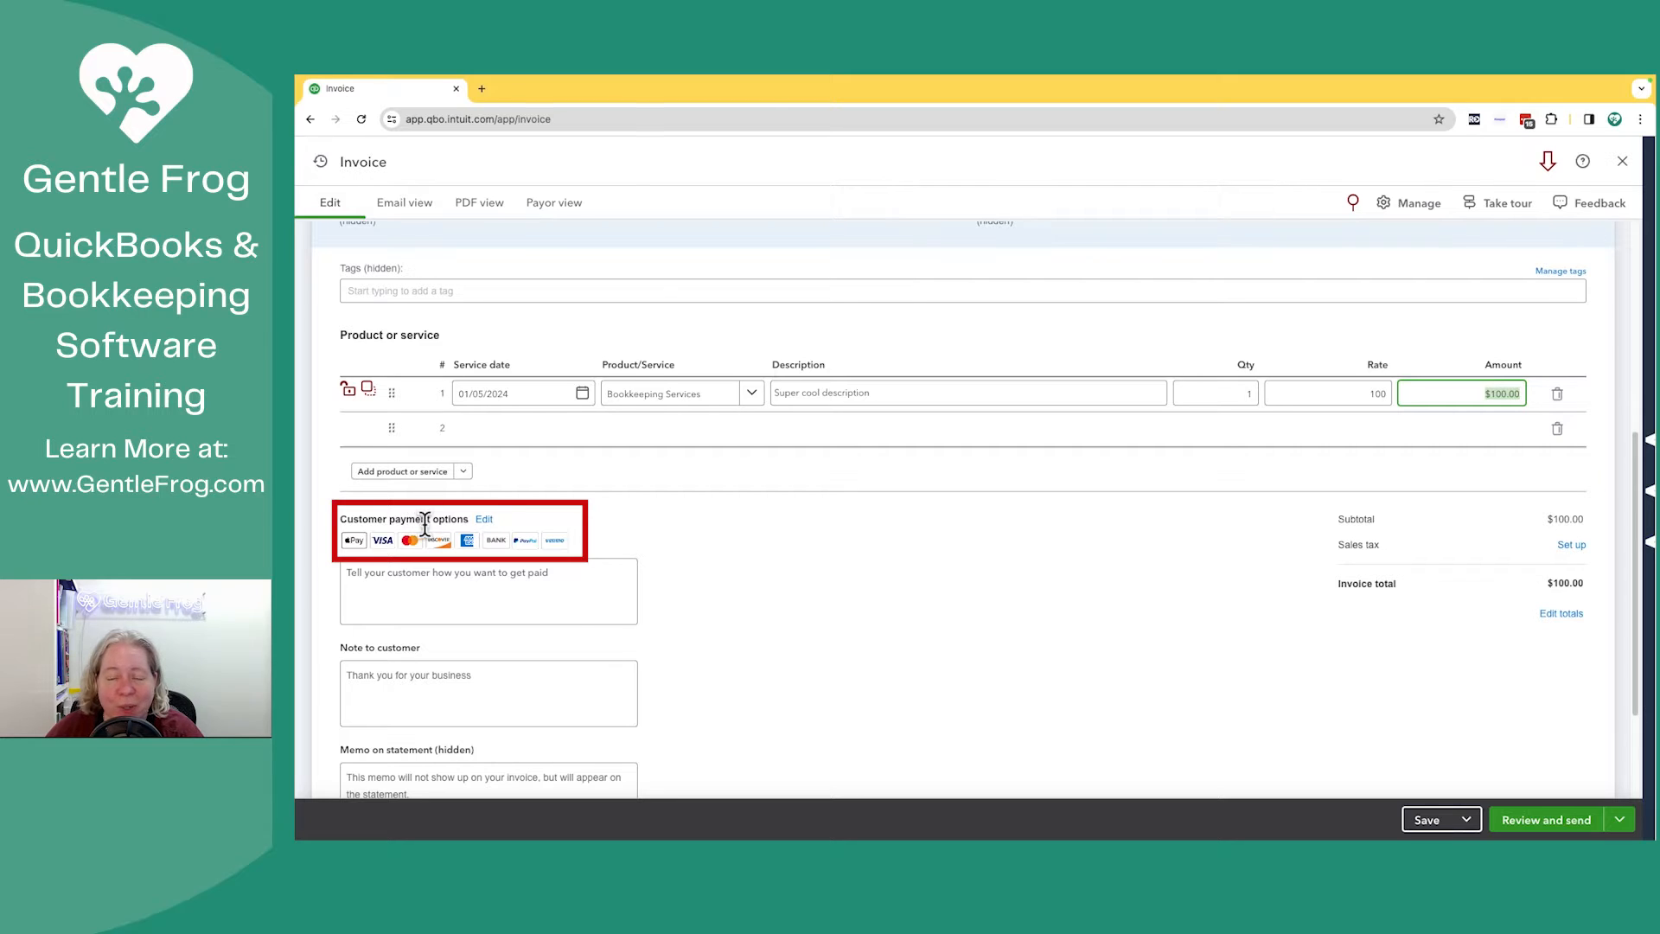
Step: Turn off PayPal in Payment options, keeping credit card and bank transfer accepted
scroll("up", 3)
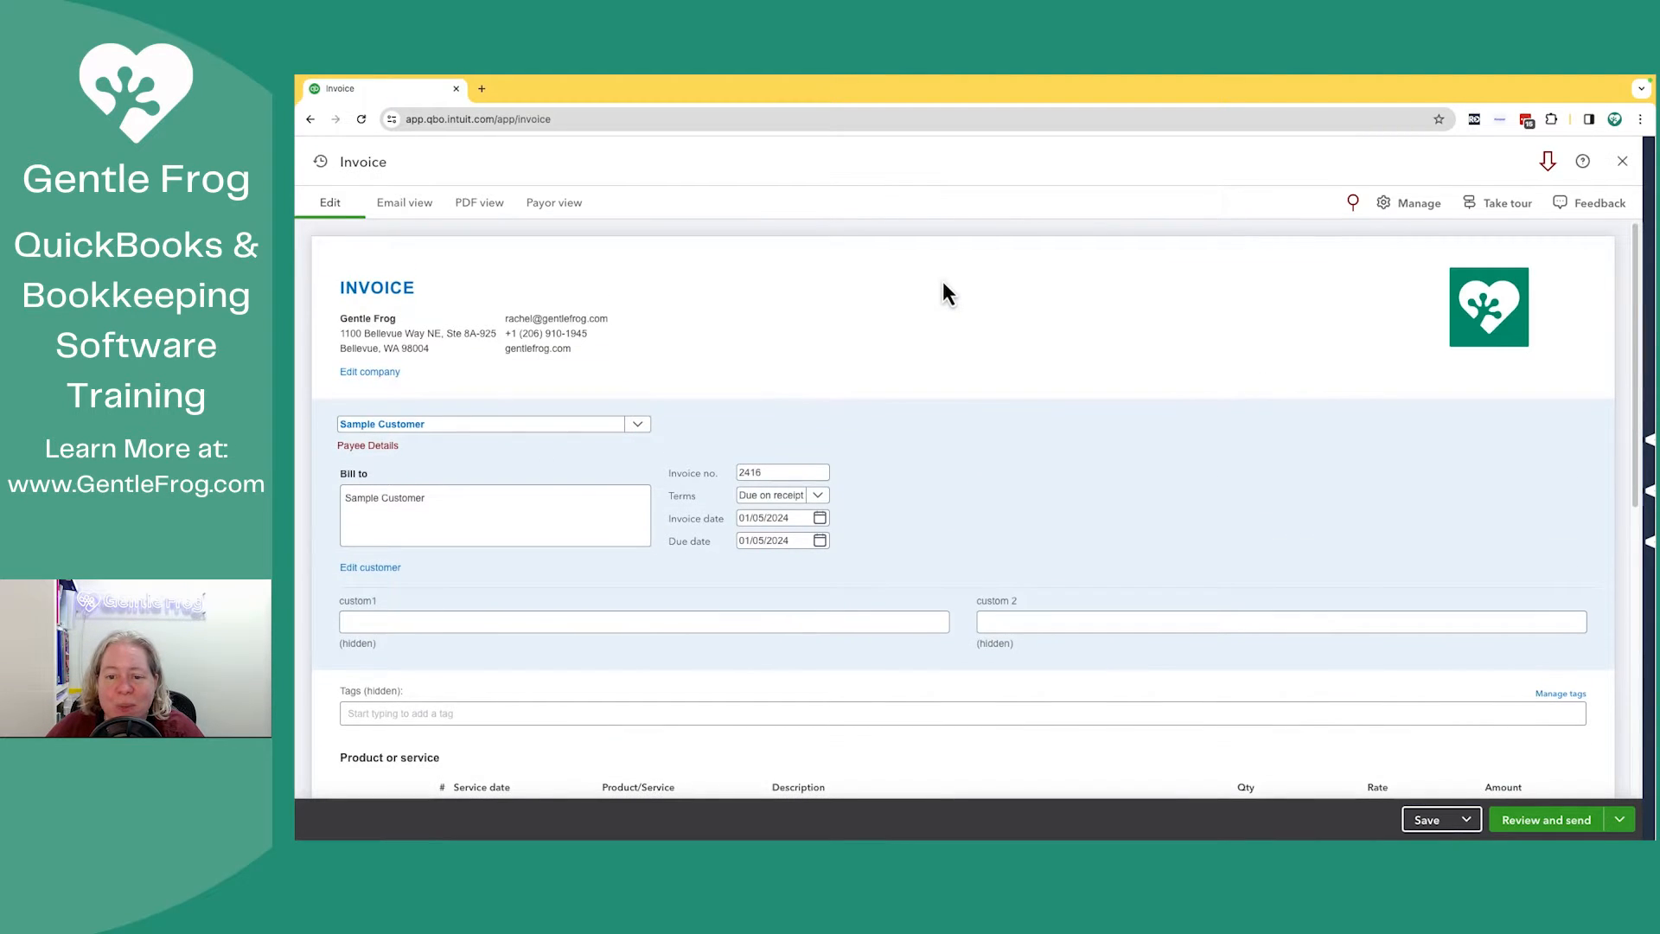
scroll("down", 3)
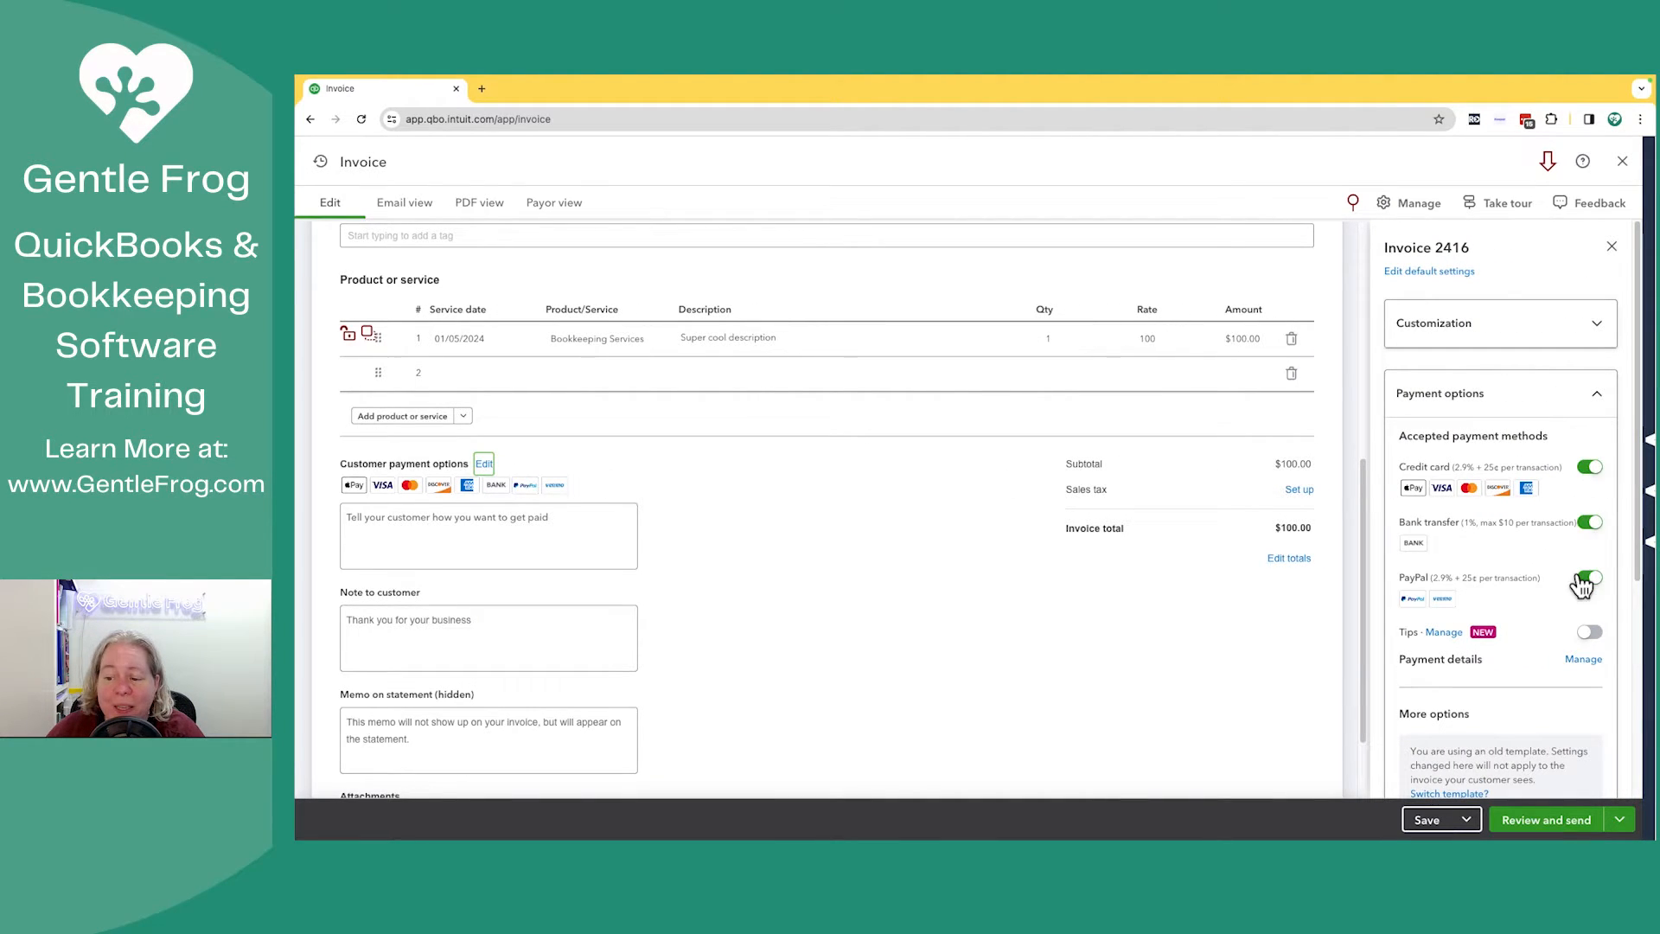
left_click(1590, 577)
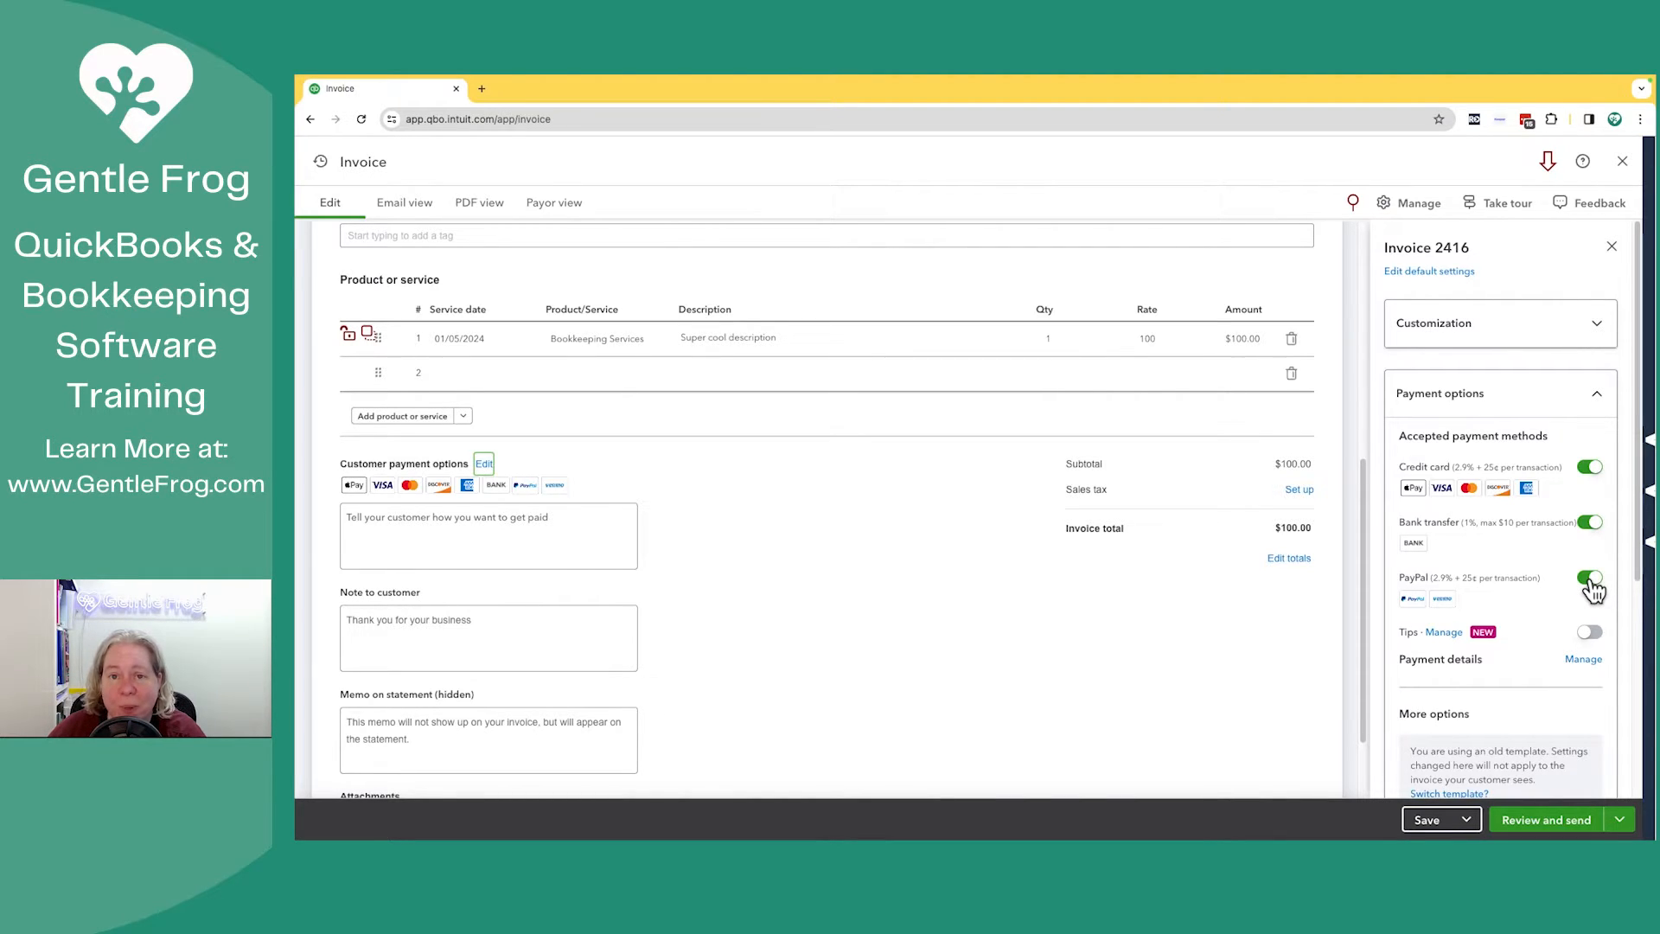
left_click(1588, 577)
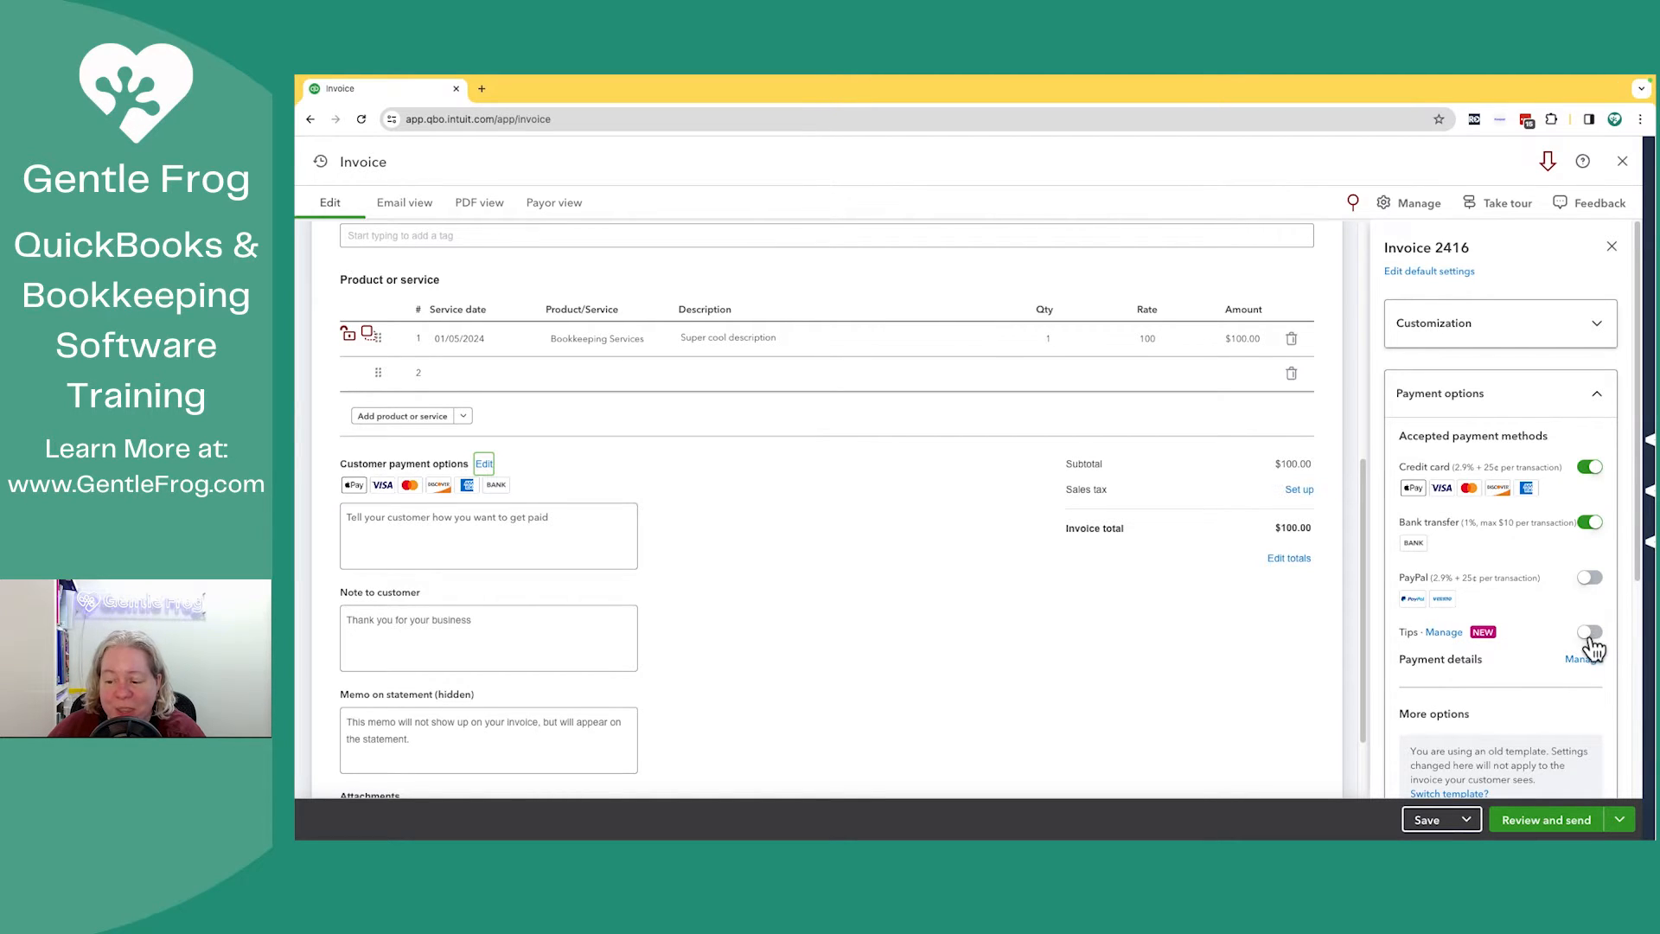
scroll("down", 3)
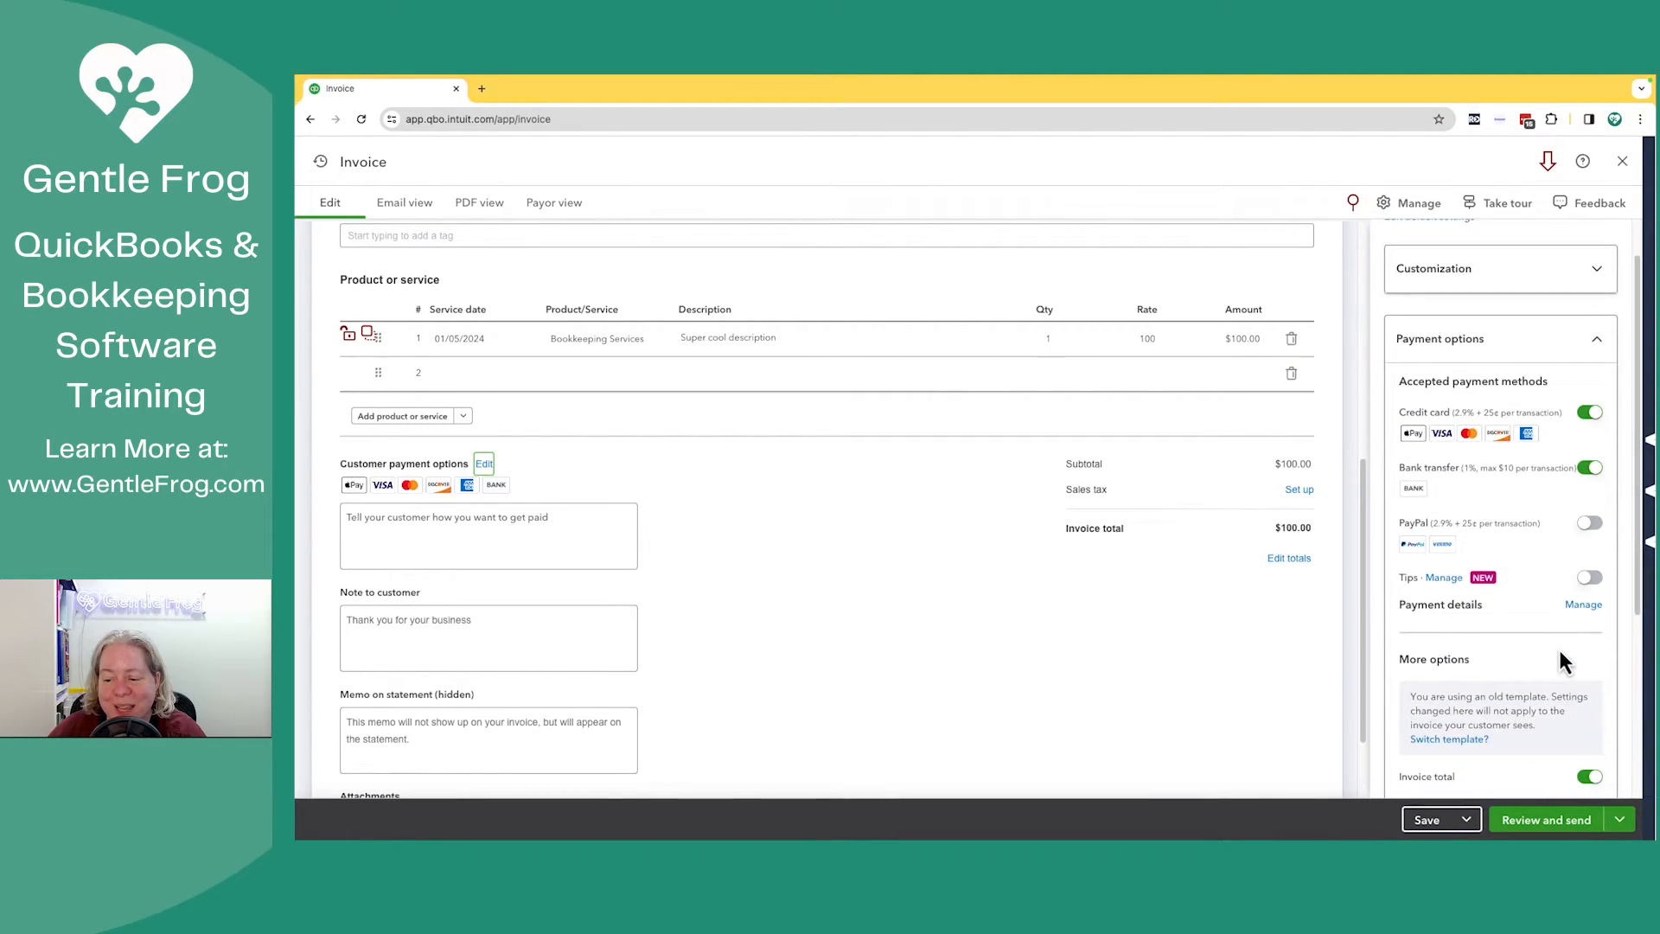
scroll("down", 3)
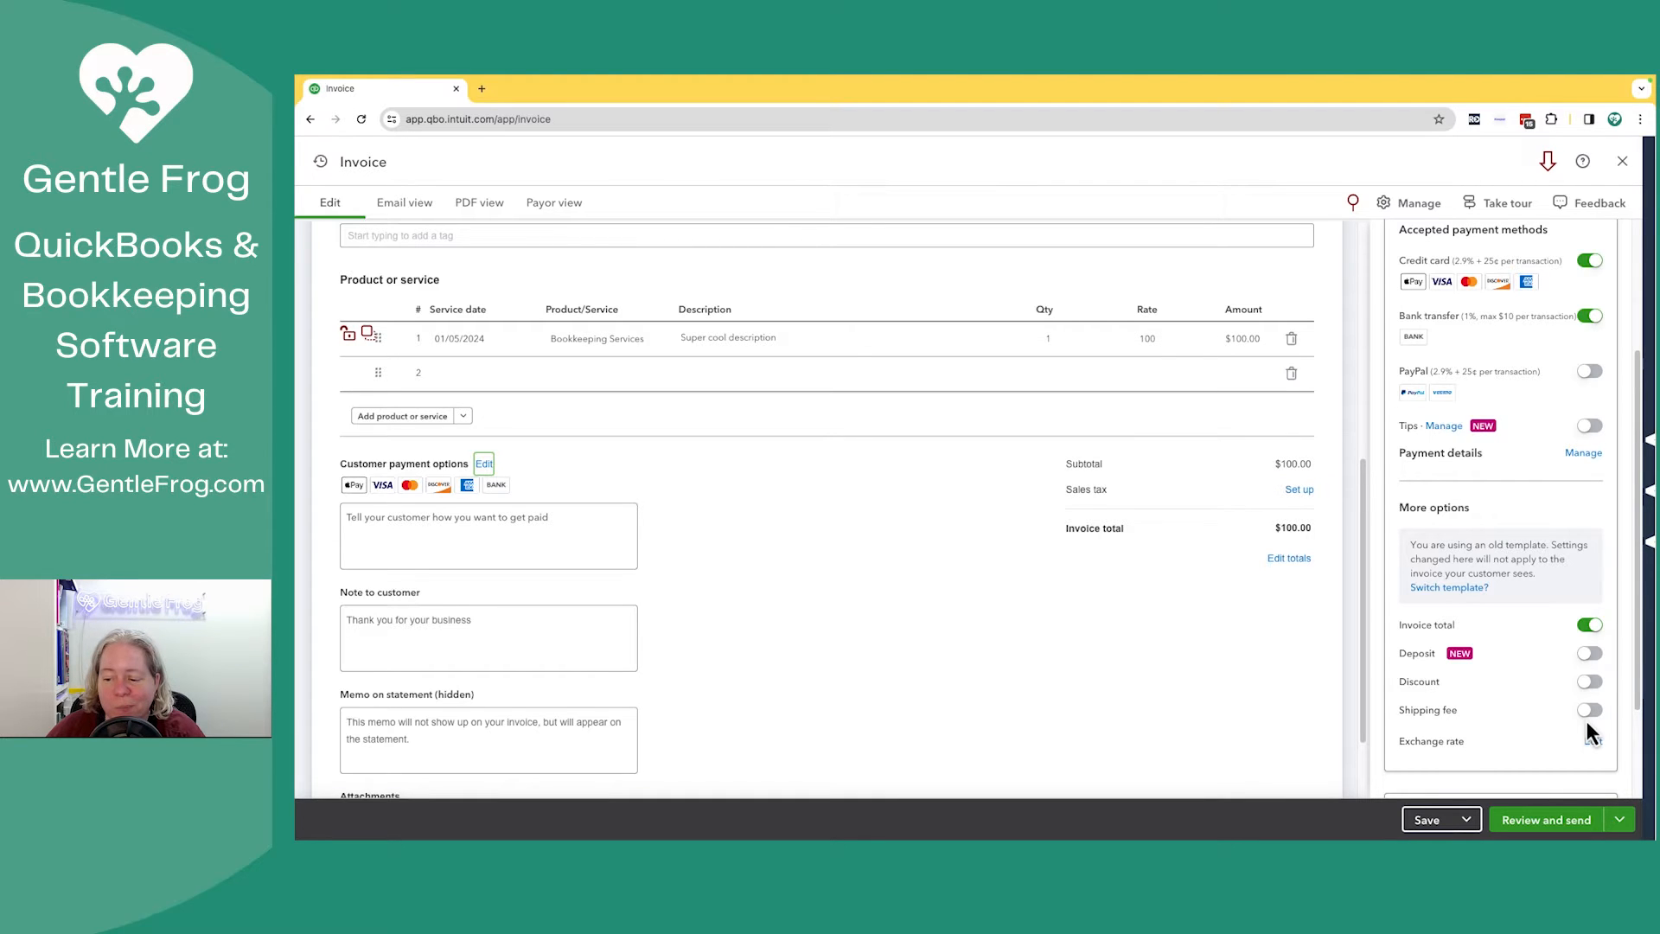
scroll("down", 3)
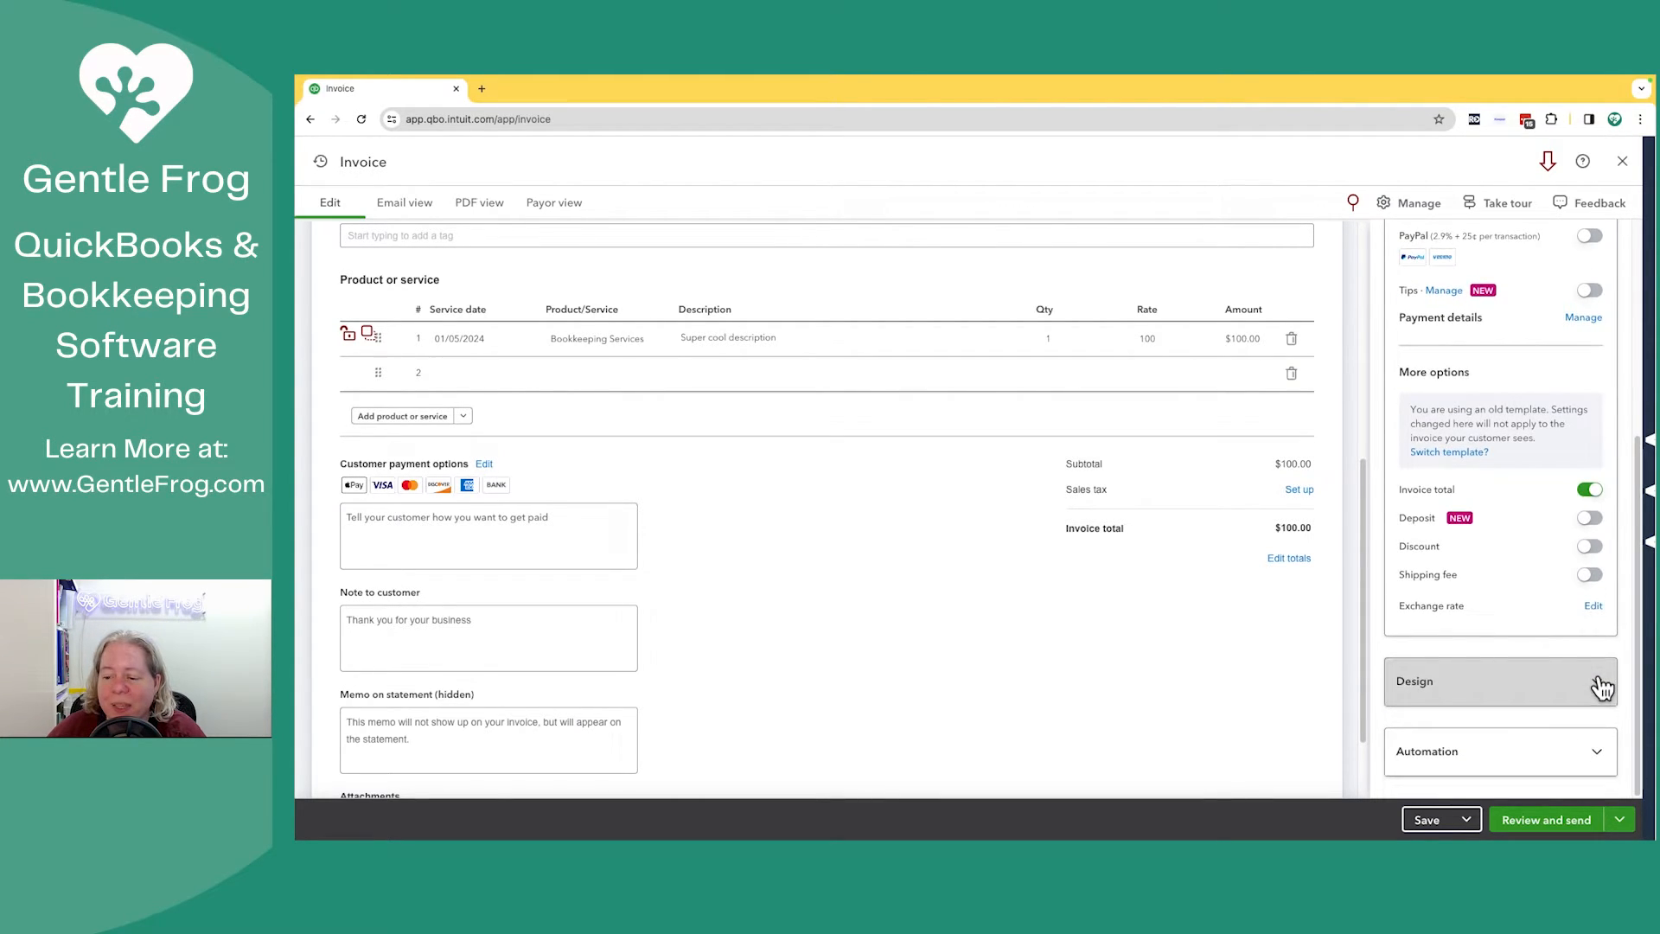
Step: Try the Modern template's colour and font options in Design, then expand the Automation settings
left_click(1499, 681)
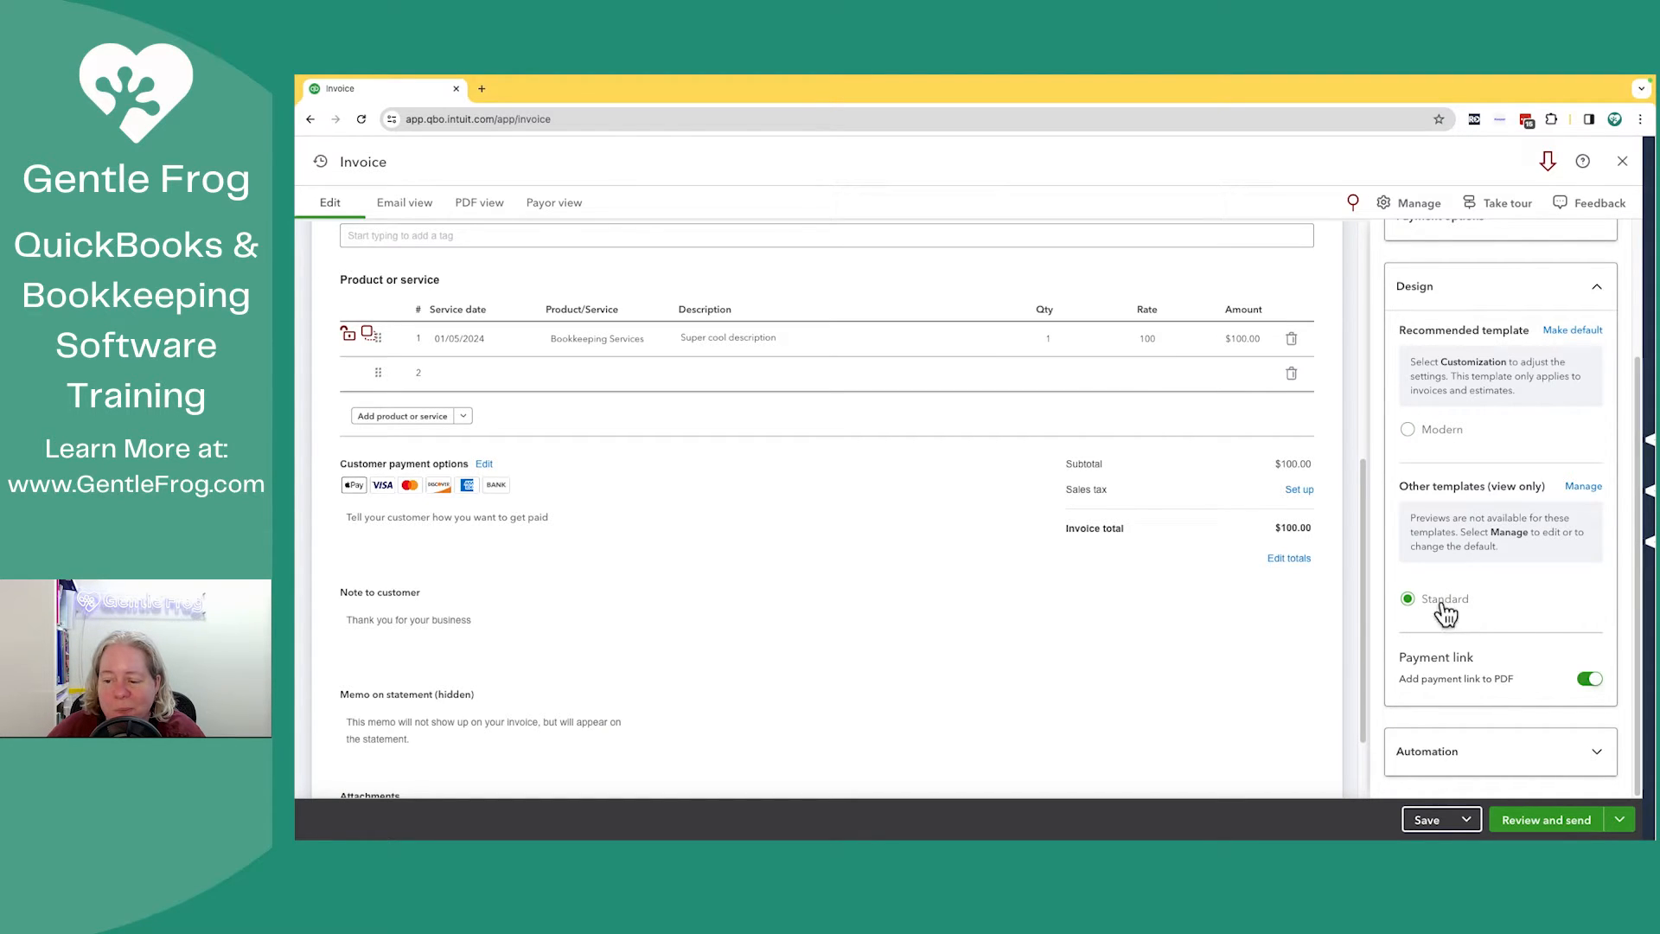
mouse_move(1440, 432)
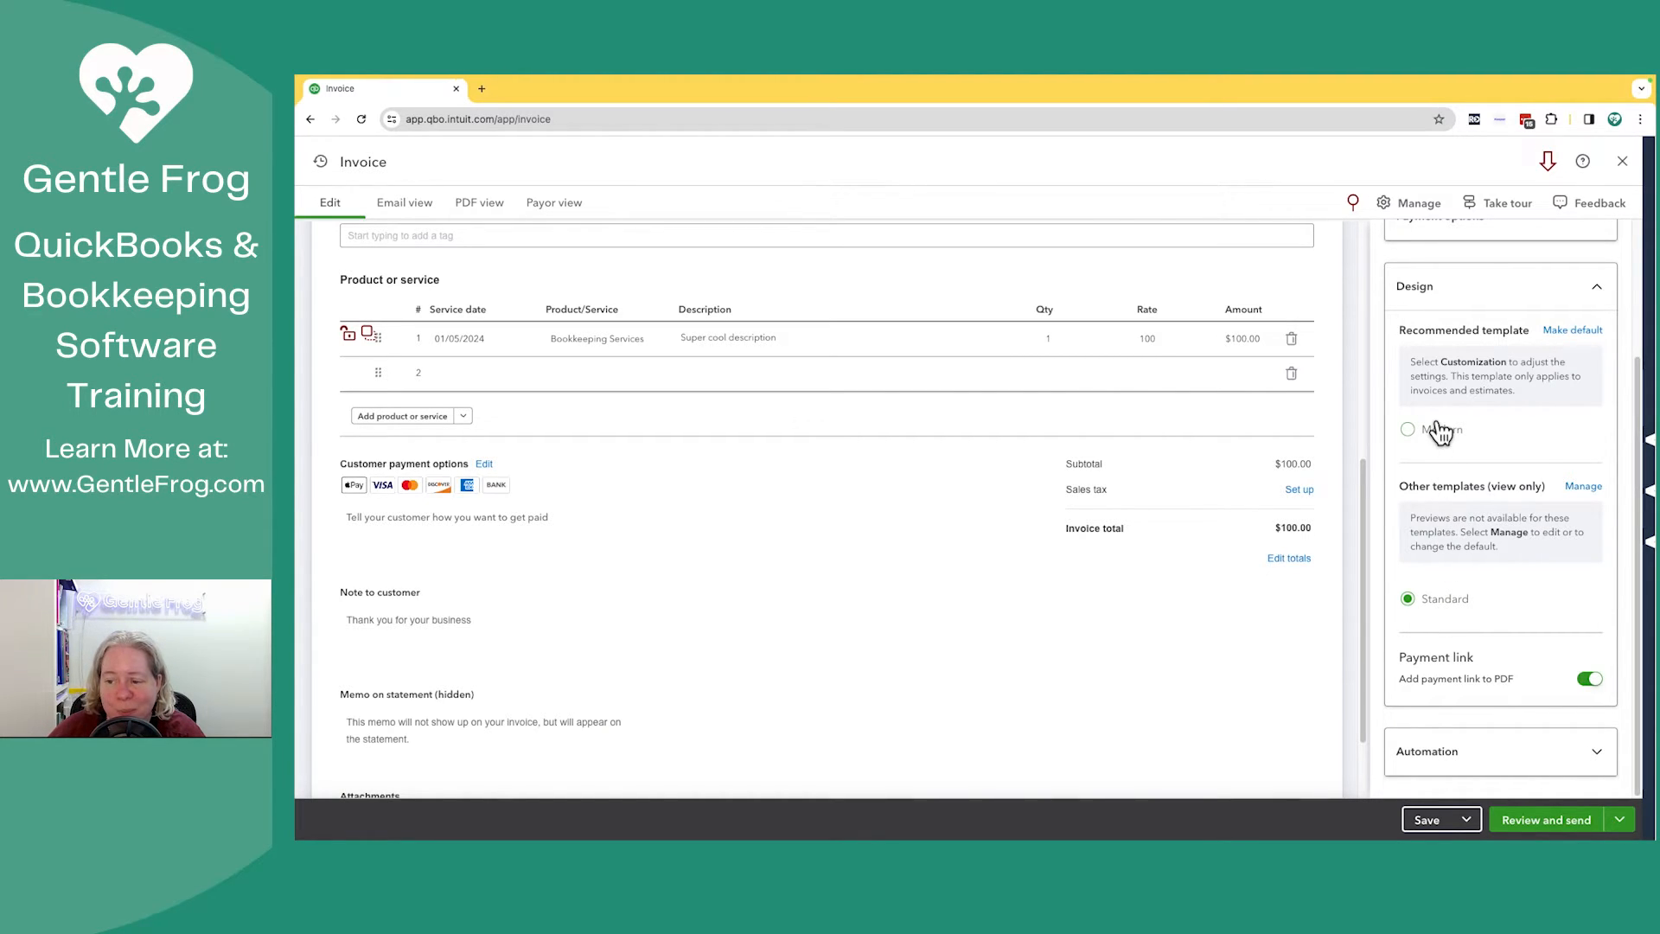
left_click(1407, 427)
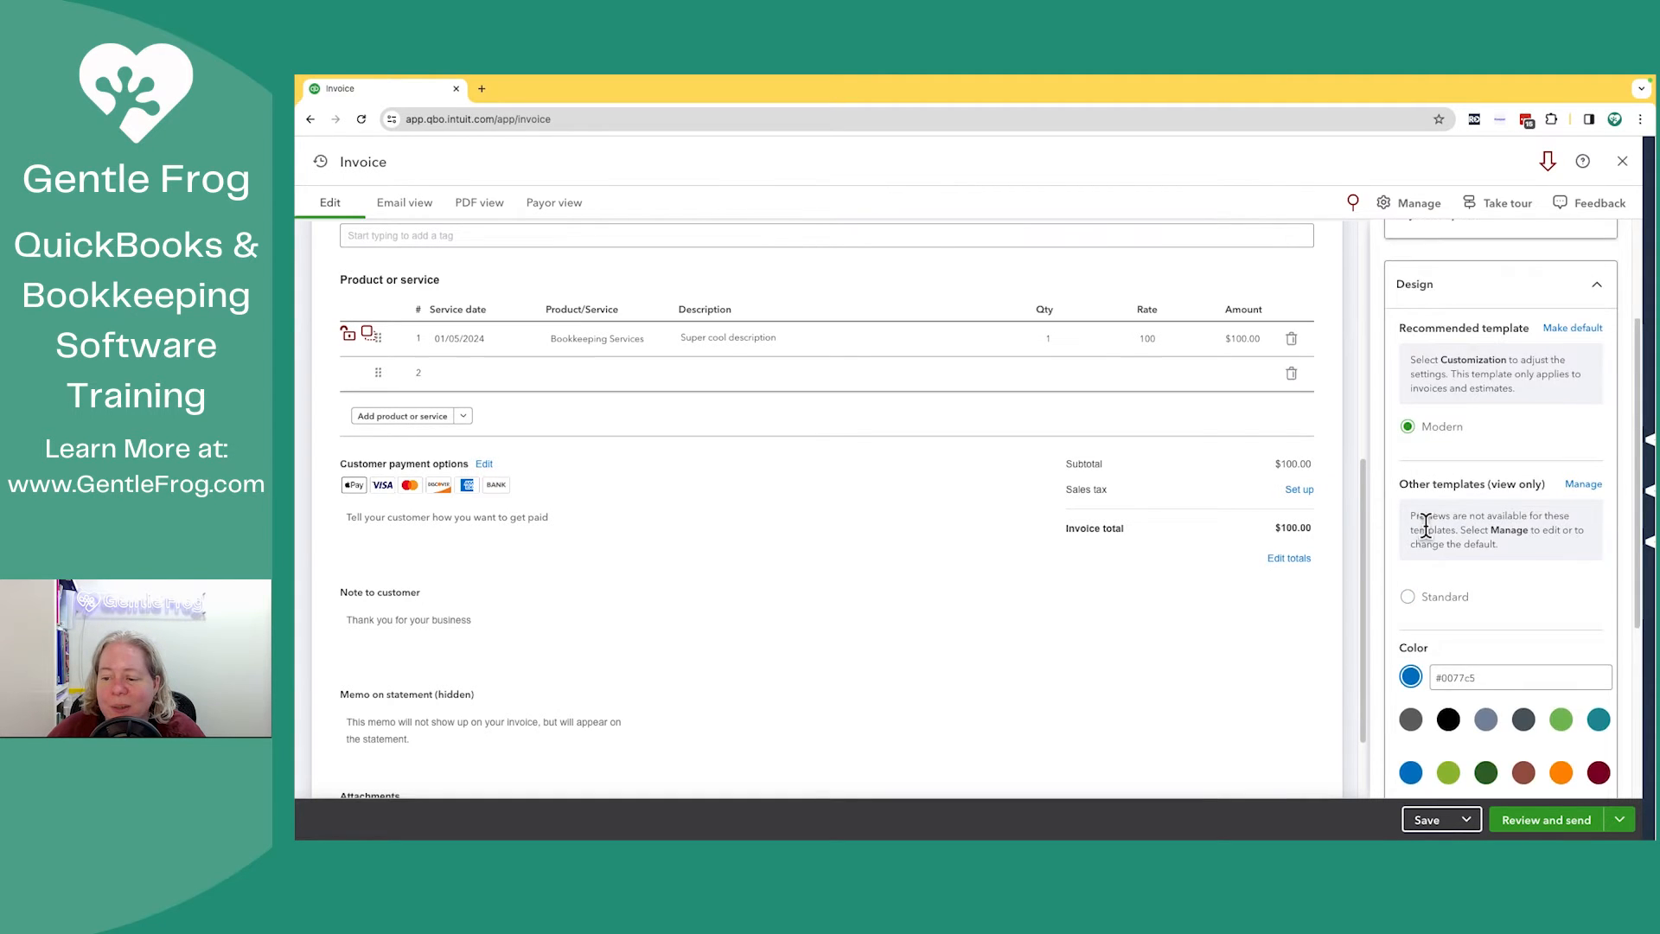
scroll("down", 3)
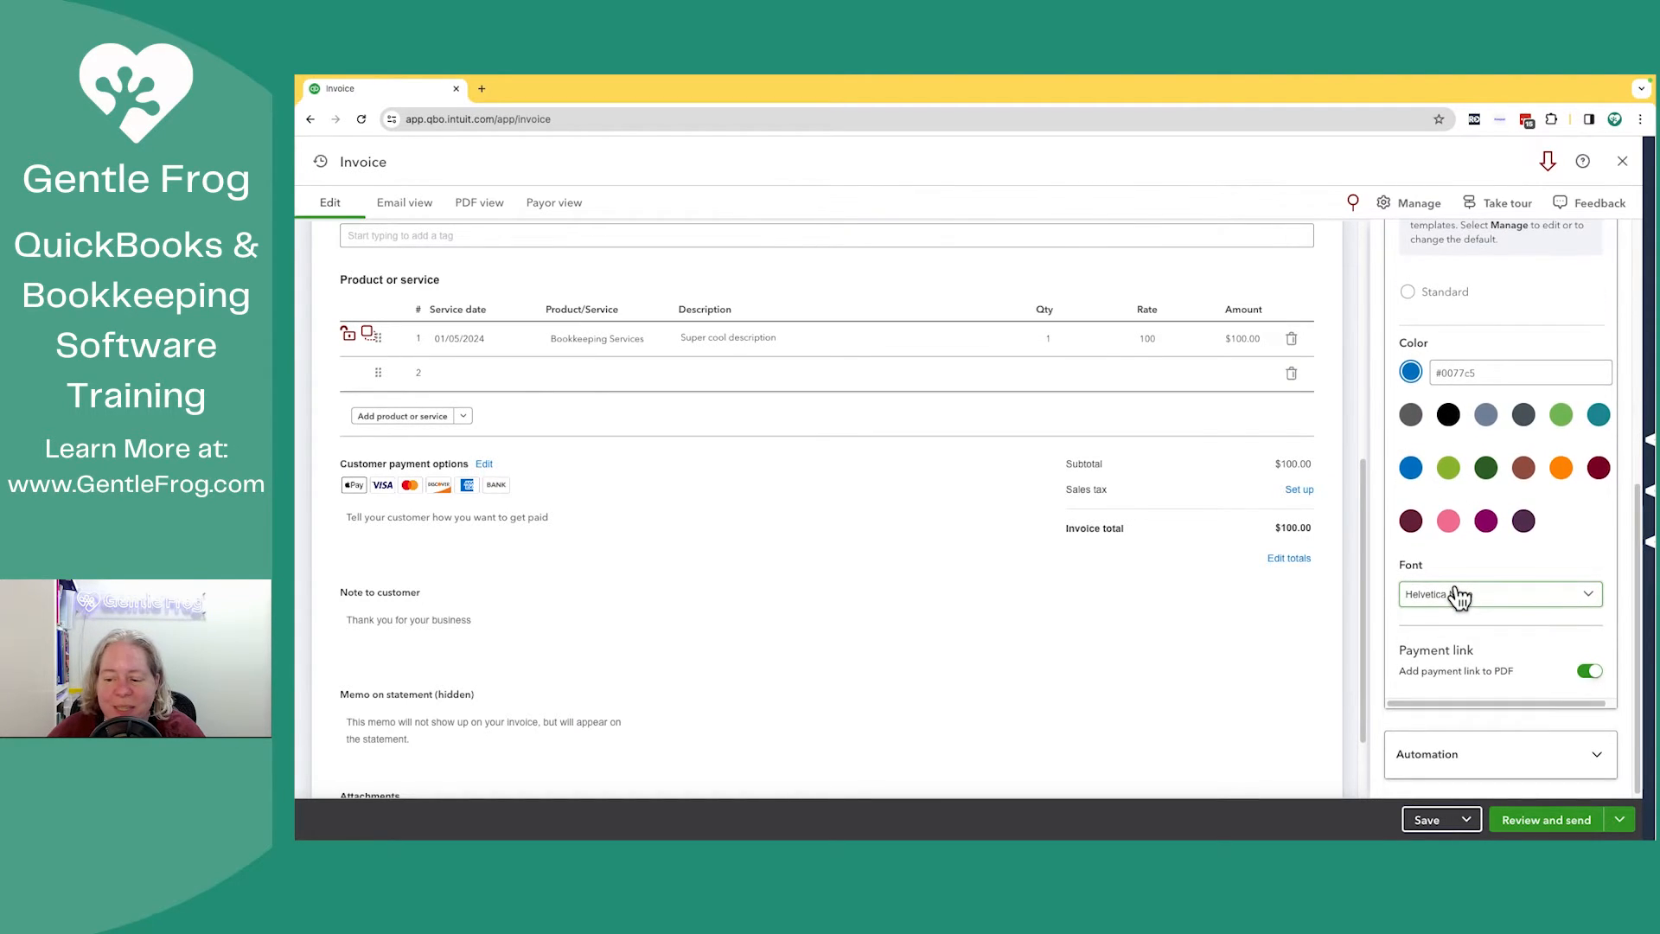
scroll("up", 3)
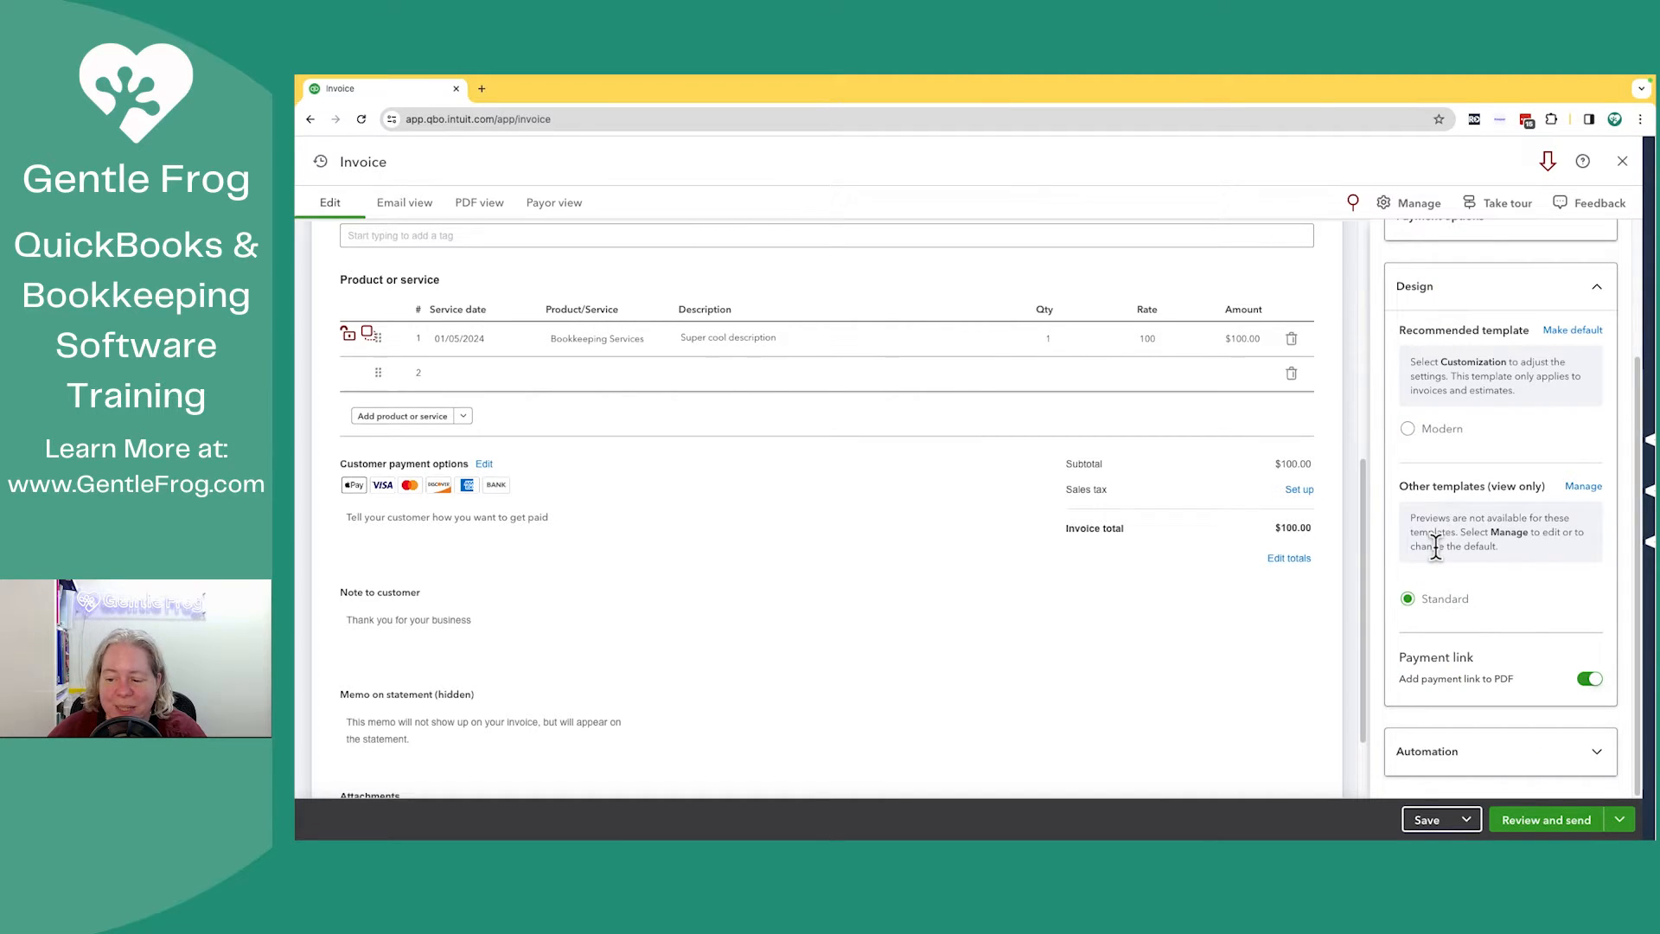
mouse_move(1491, 701)
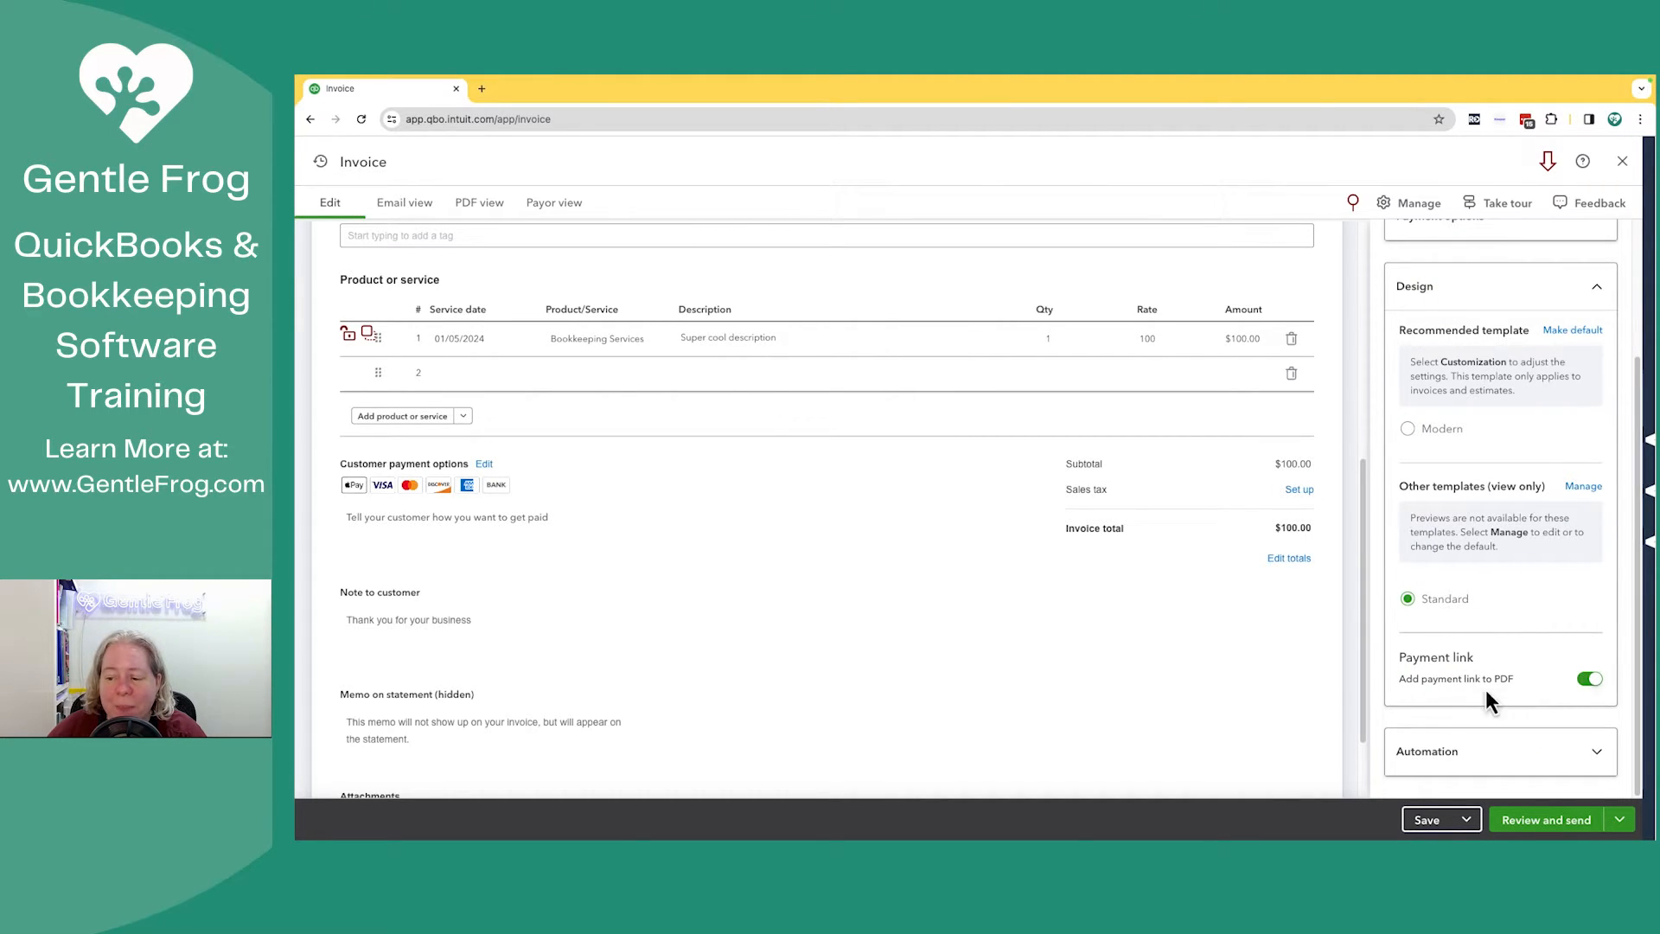
mouse_move(1572, 702)
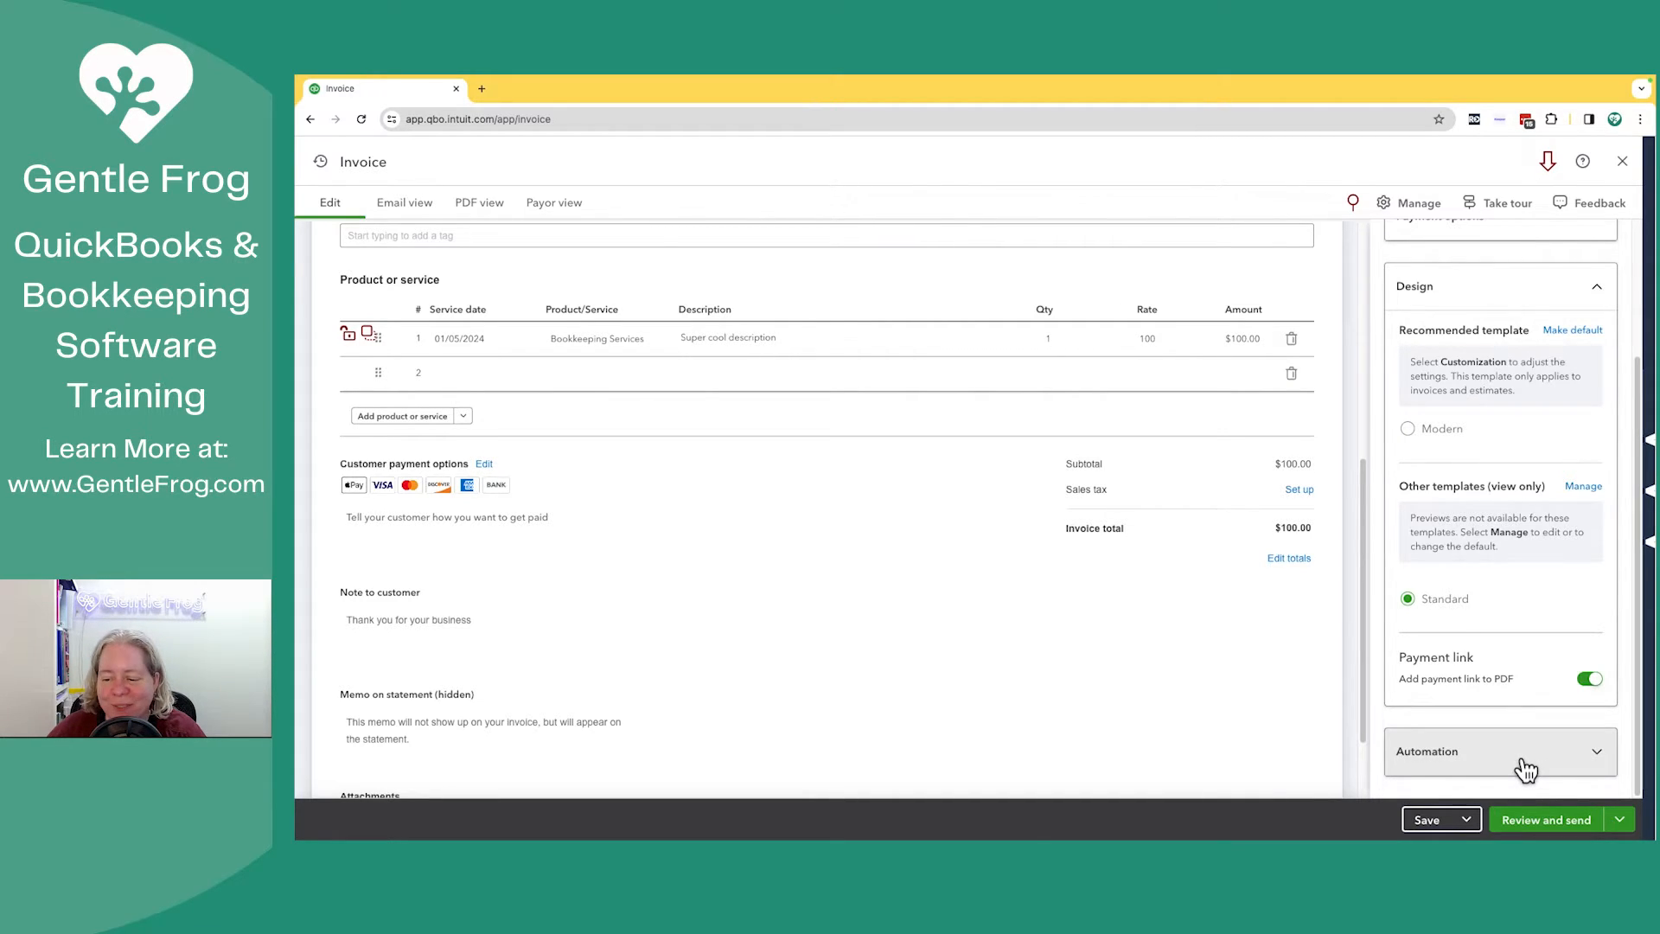
left_click(1496, 752)
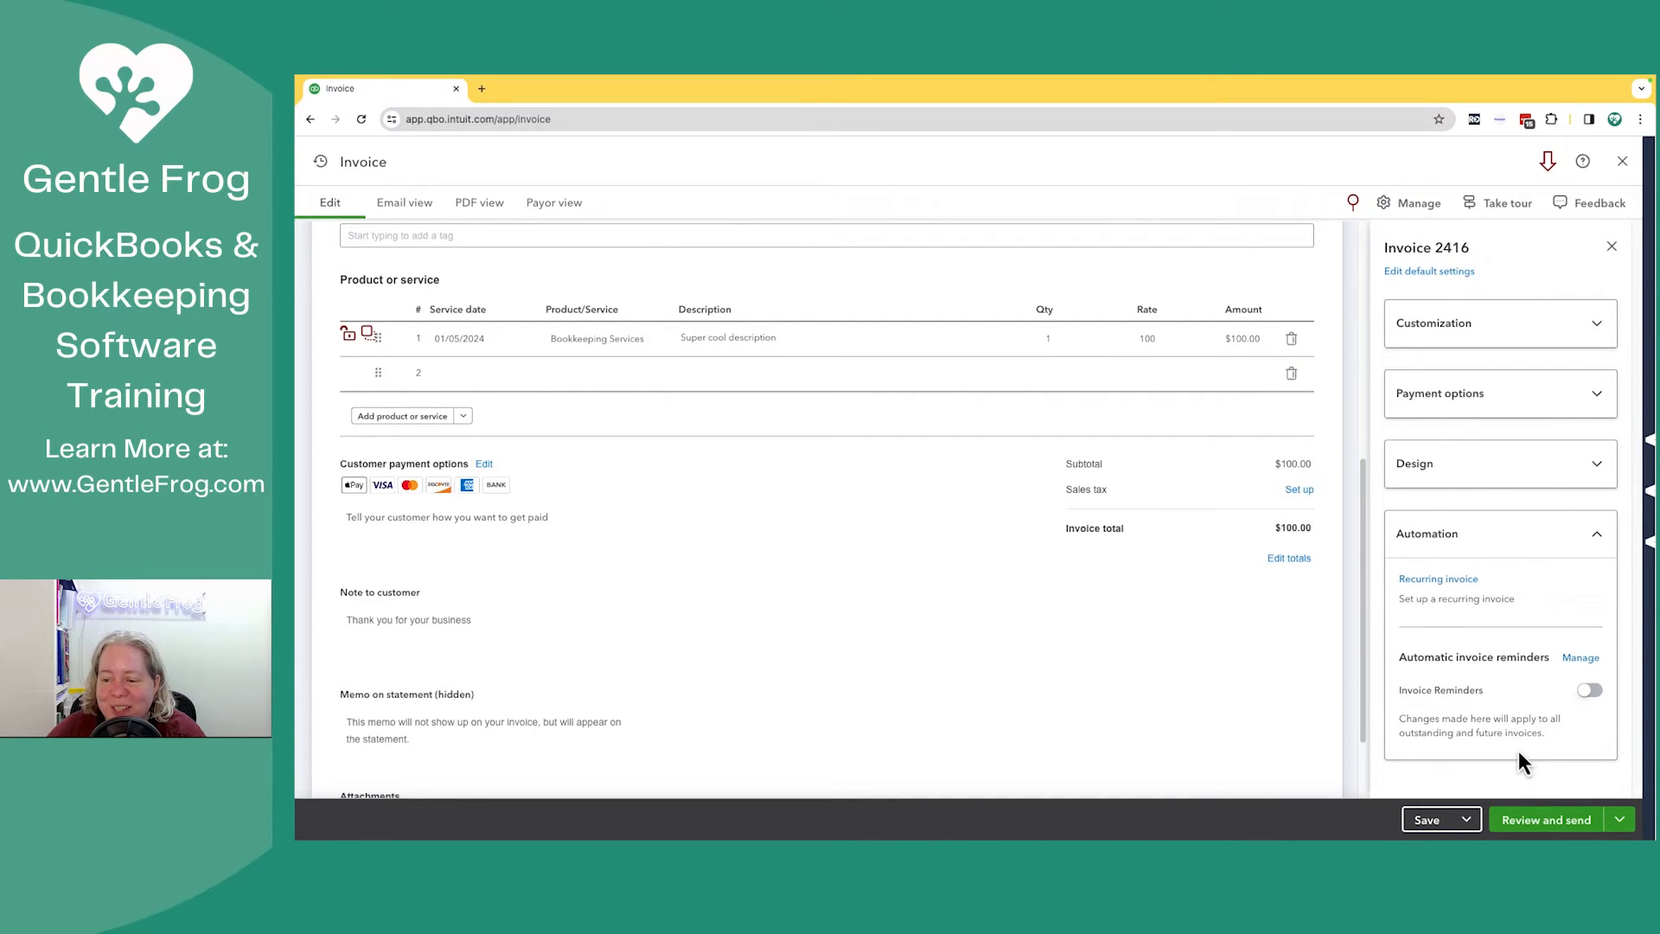
mouse_move(1577, 709)
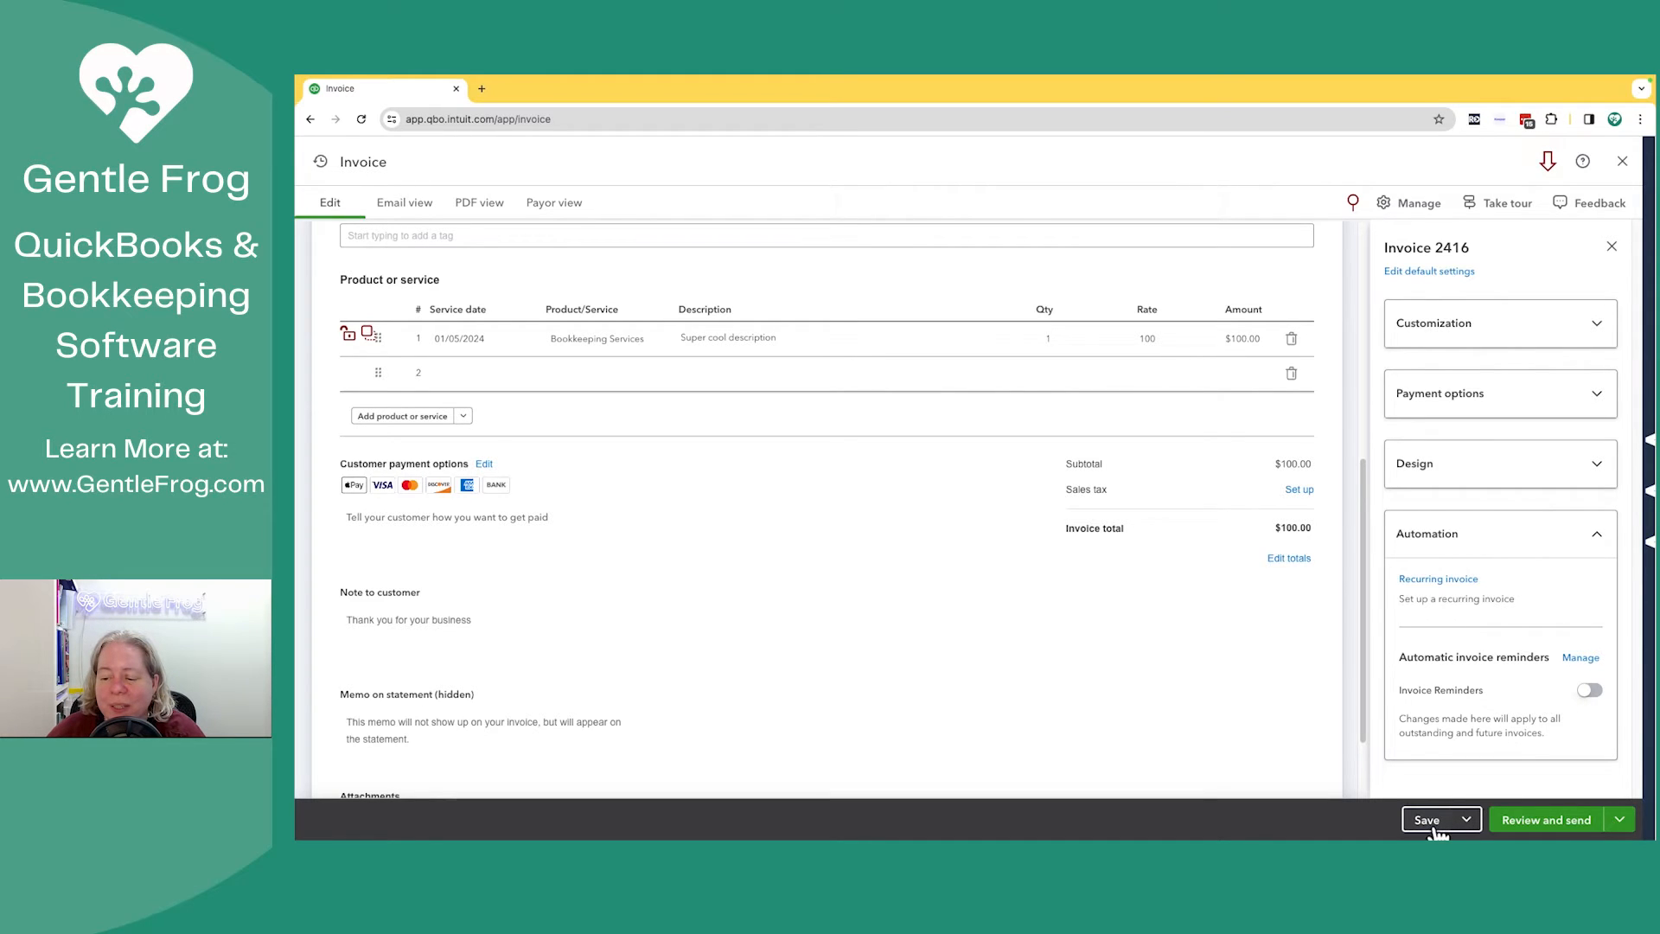
Step: Save invoice 2416 and switch to its PDF preview
left_click(1427, 818)
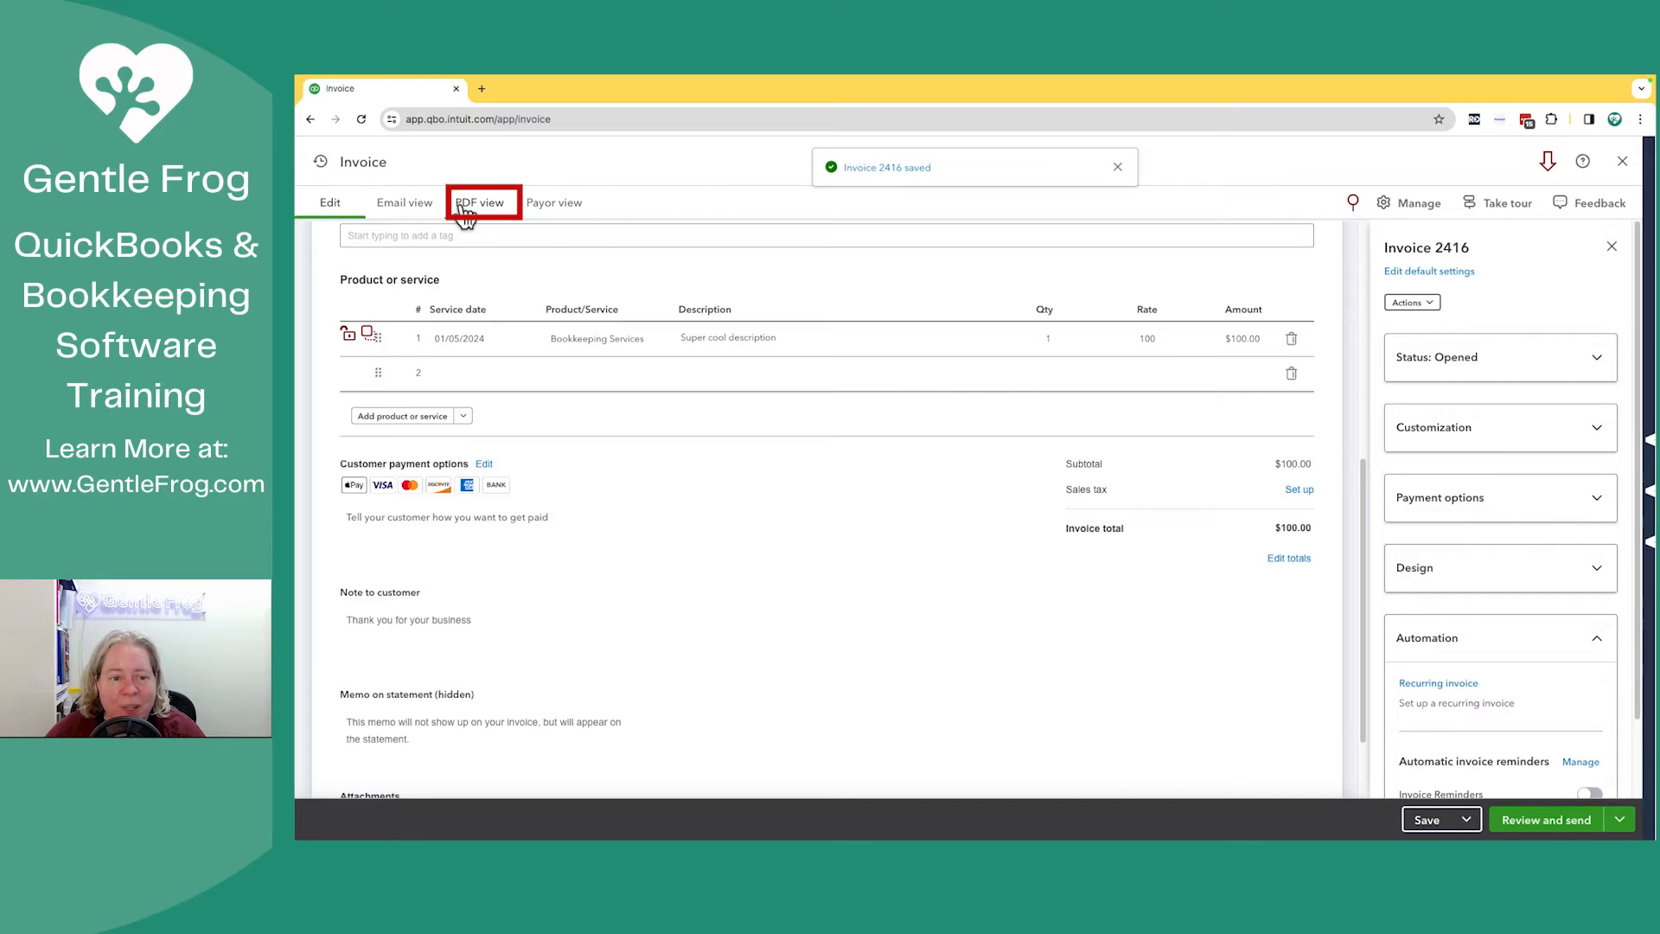
left_click(479, 202)
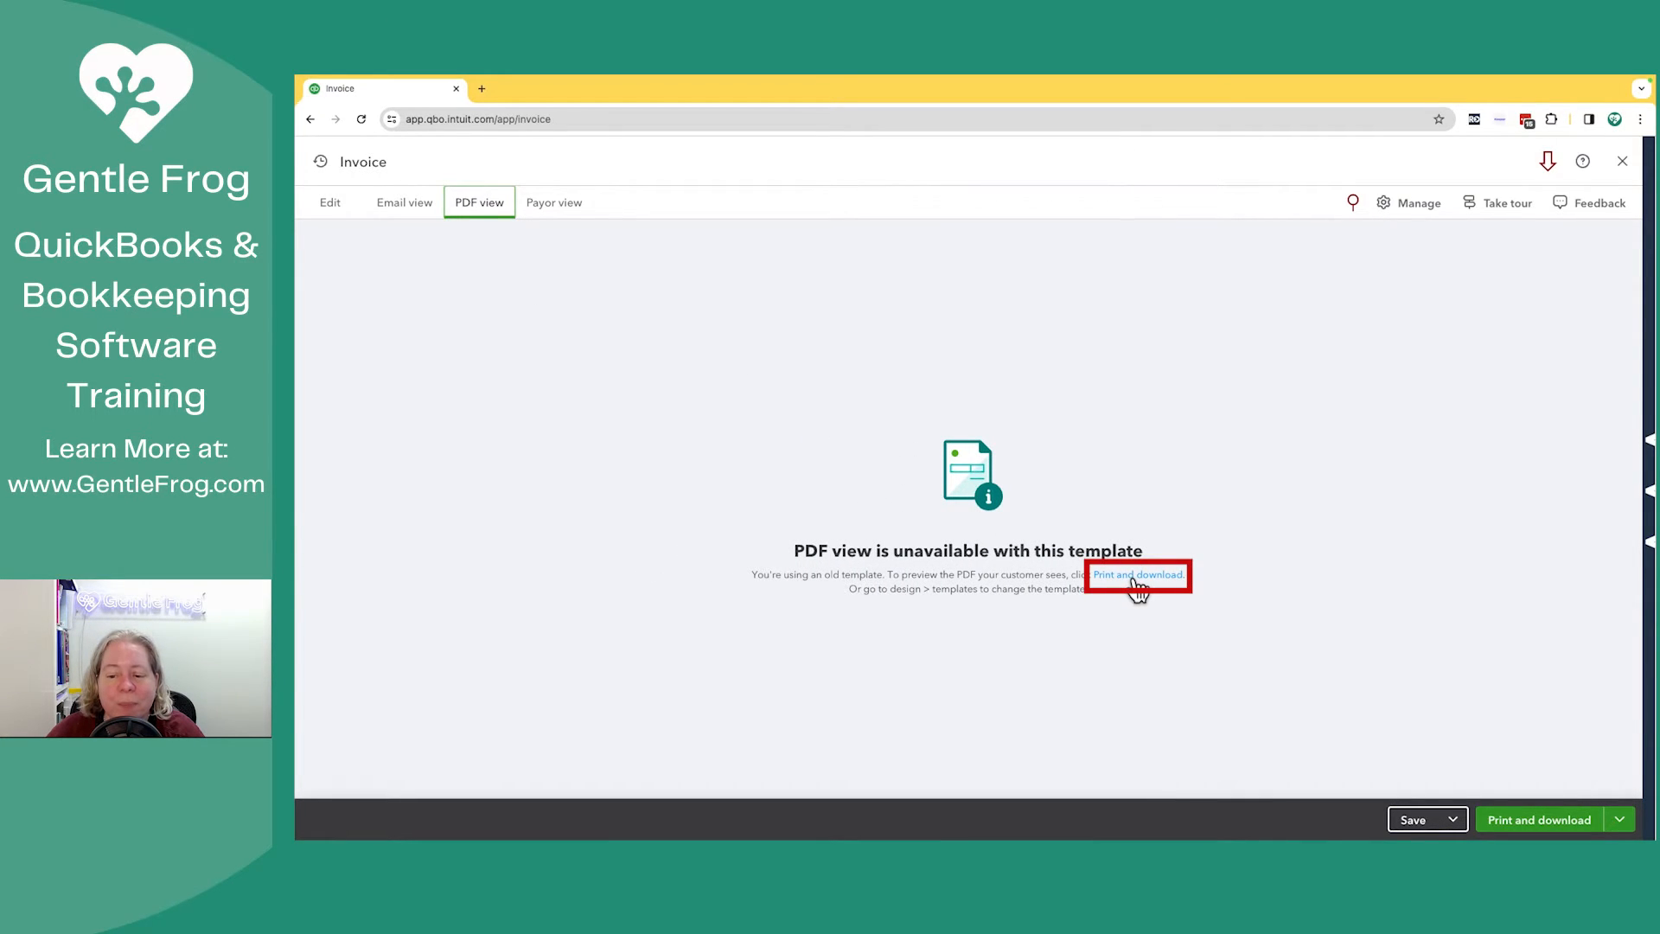
Step: Open the printable PDF of invoice 2416 in a new tab and return to the invoice tab
left_click(1138, 574)
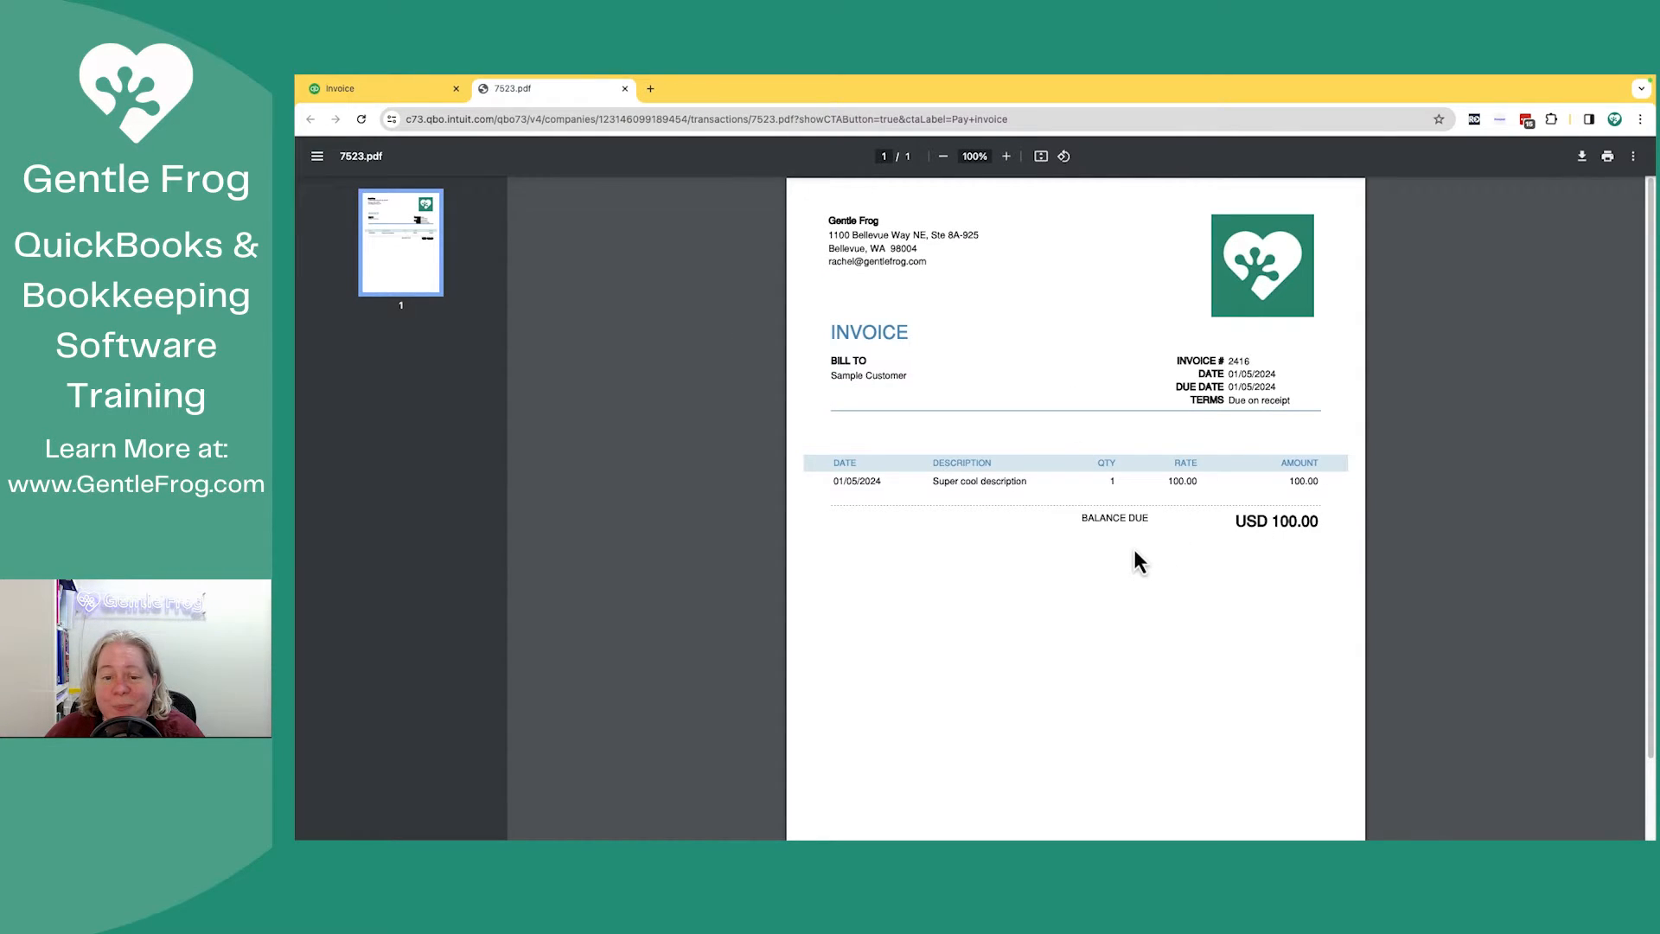
left_click(376, 88)
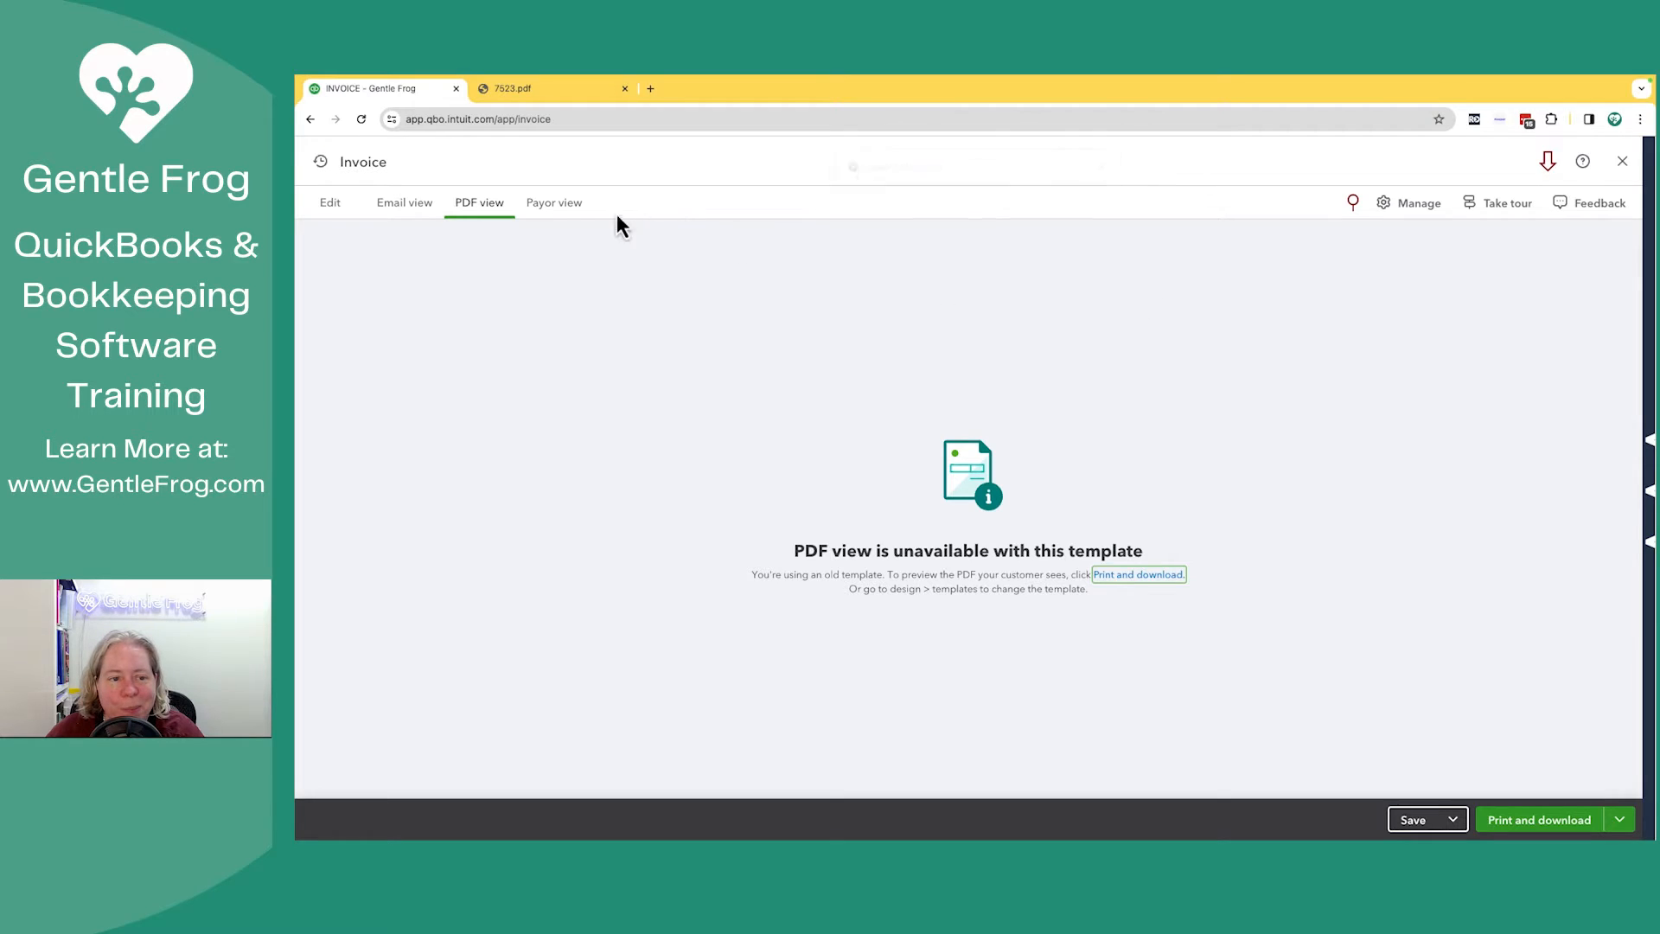
Step: Switch invoice 2416 to the Modern template with the green #79bd58 accent colour
left_click(328, 203)
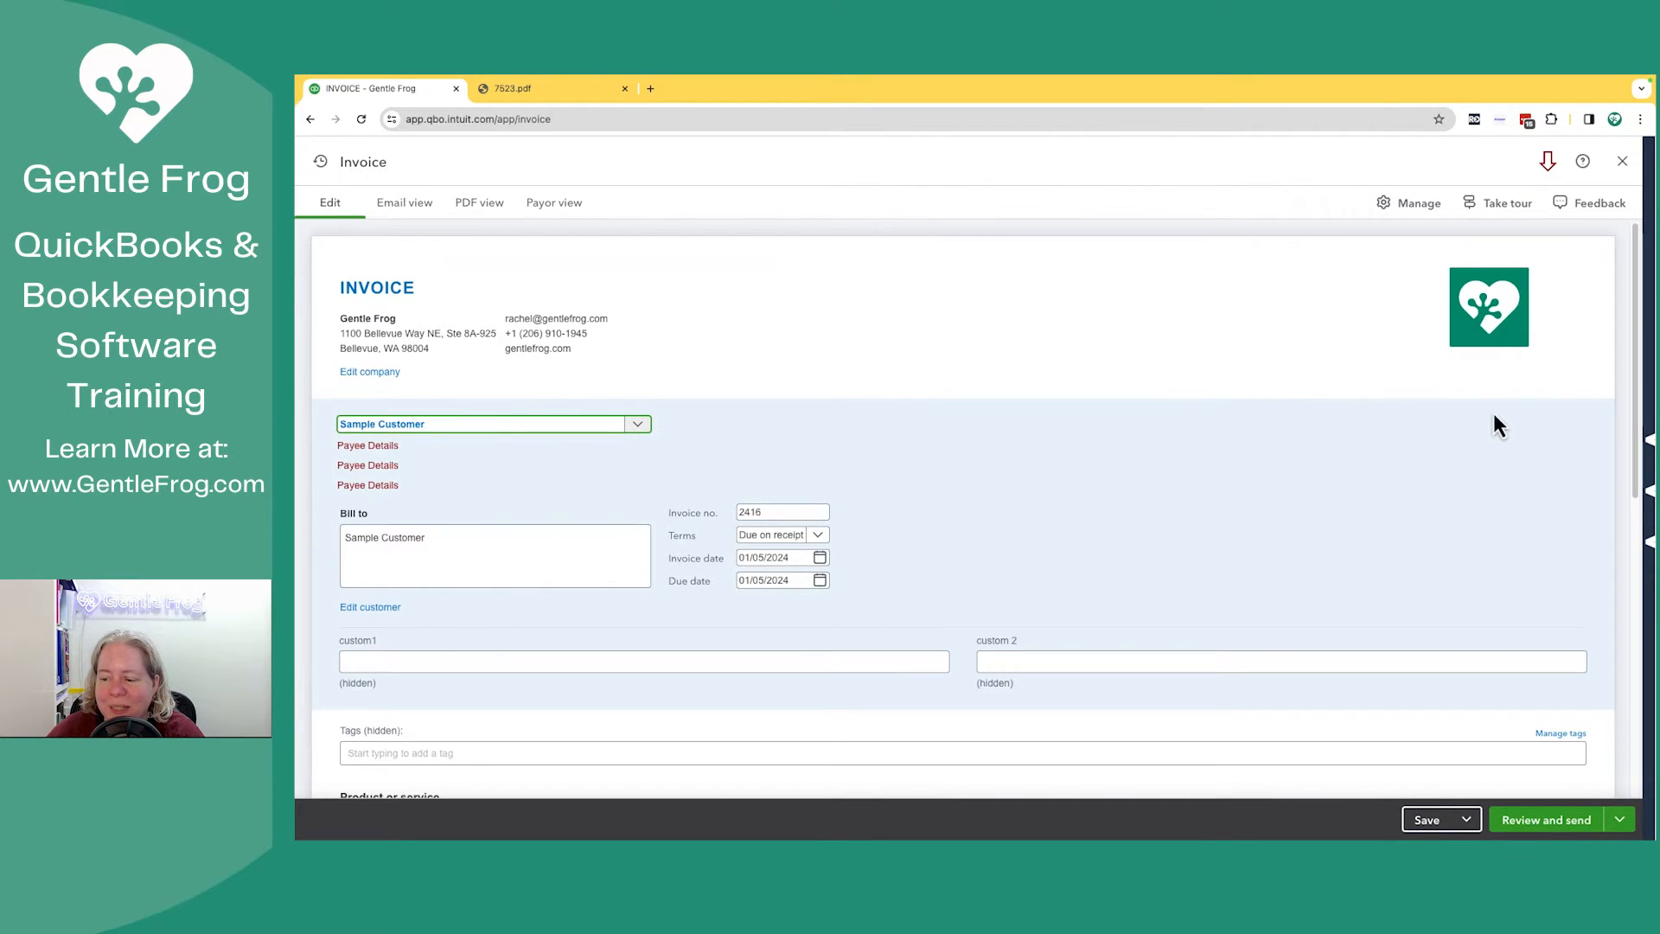
scroll("down", 3)
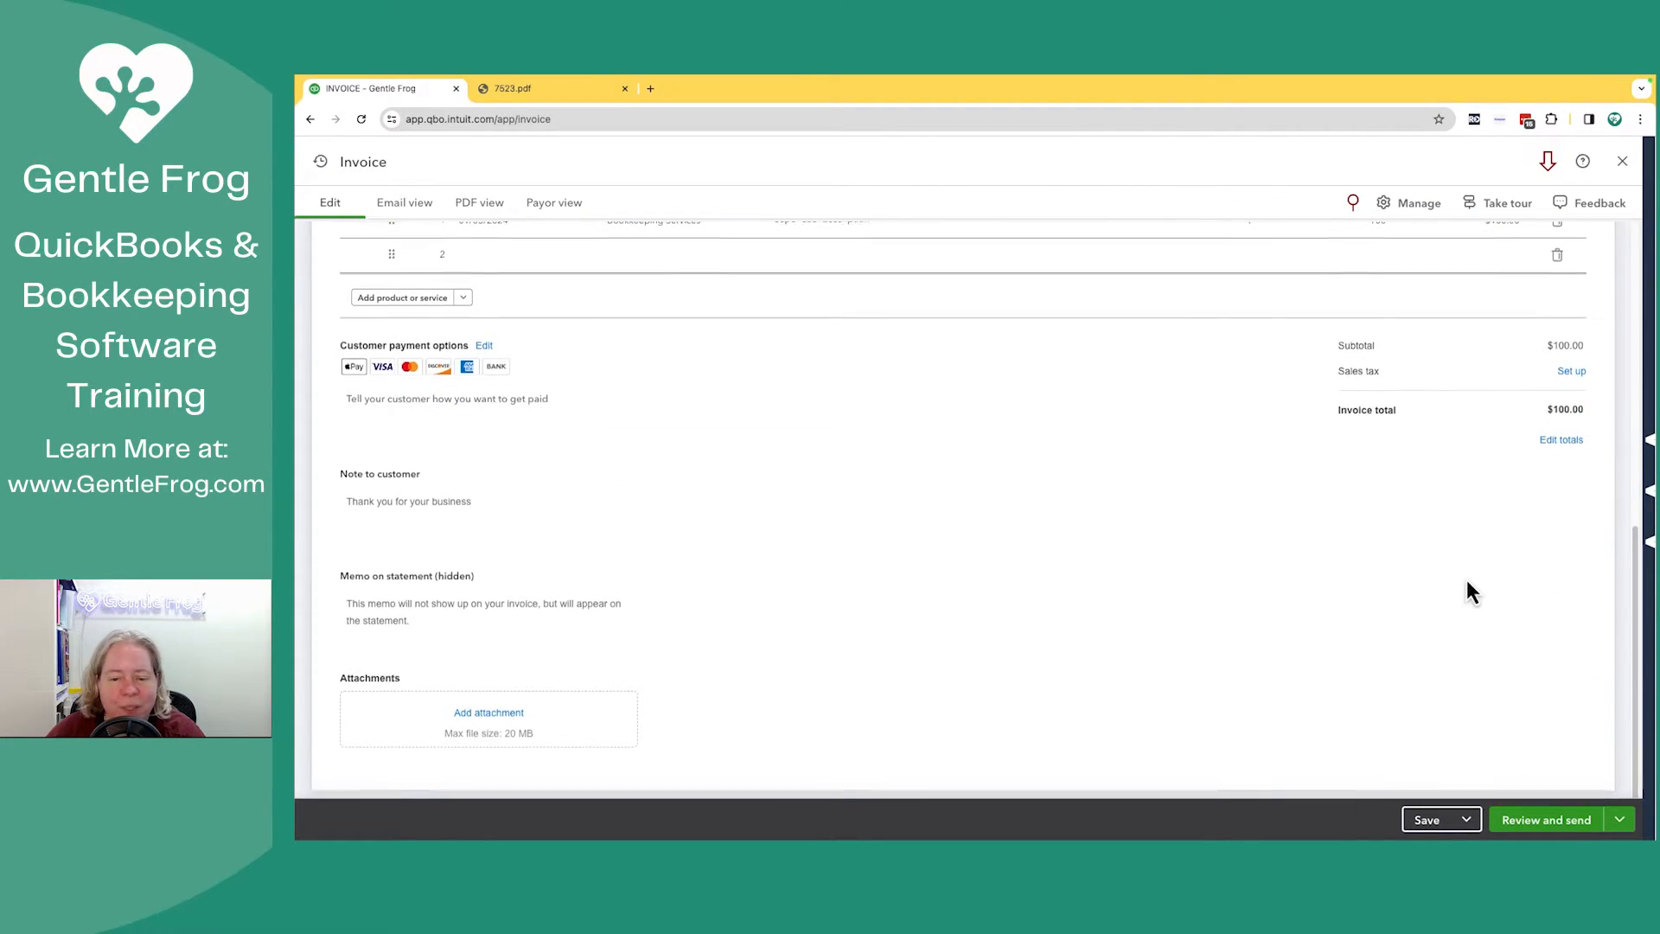
scroll("up", 3)
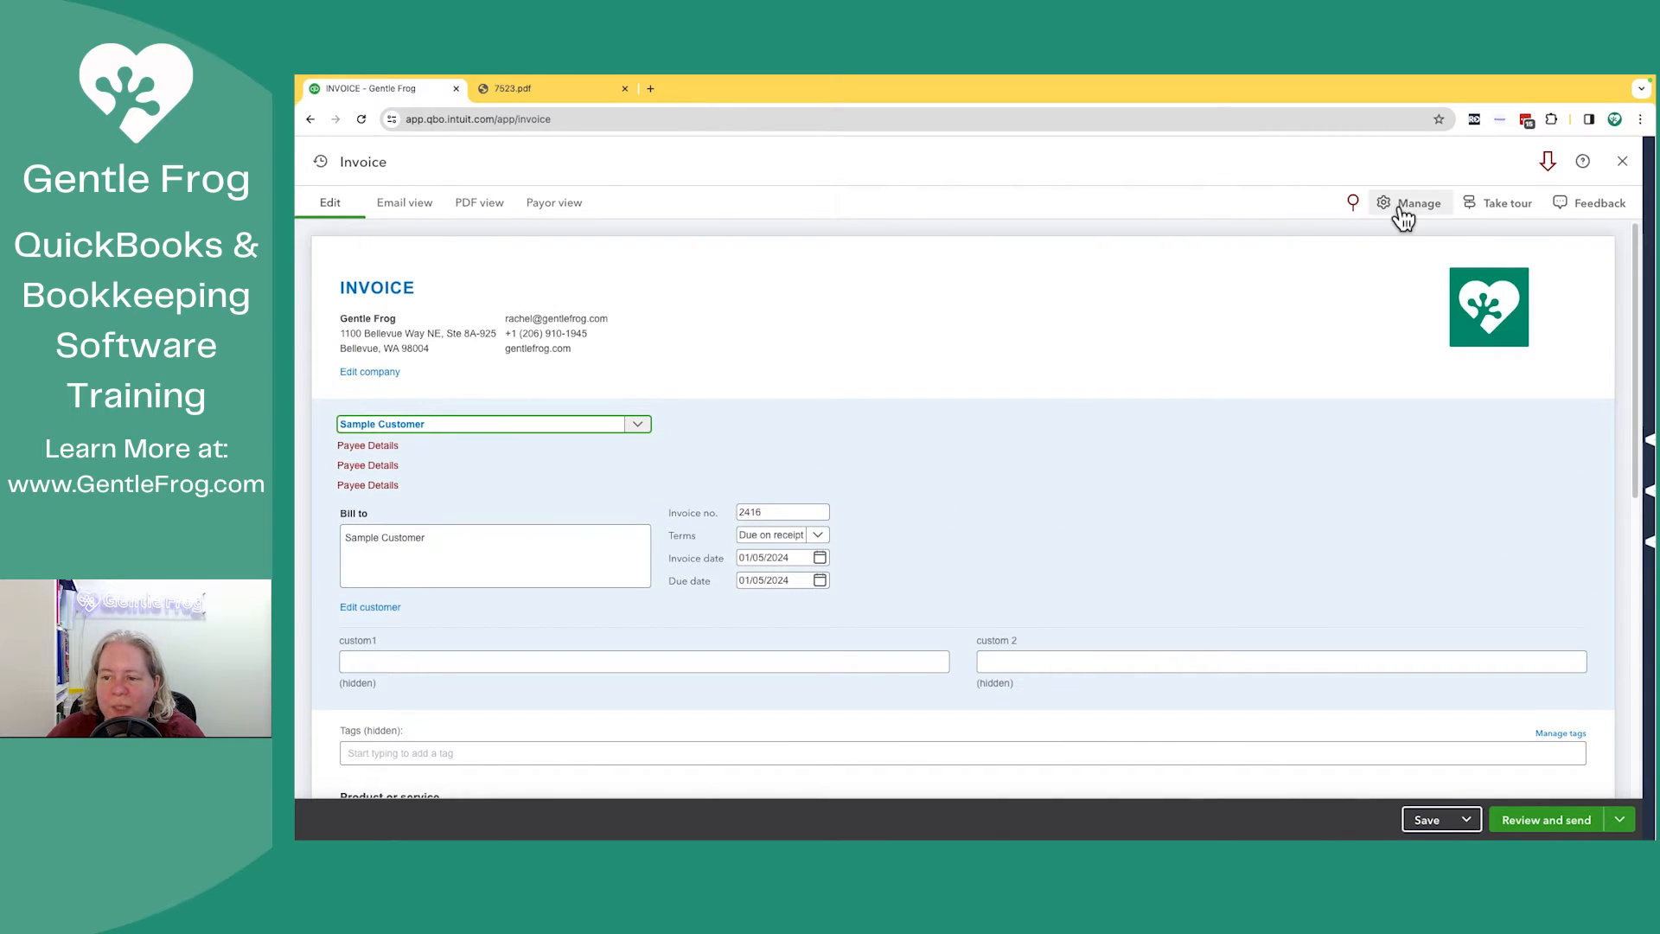
left_click(1418, 202)
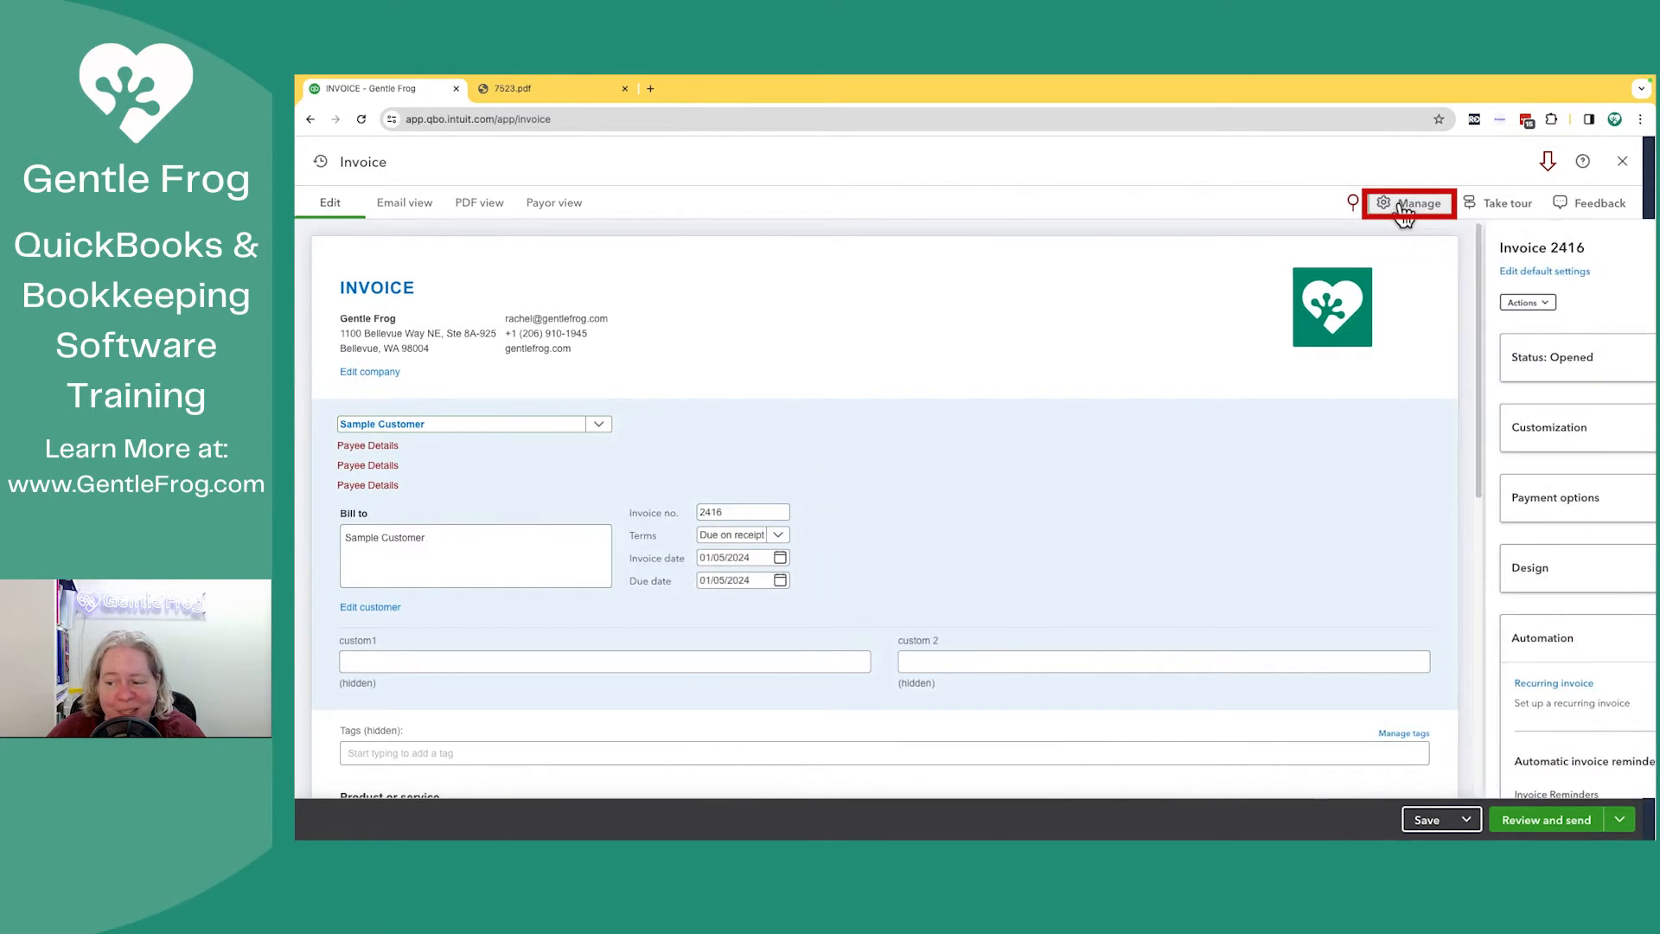
left_click(1528, 568)
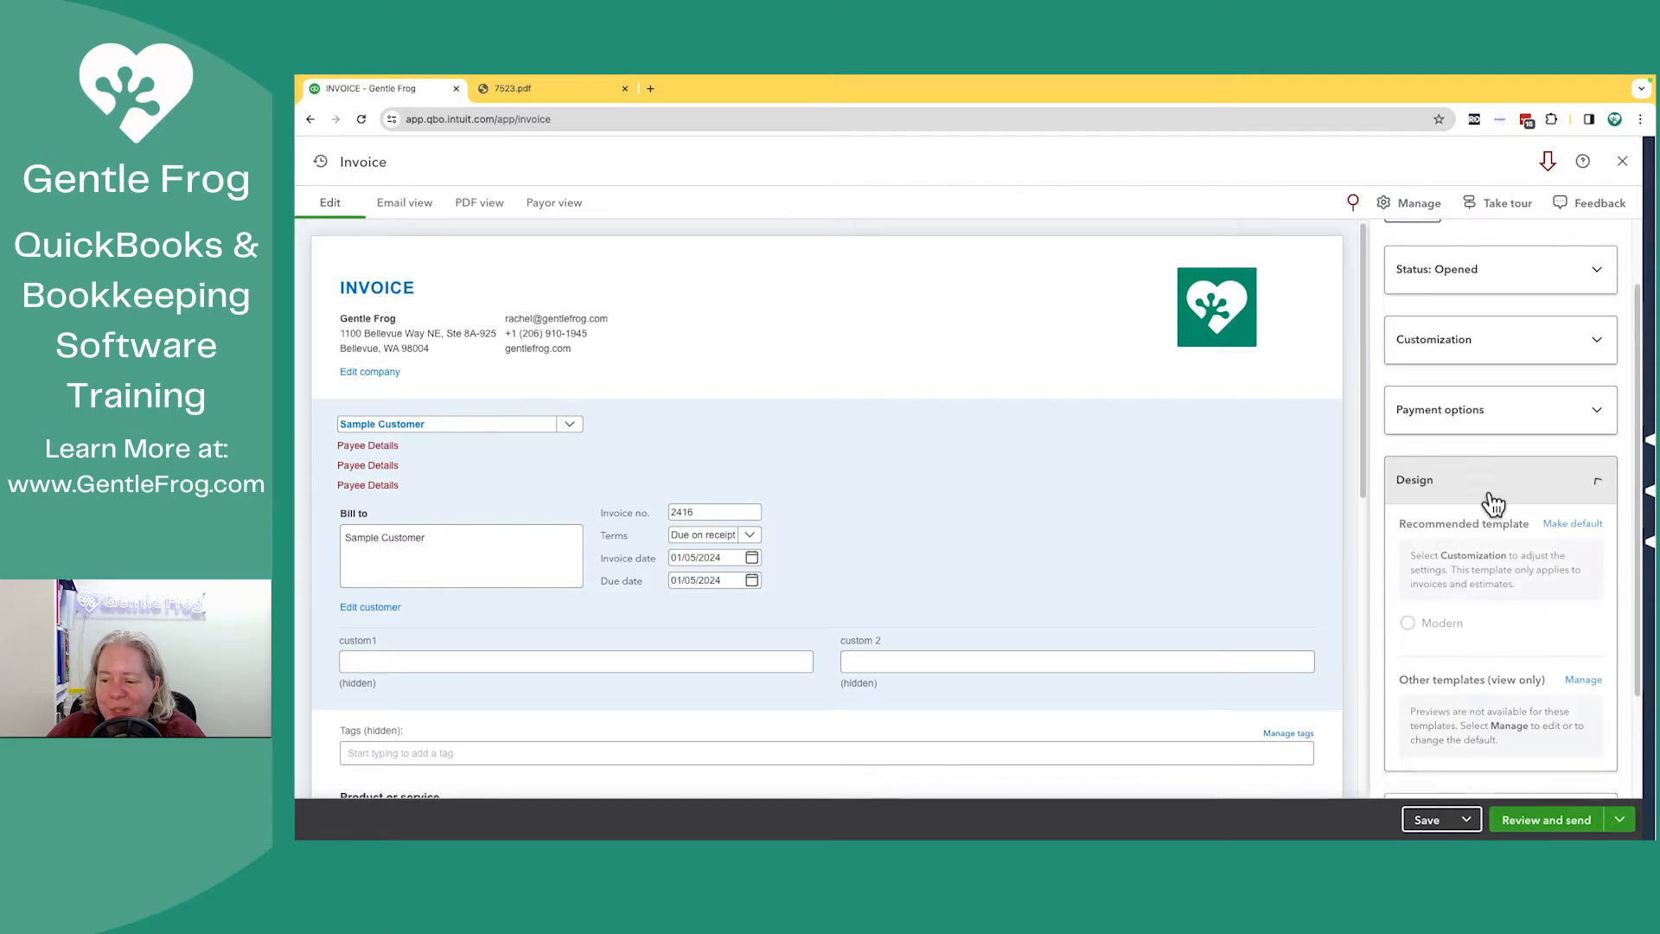
scroll("down", 3)
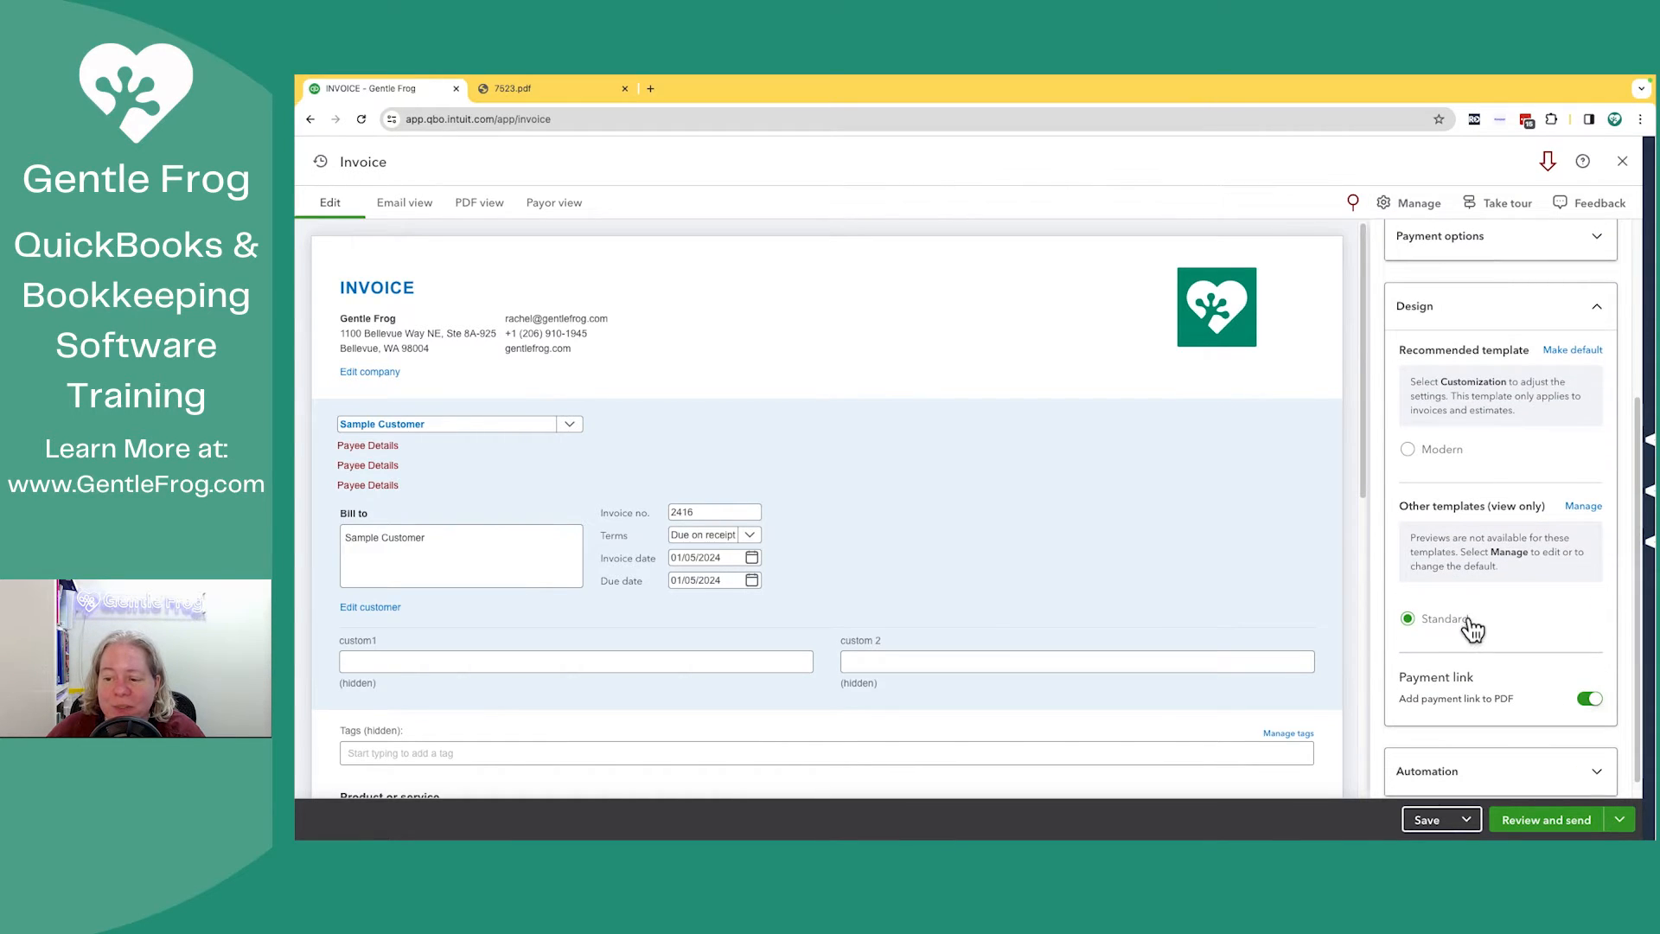
left_click(1407, 450)
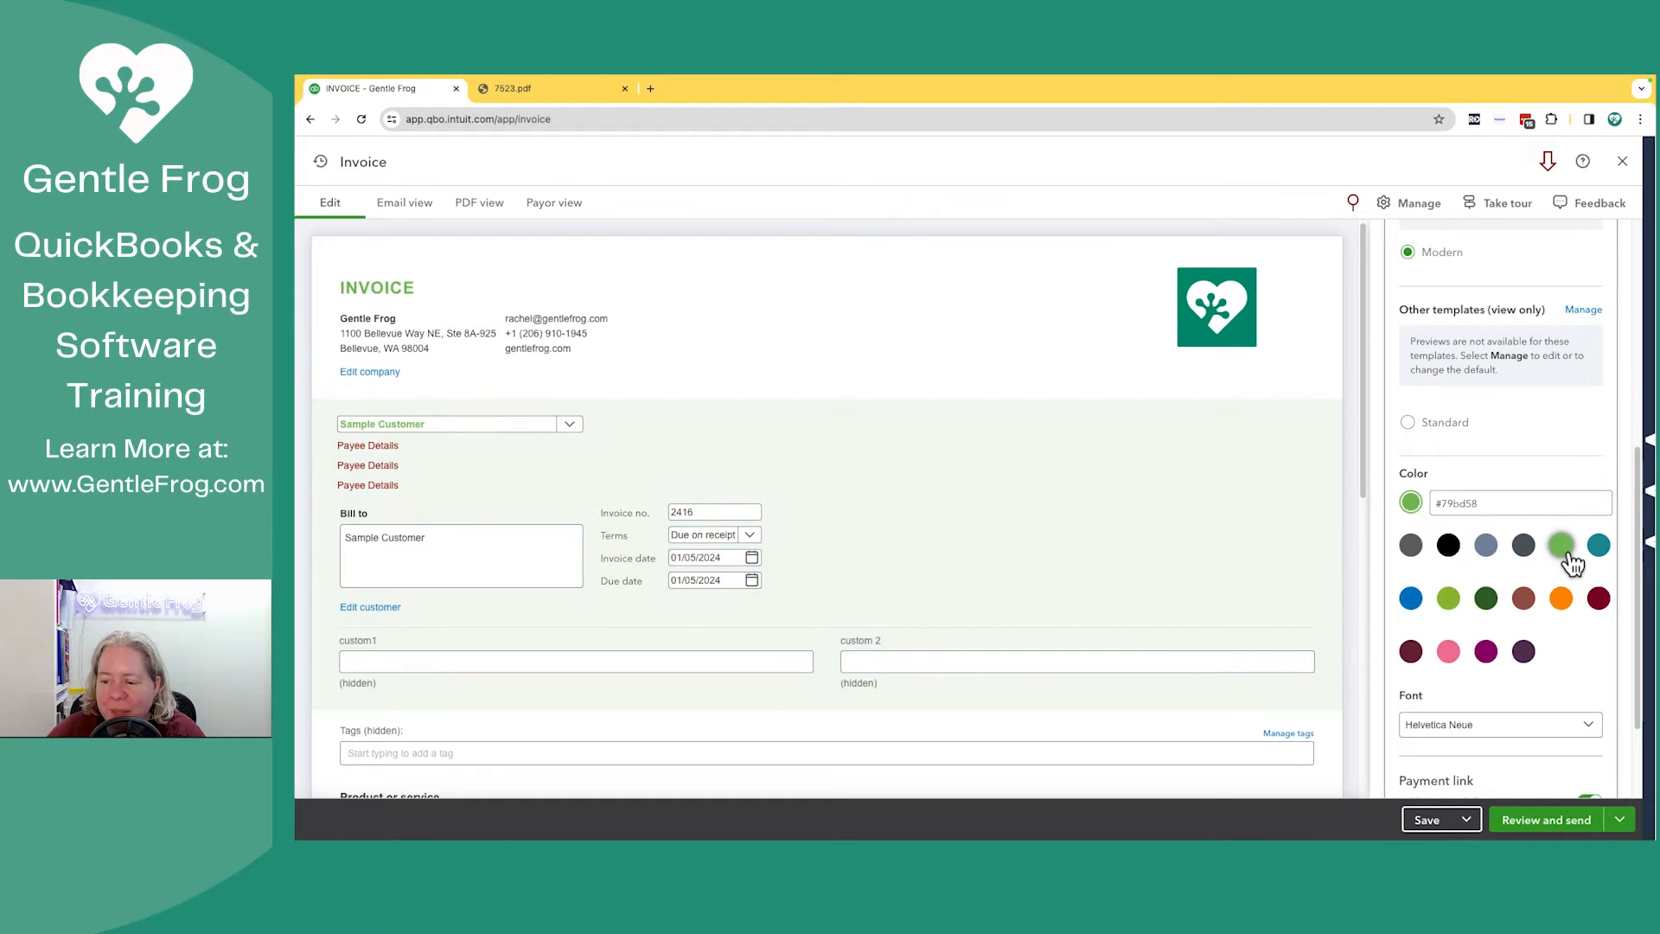
scroll("down", 3)
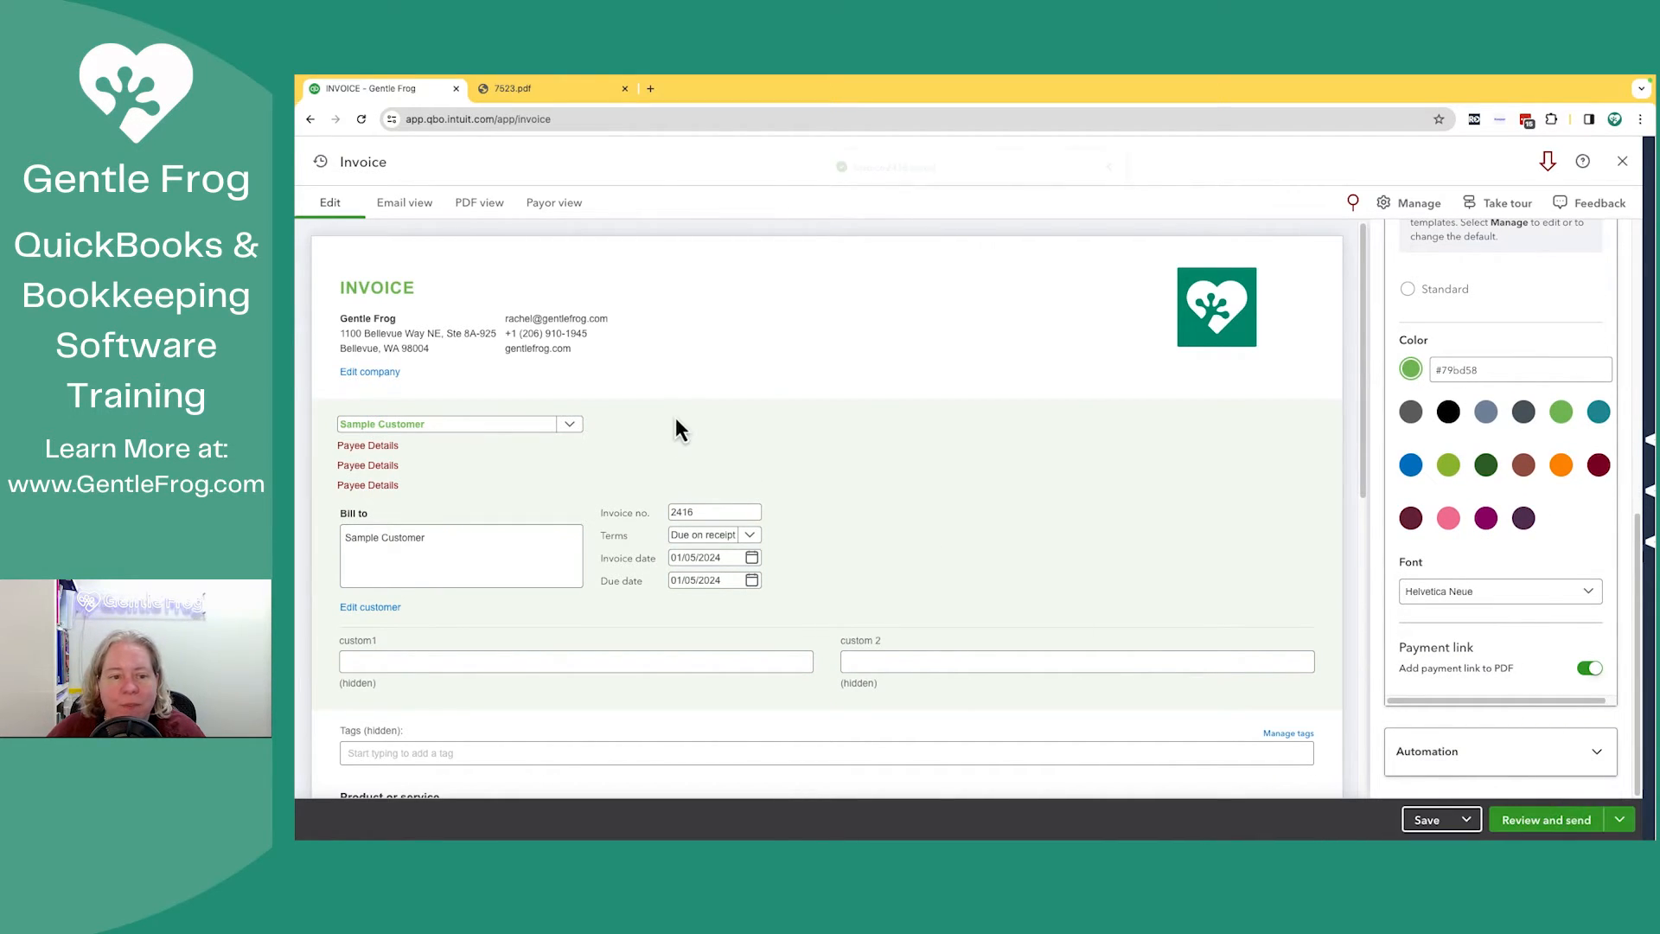
Step: Save invoice 2416 and preview its green Modern PDF, comparing it with the earlier downloaded PDF
left_click(479, 202)
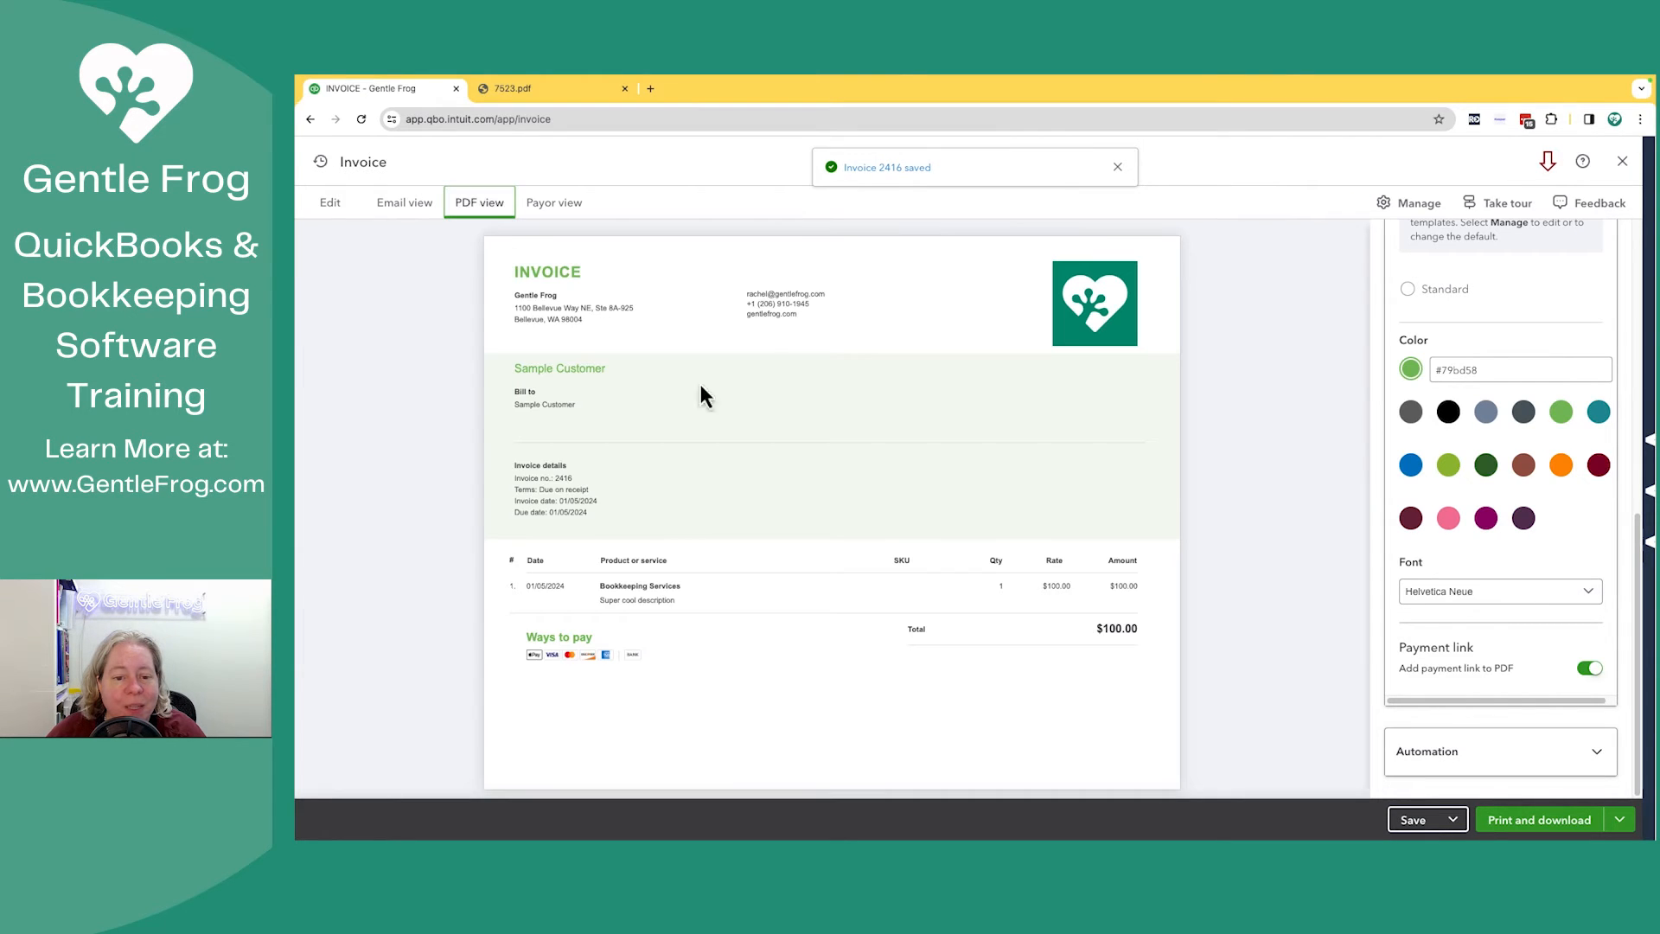
mouse_move(654, 295)
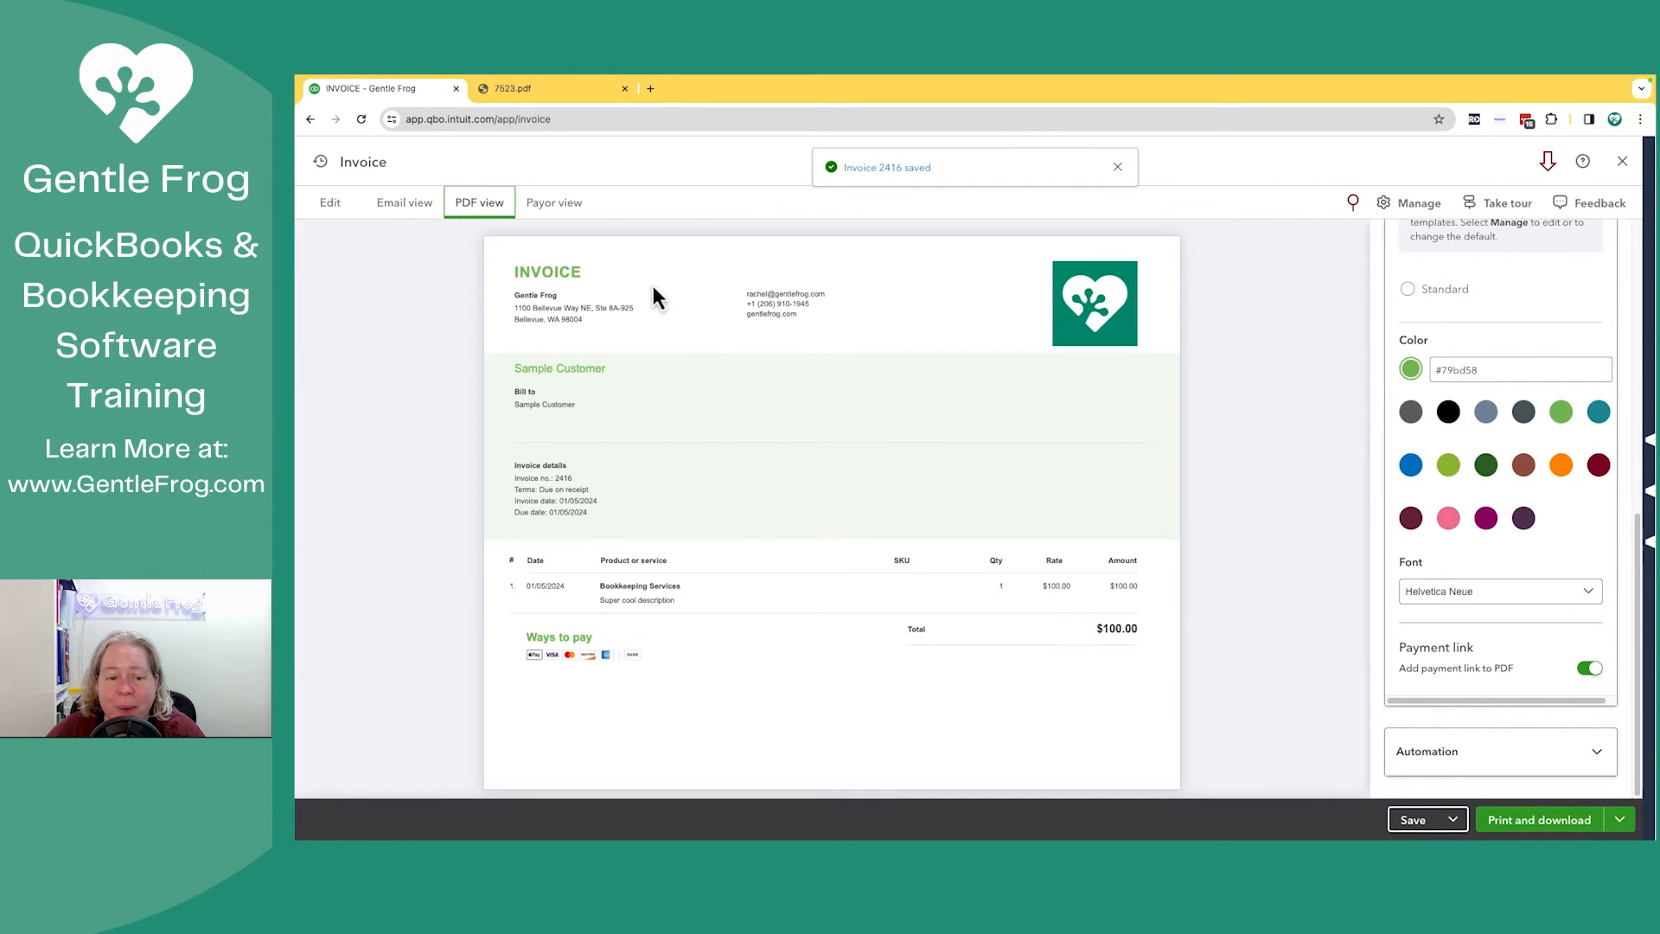
left_click(550, 88)
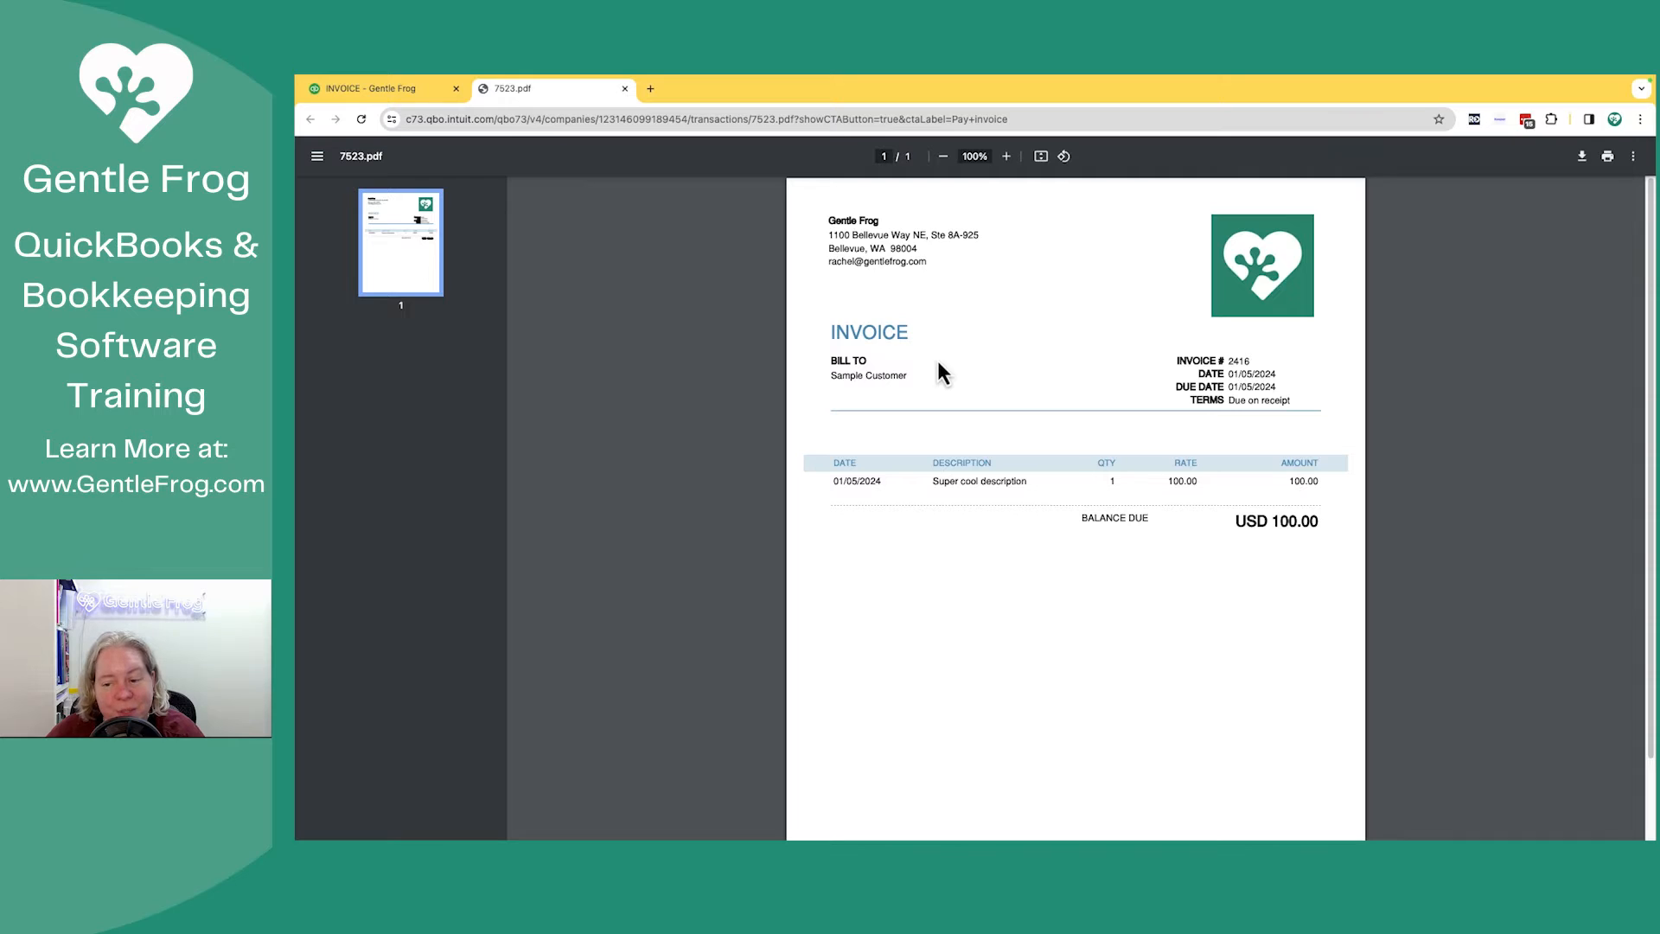
left_click(380, 88)
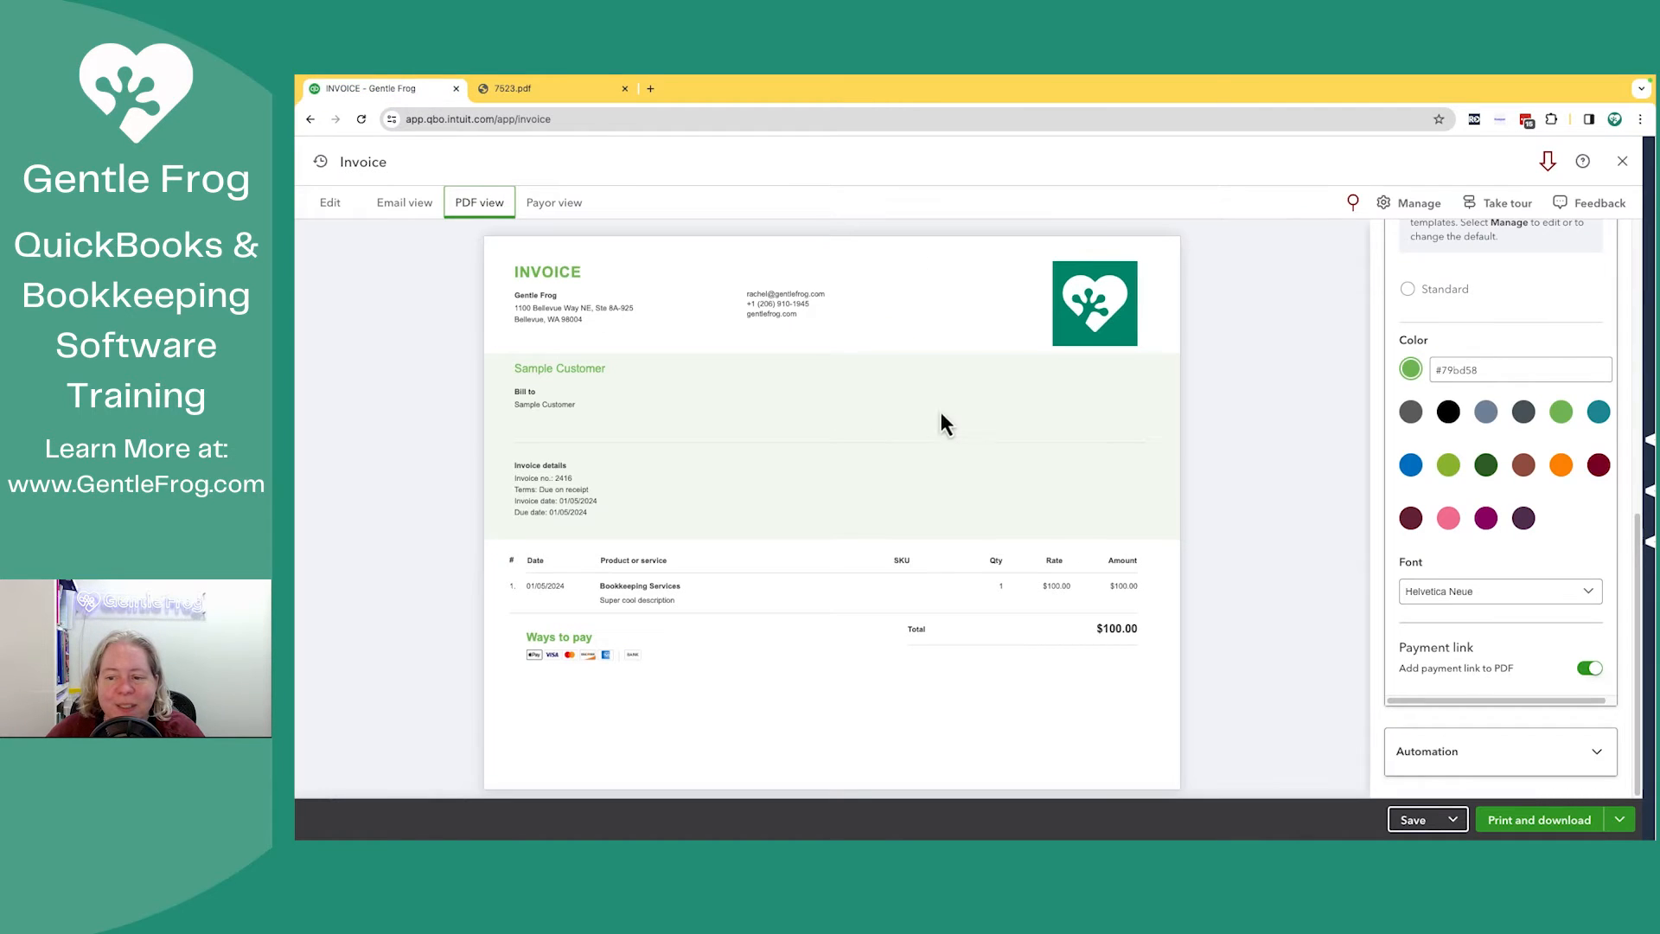
mouse_move(799, 600)
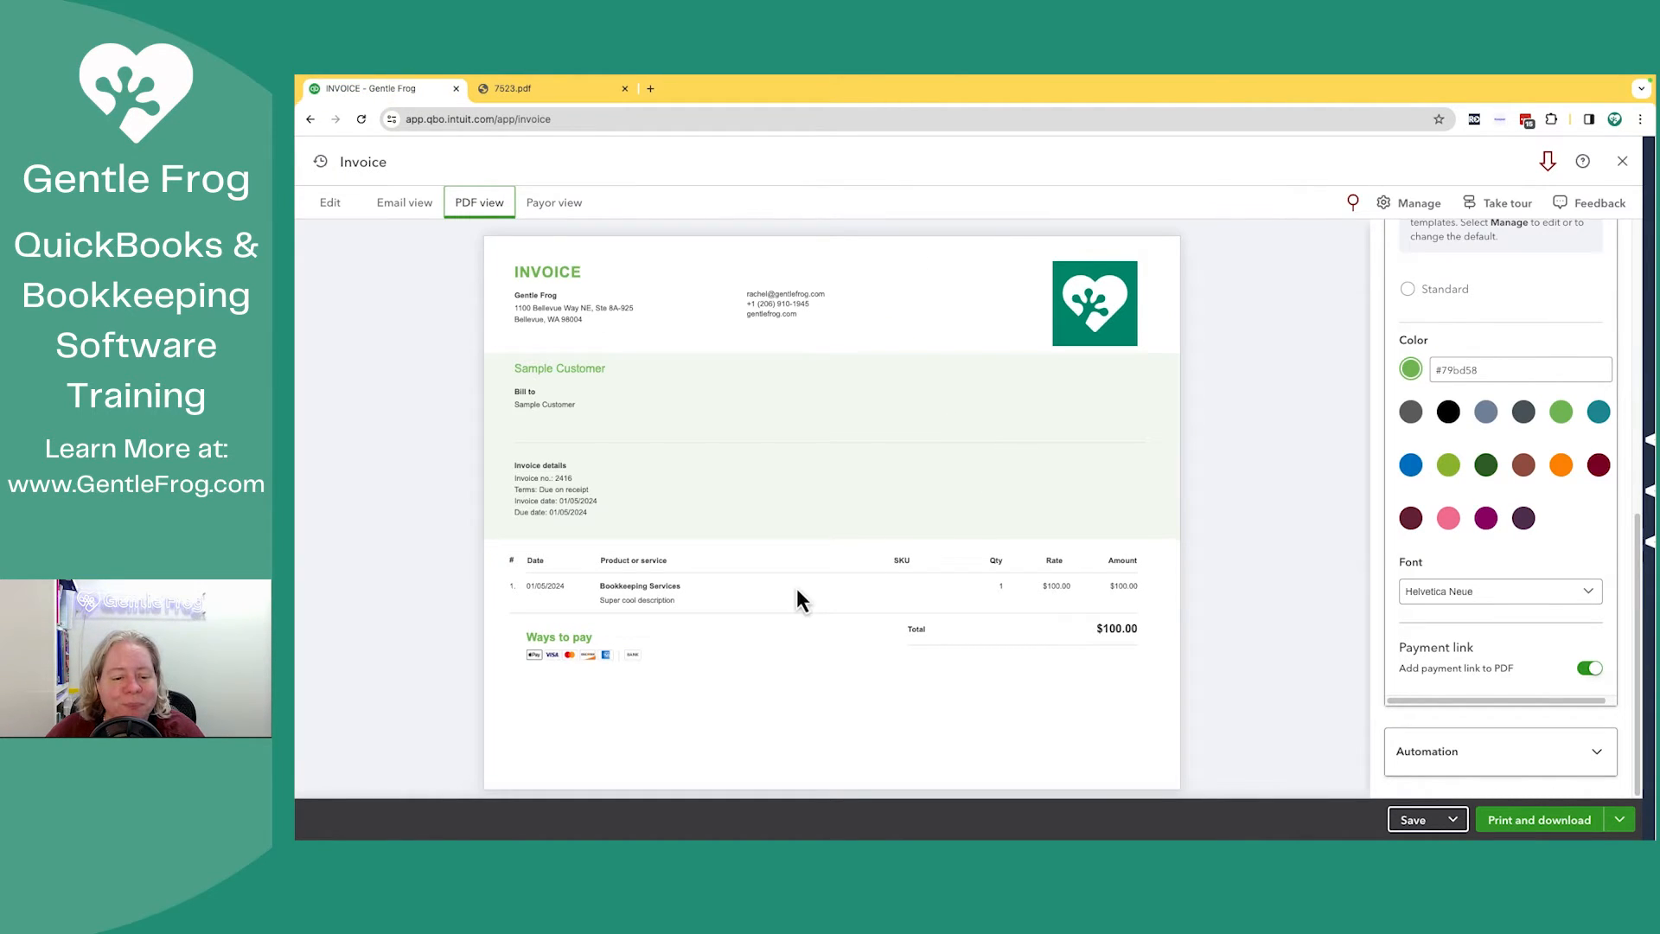
mouse_move(1440, 652)
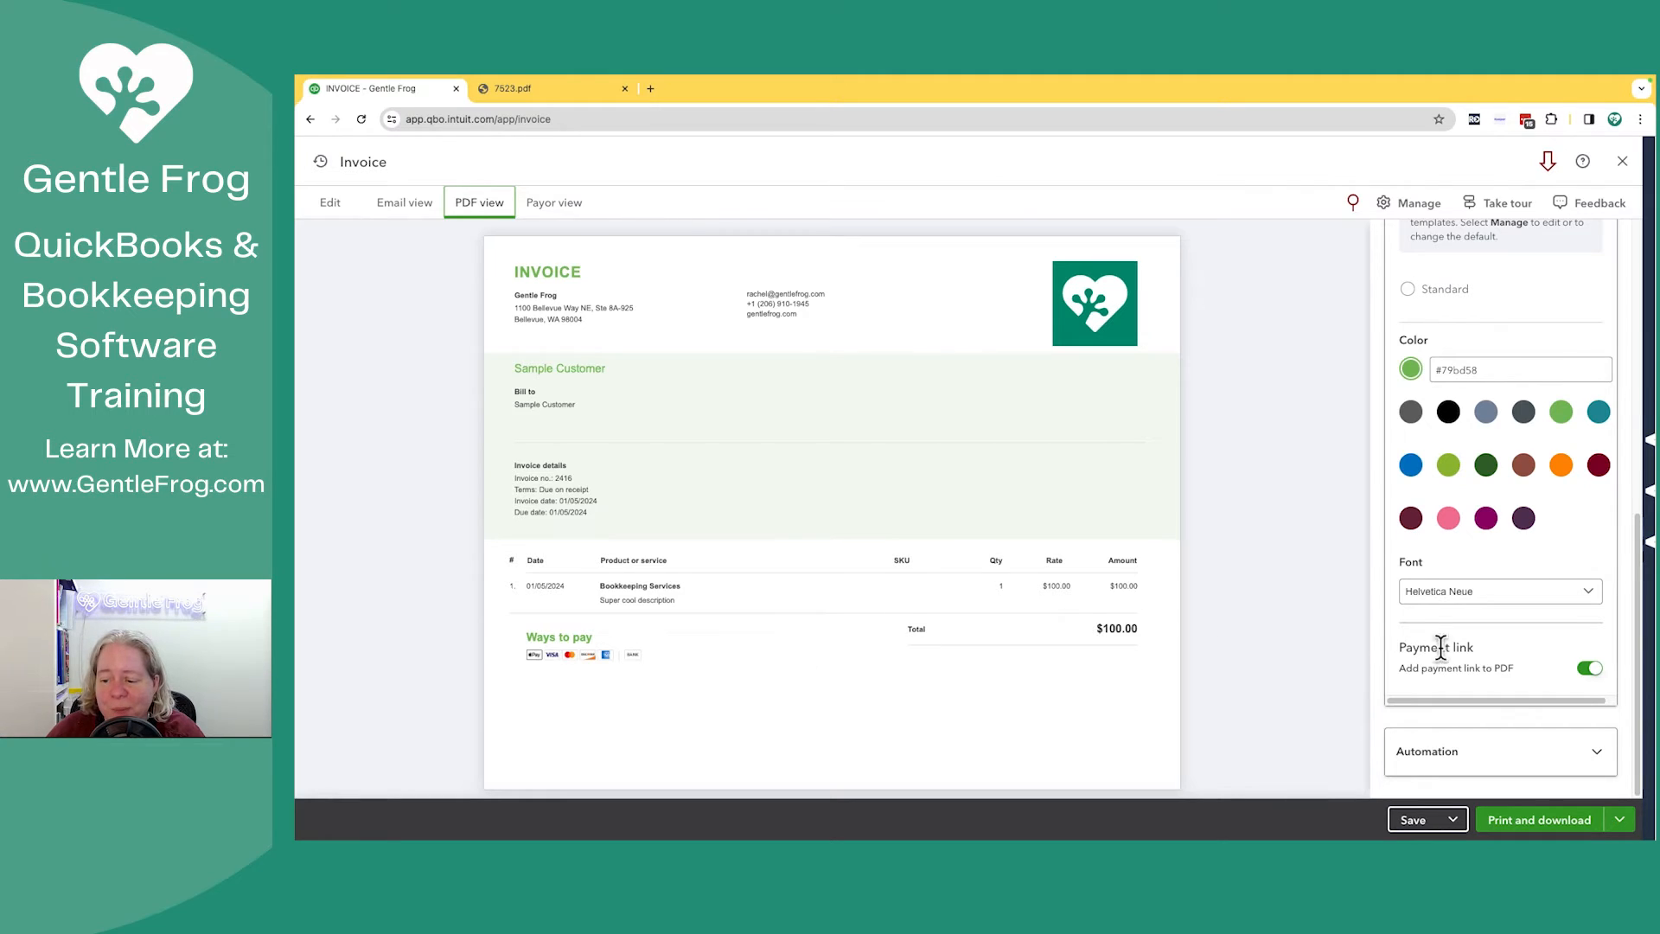
mouse_move(1377, 725)
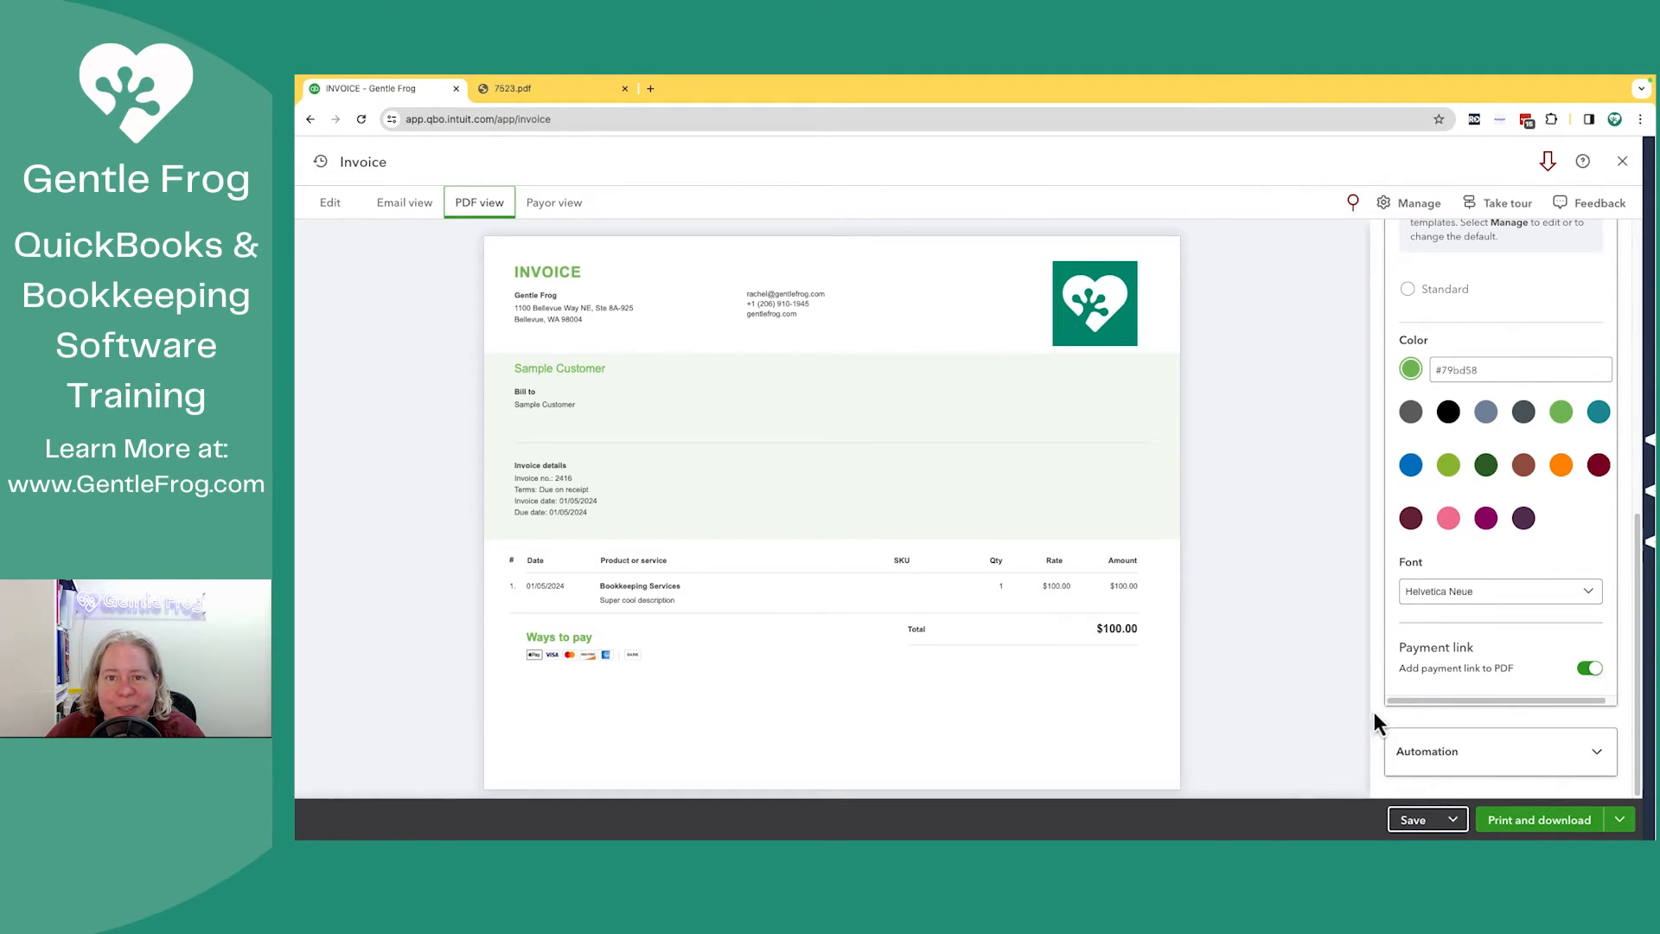
mouse_move(1387, 450)
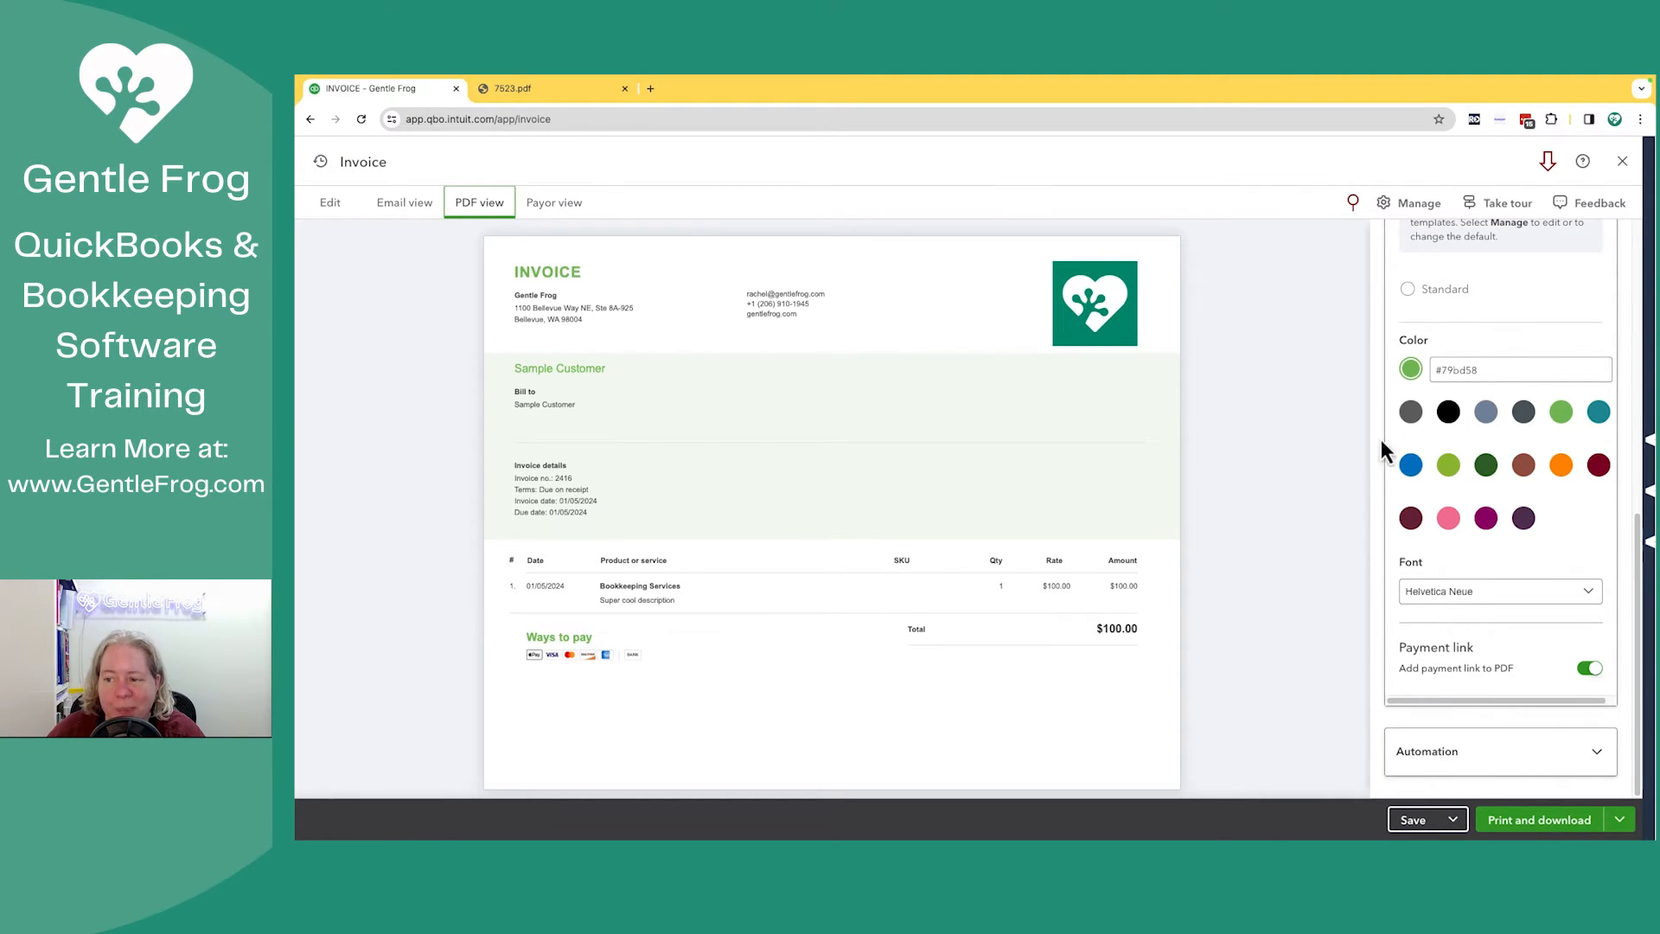
mouse_move(1411, 209)
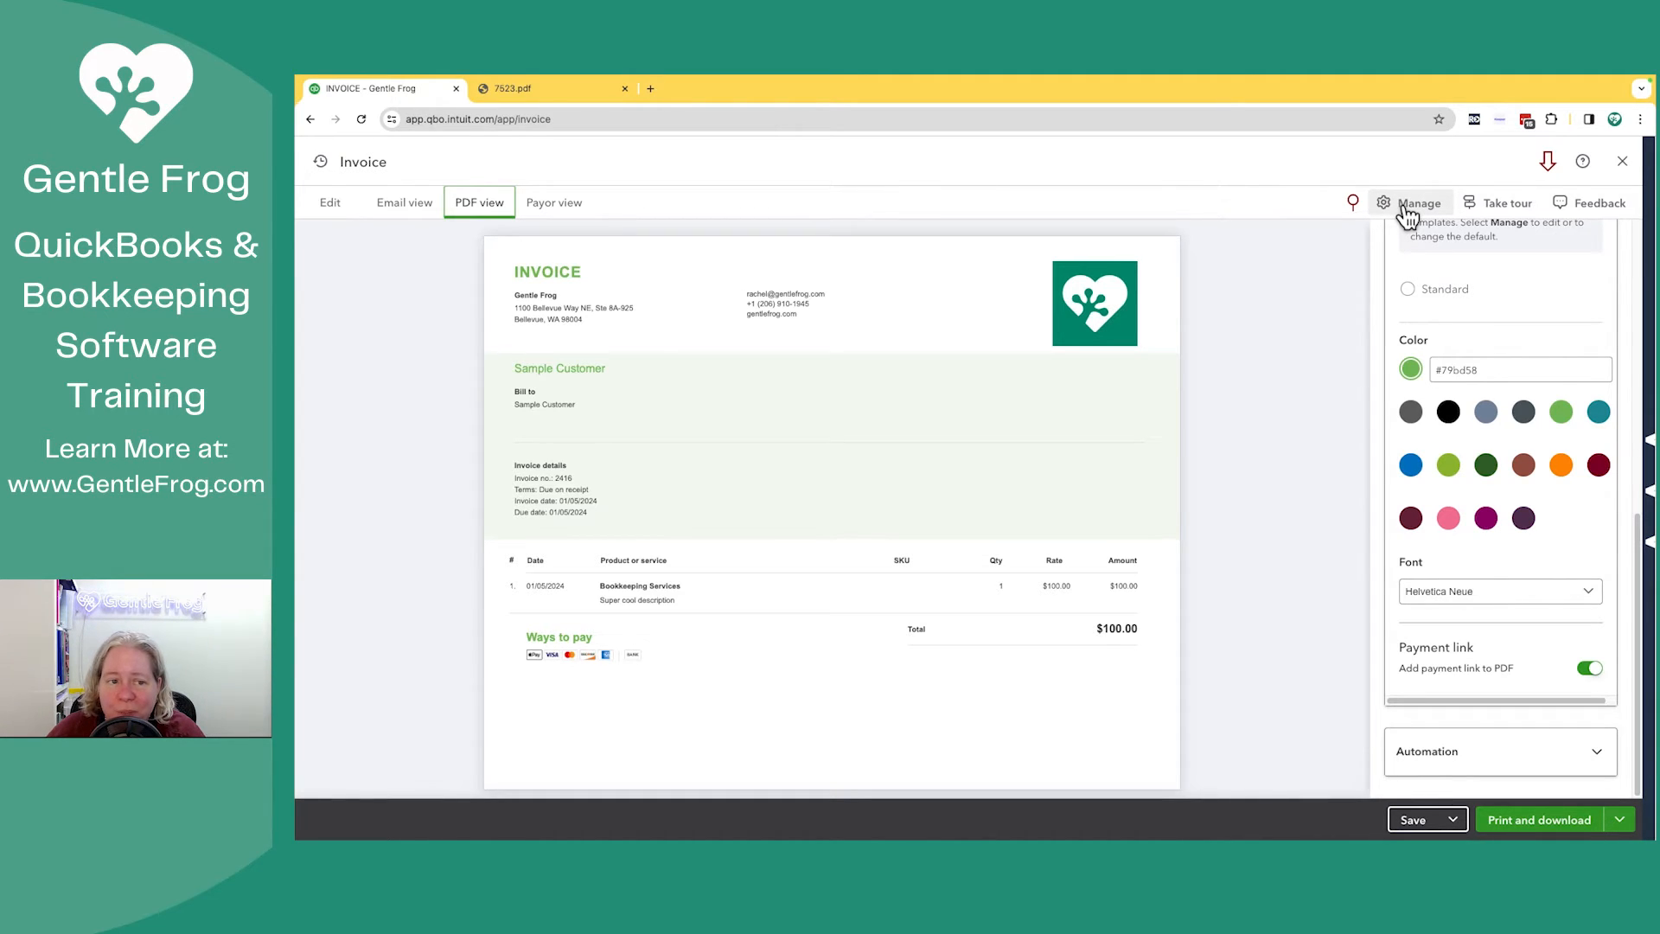
mouse_move(1482, 814)
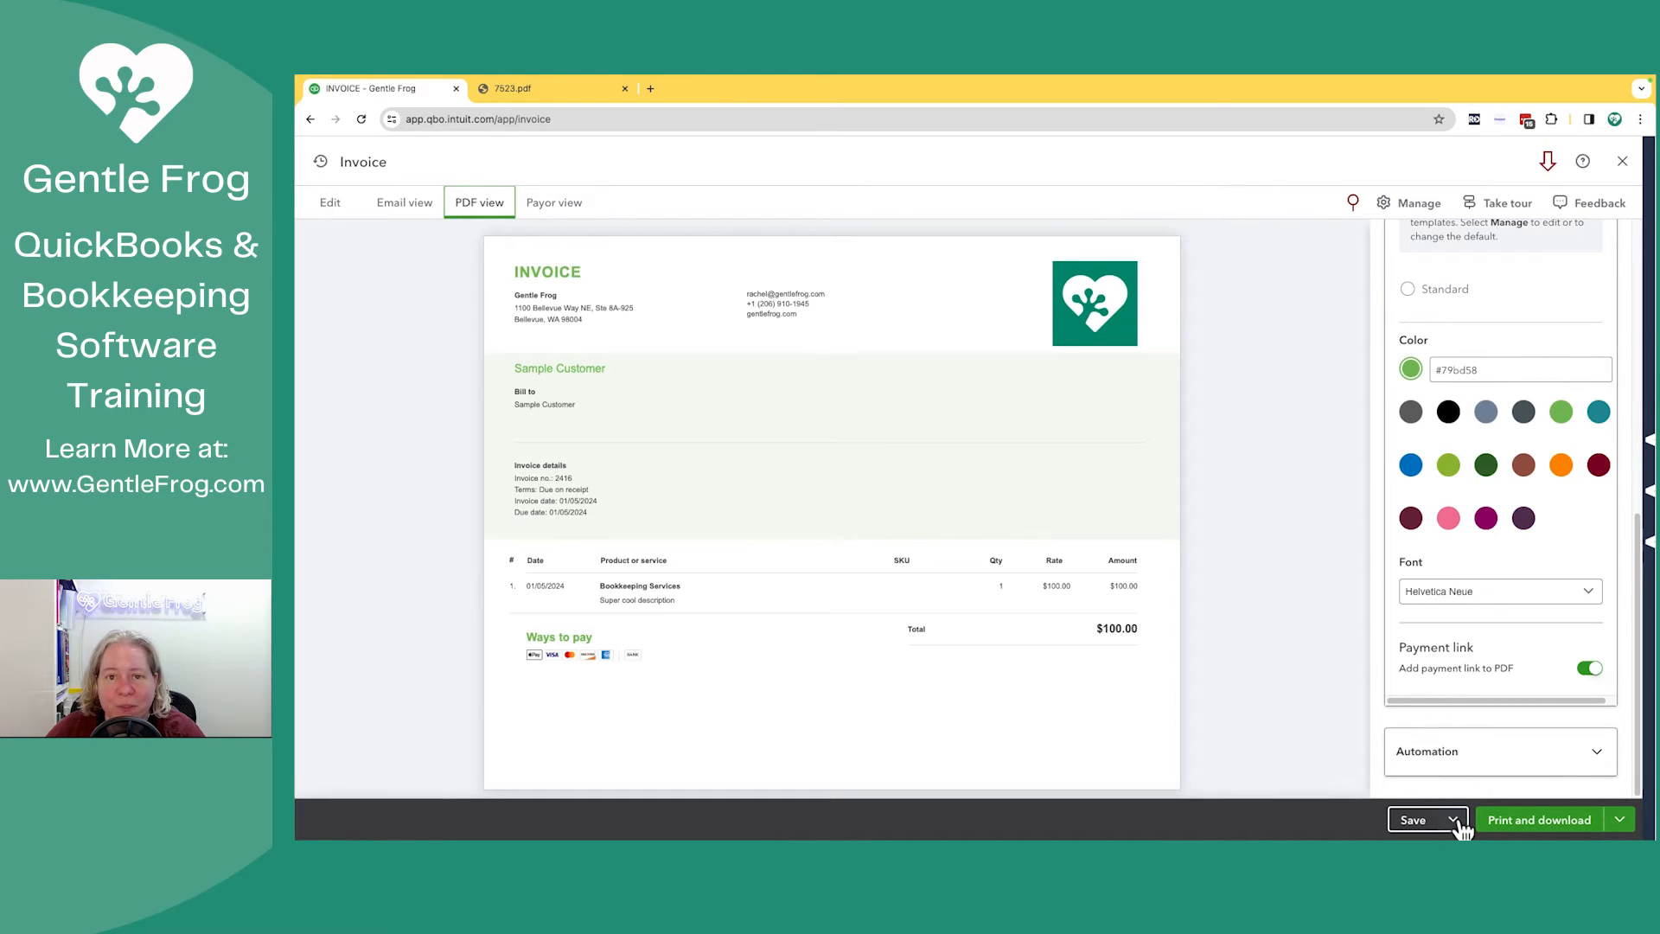
left_click(1456, 820)
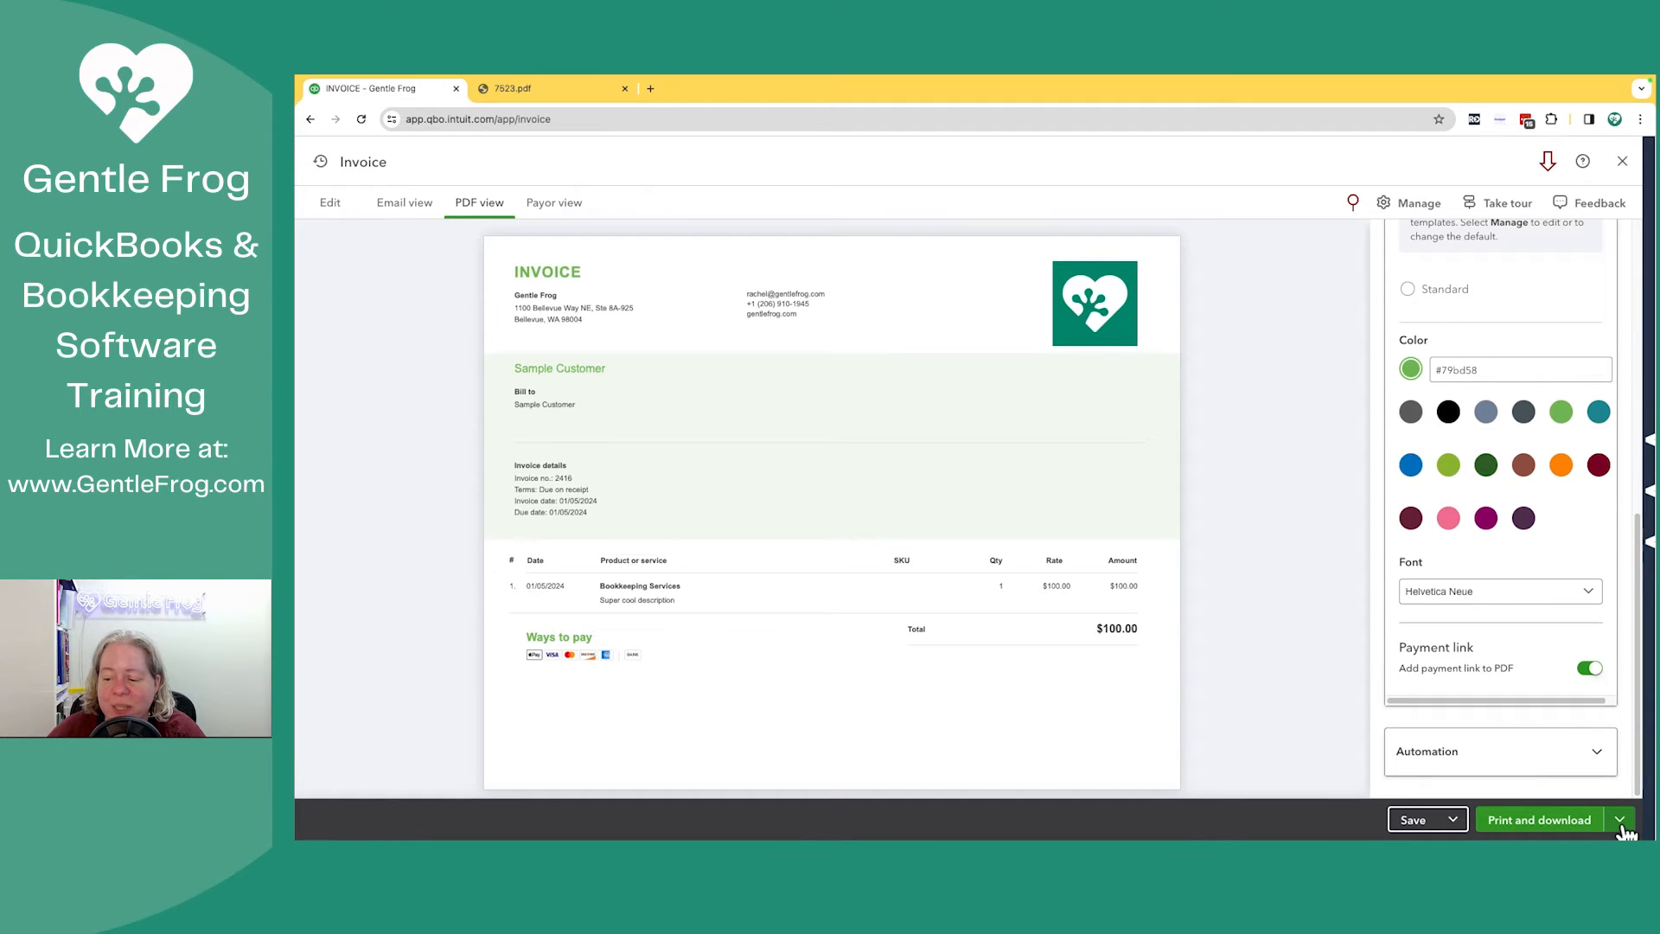
Step: Choose Review and send to save invoice 2416 and open its email draft to Sample Customer
left_click(1618, 820)
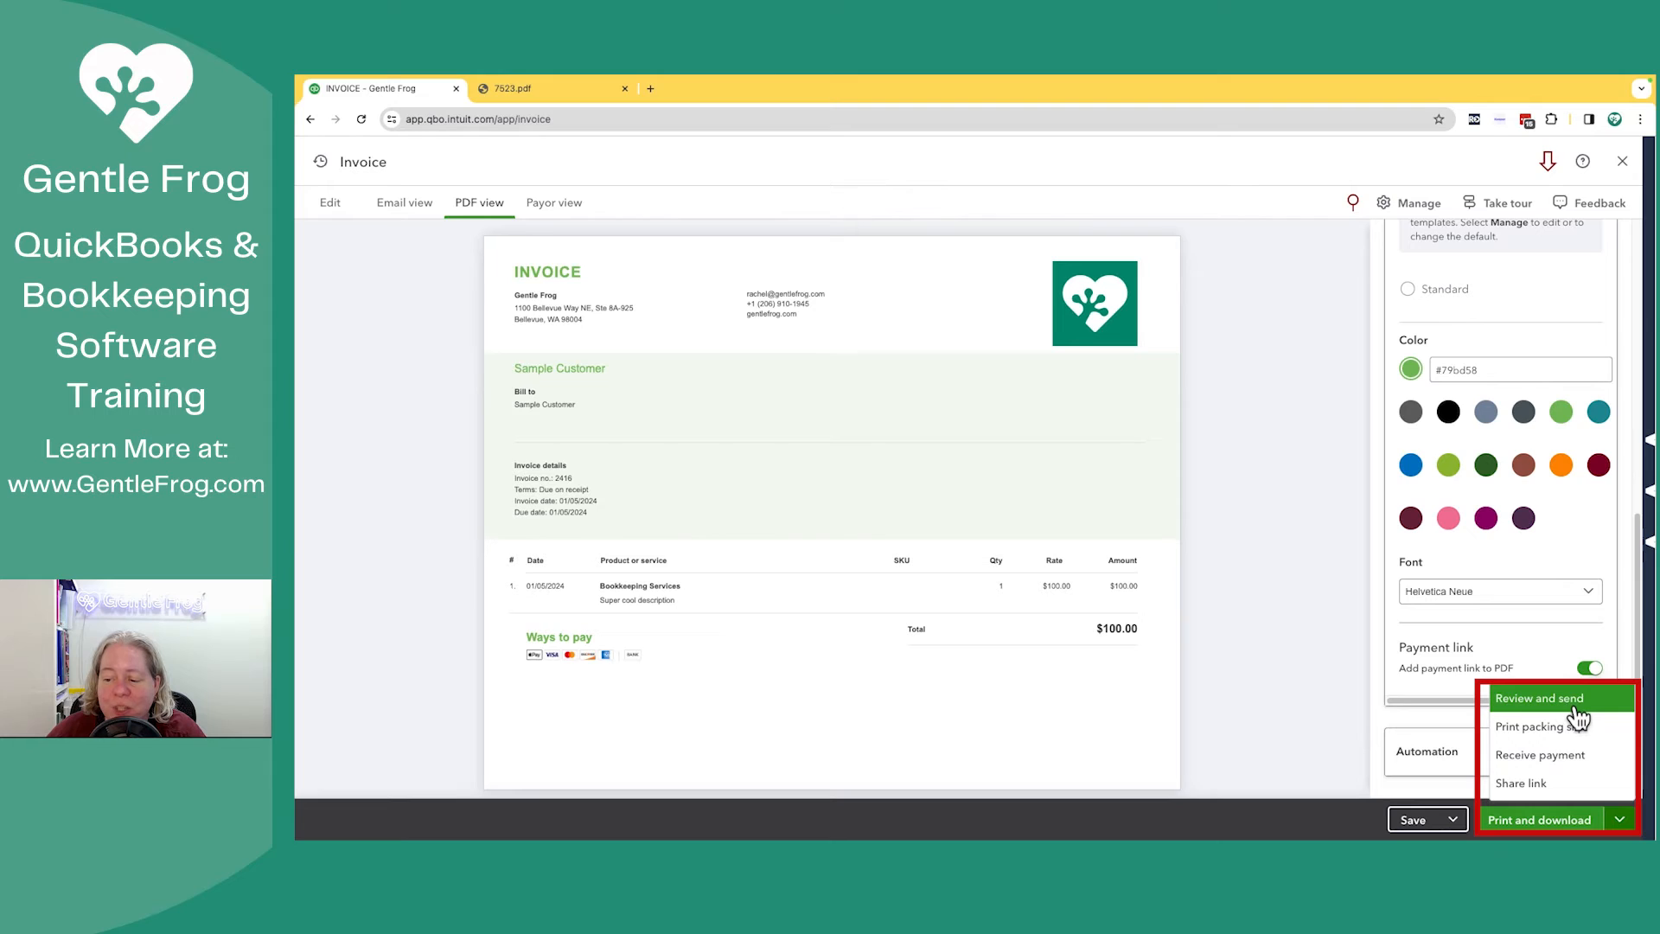
left_click(1418, 818)
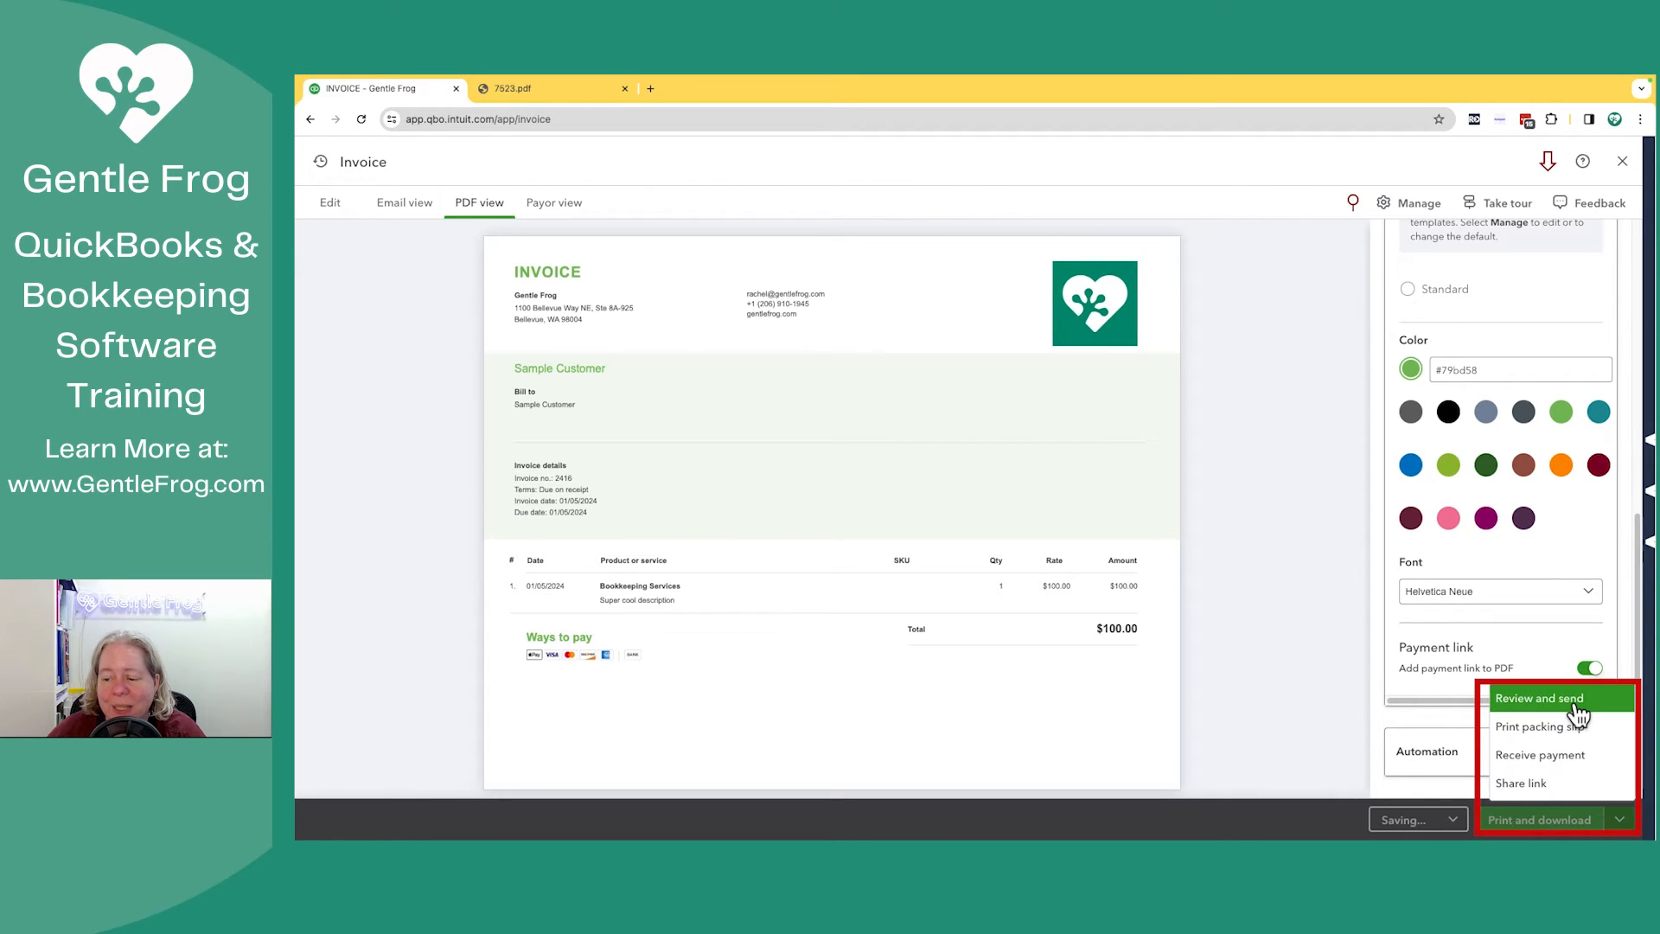
left_click(1539, 697)
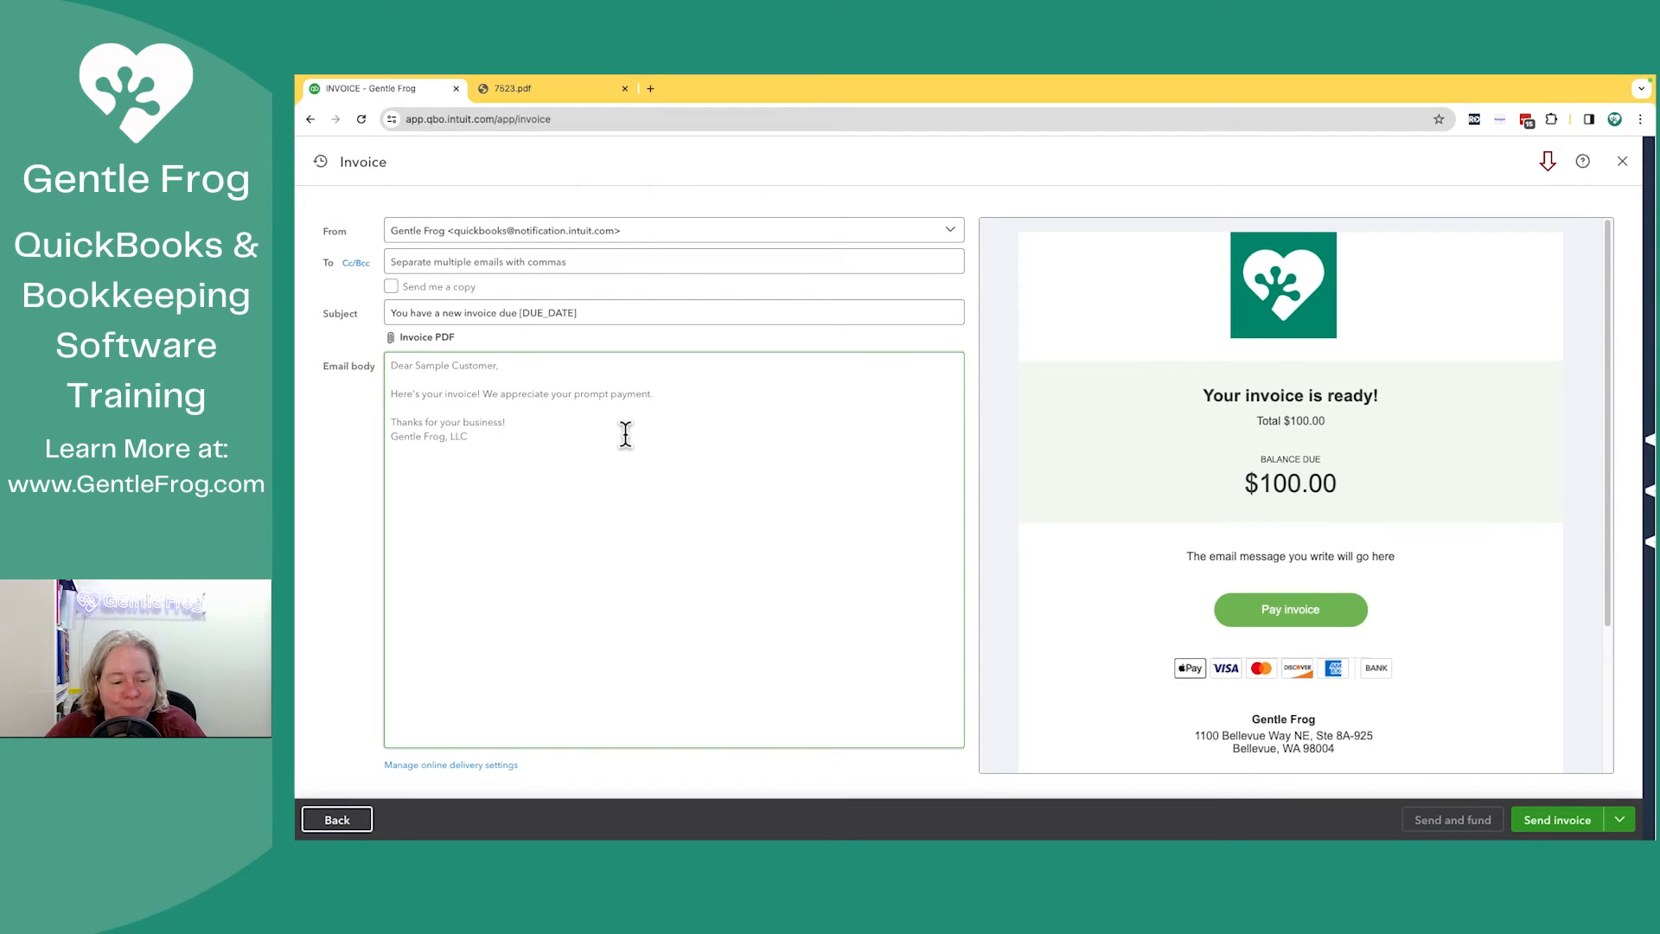
mouse_move(598, 568)
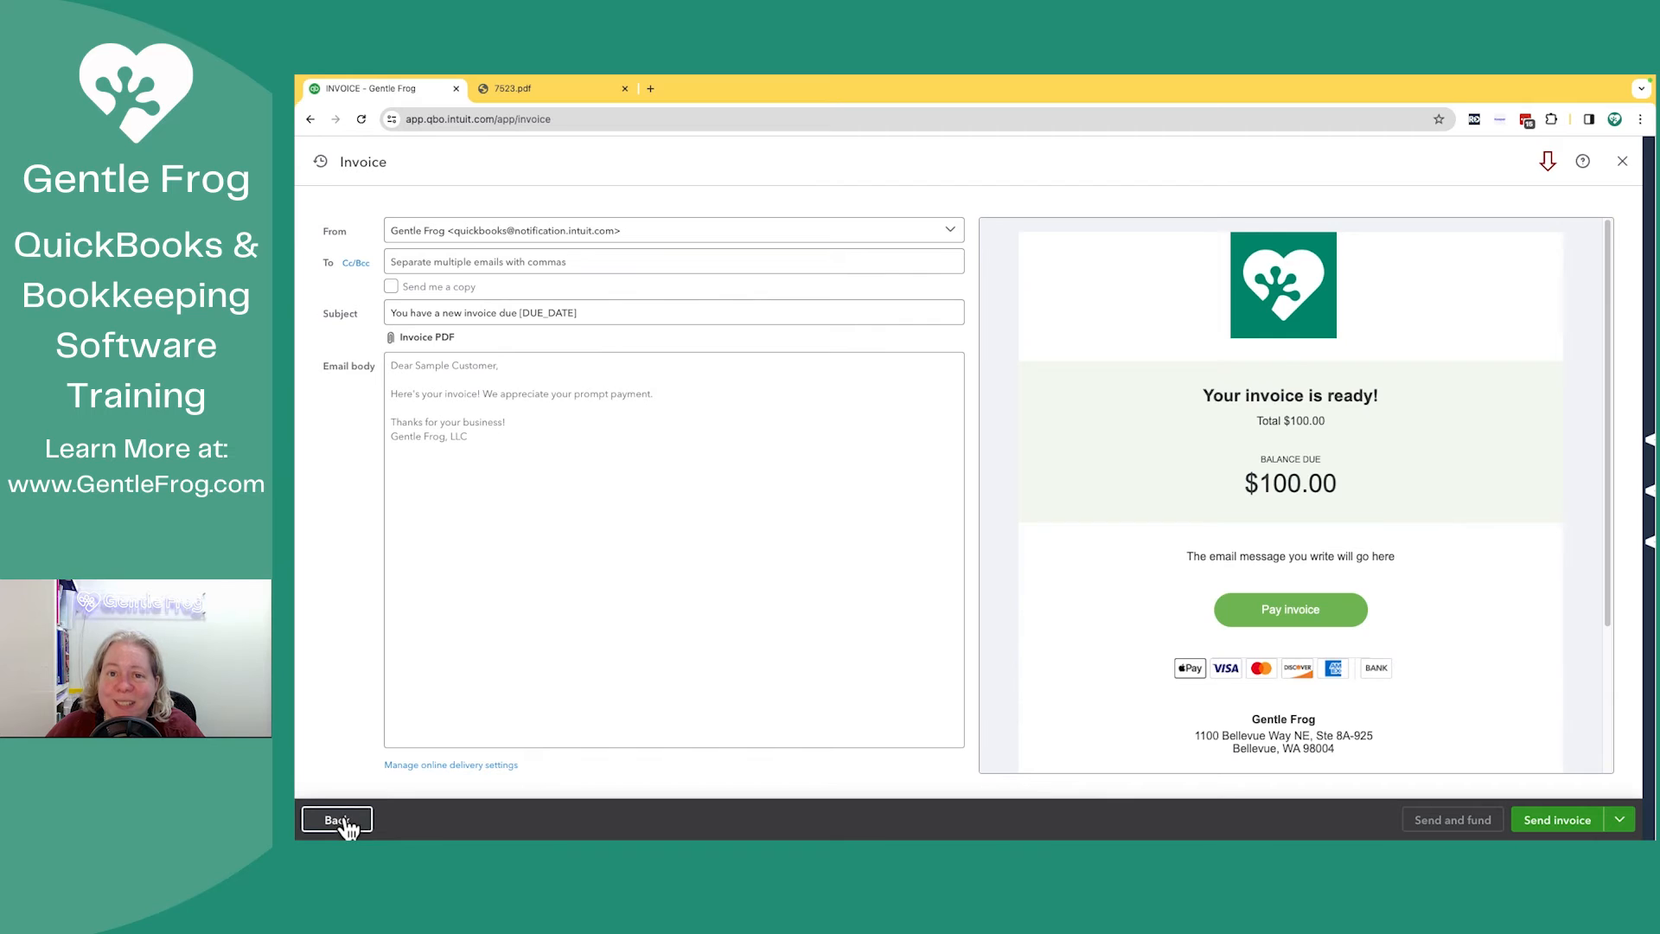
Step: Return from the email to the invoice and preview its Email view and Payor payment page with the $100.00 Pay button
left_click(338, 820)
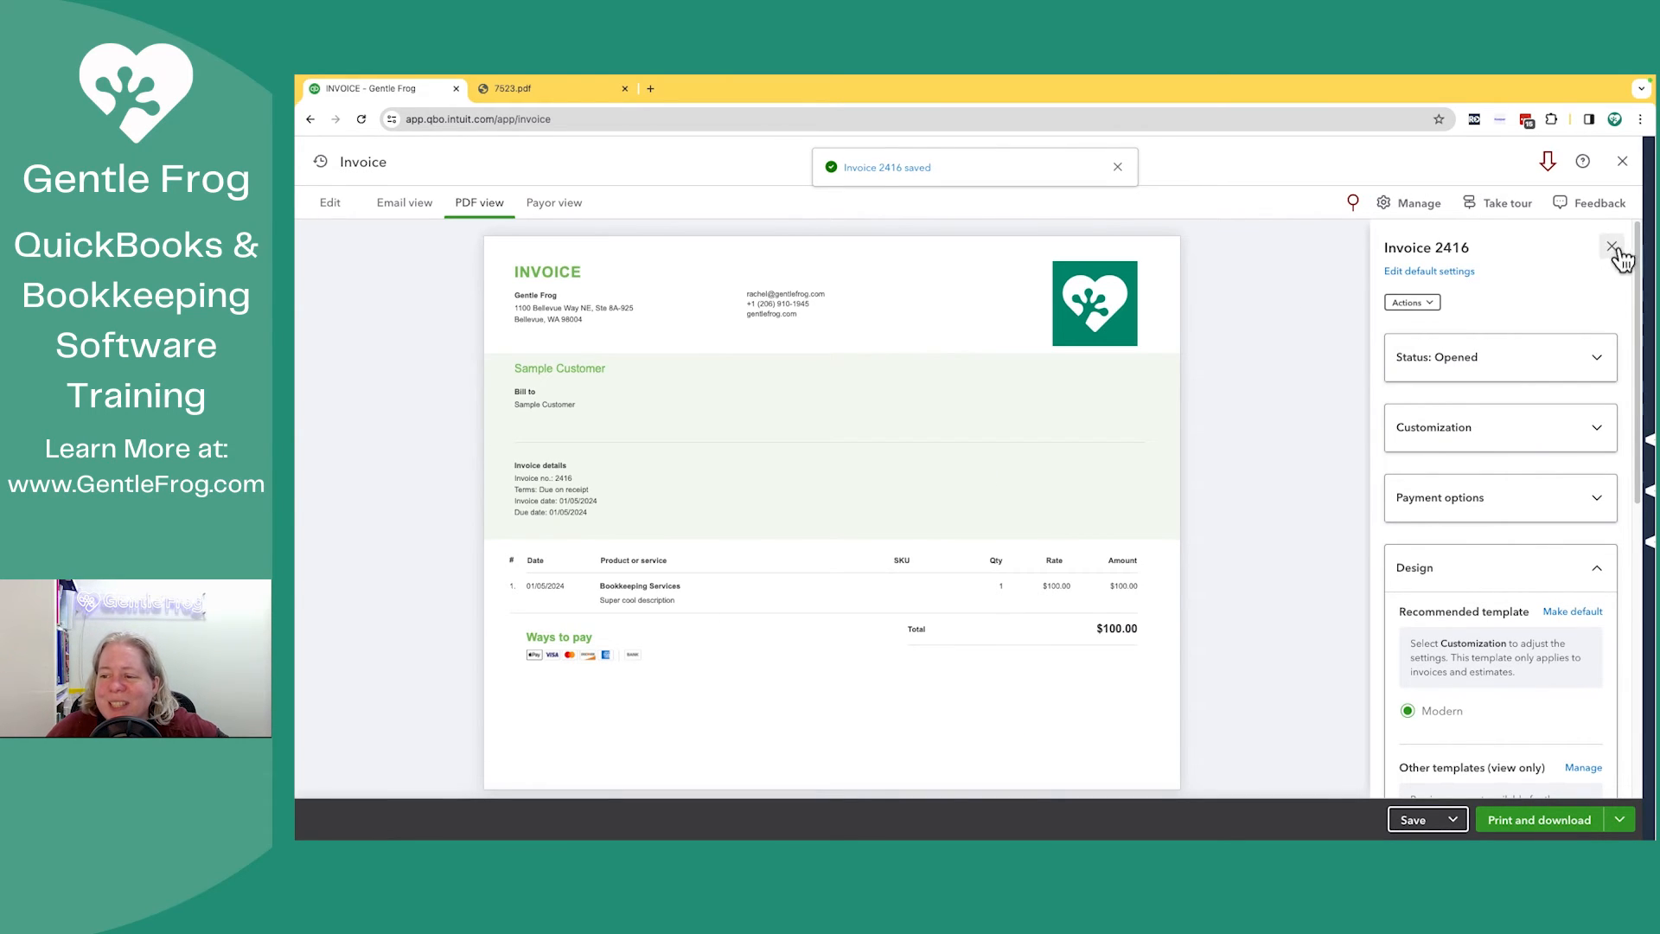
left_click(1612, 247)
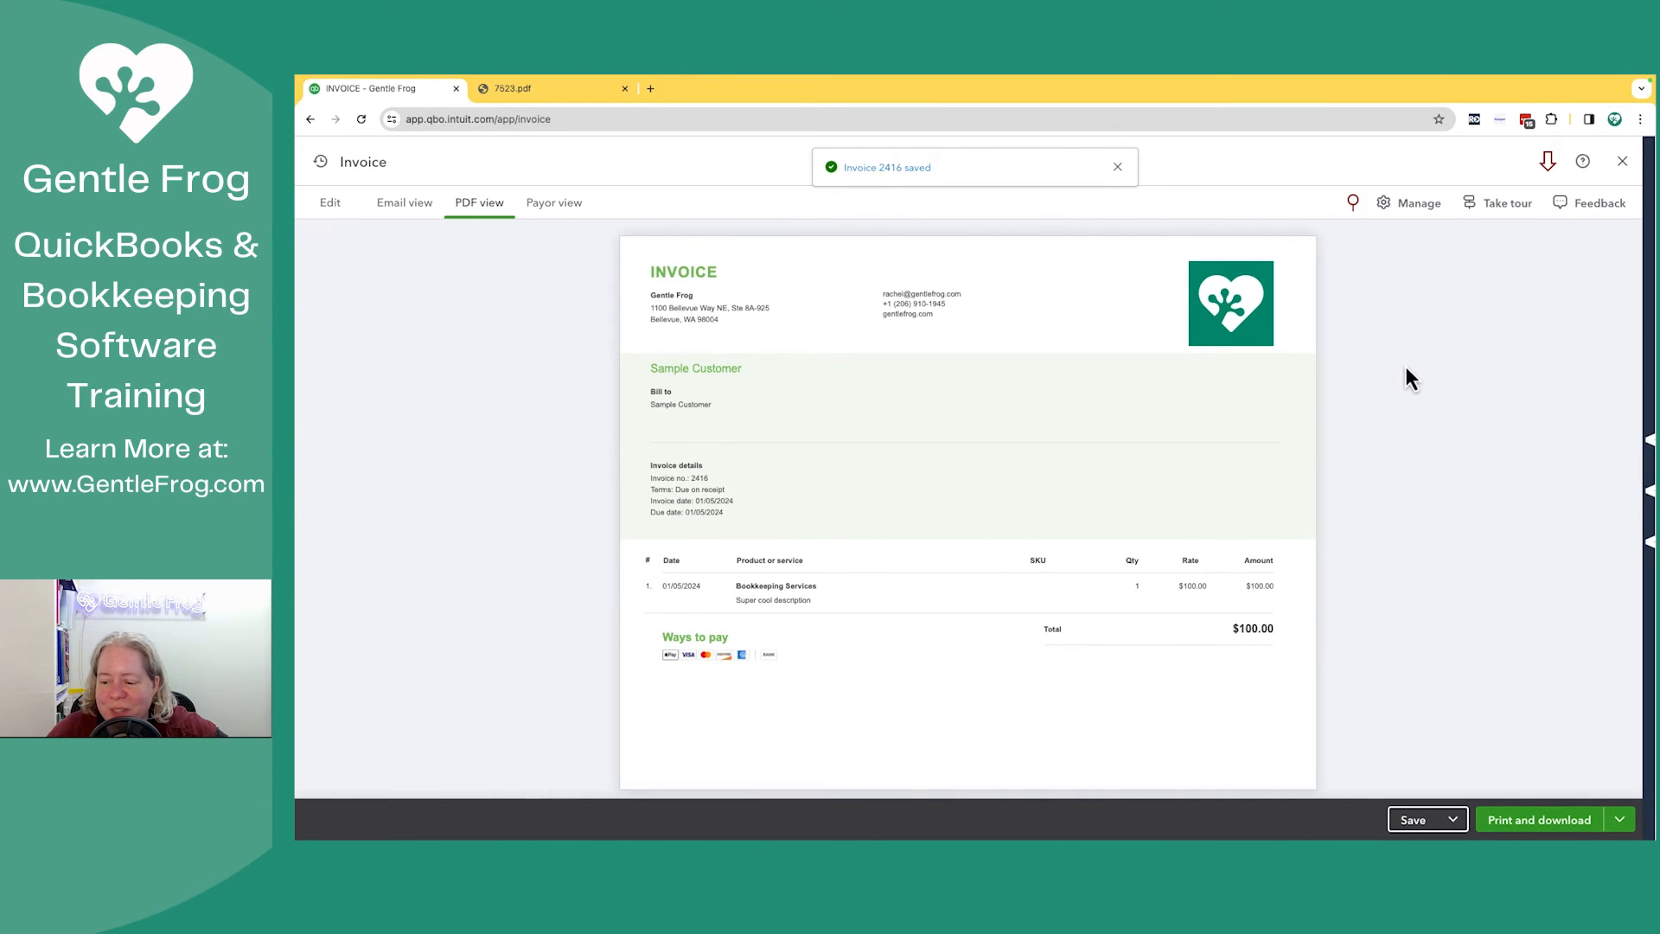
mouse_move(339, 237)
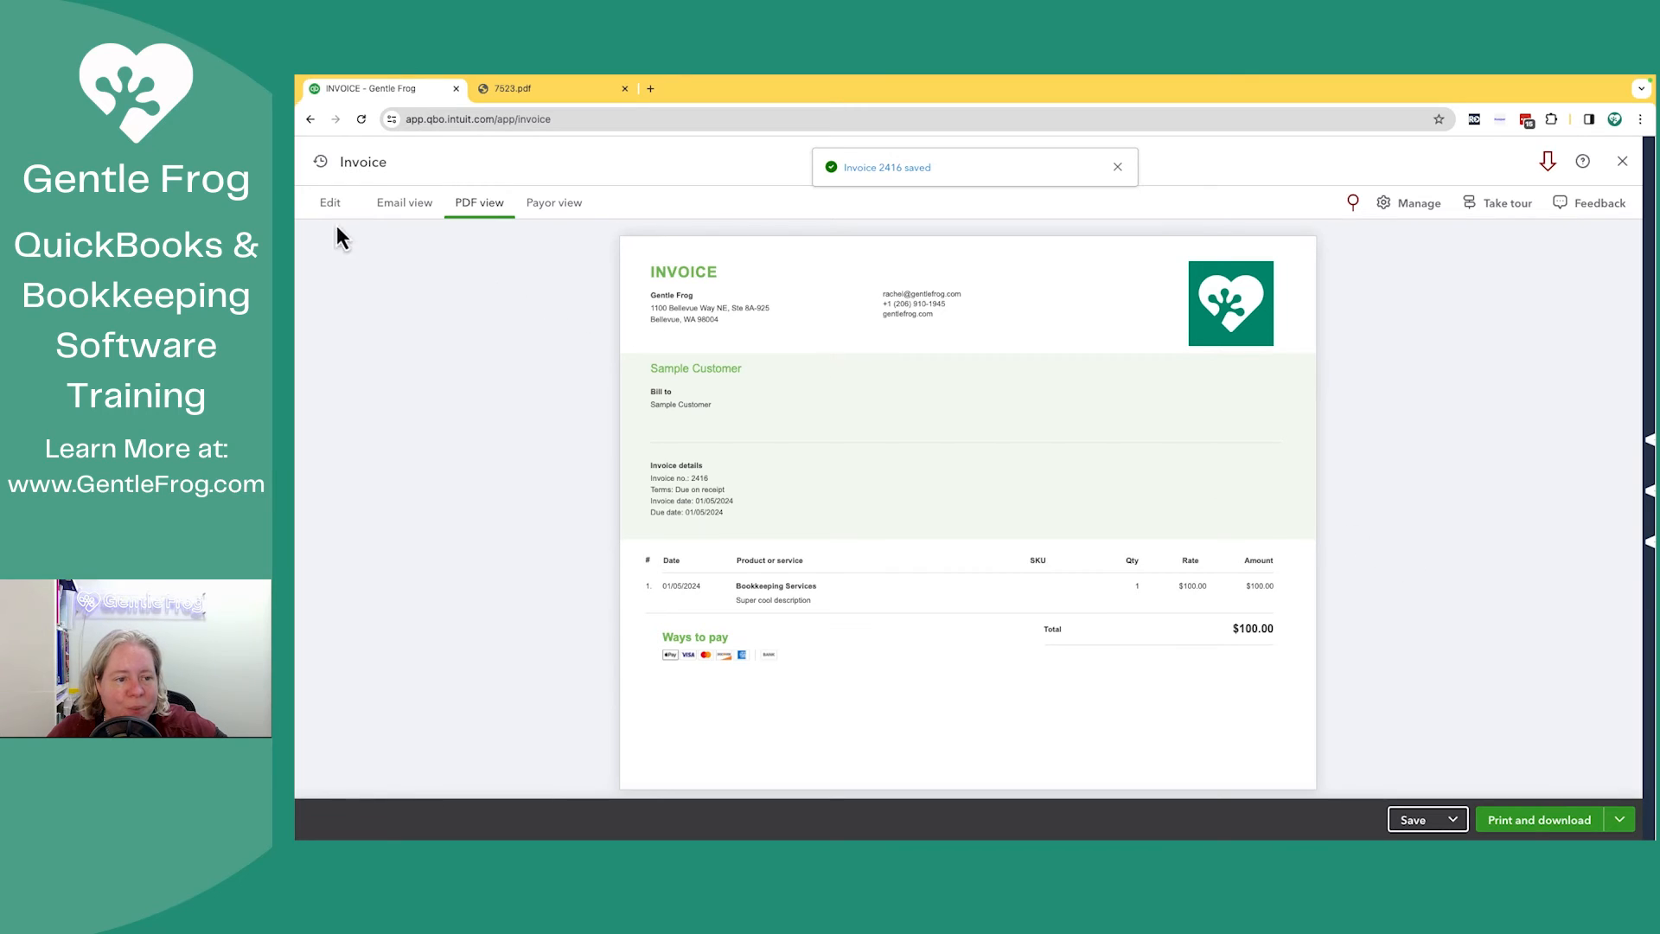
left_click(328, 202)
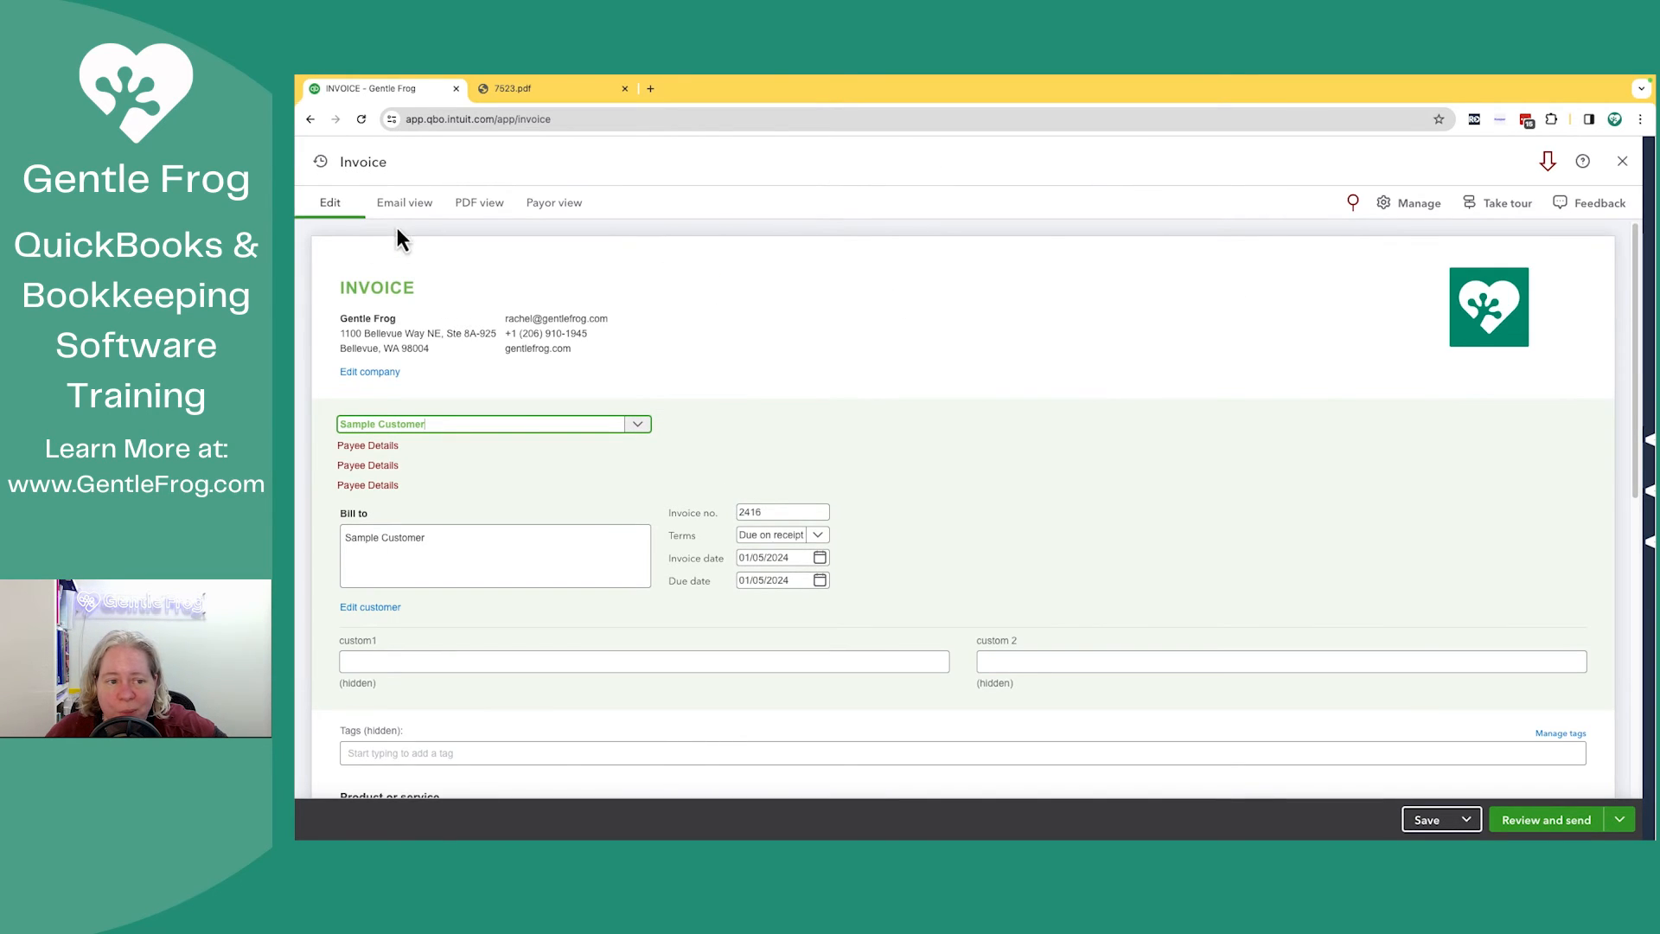
left_click(403, 202)
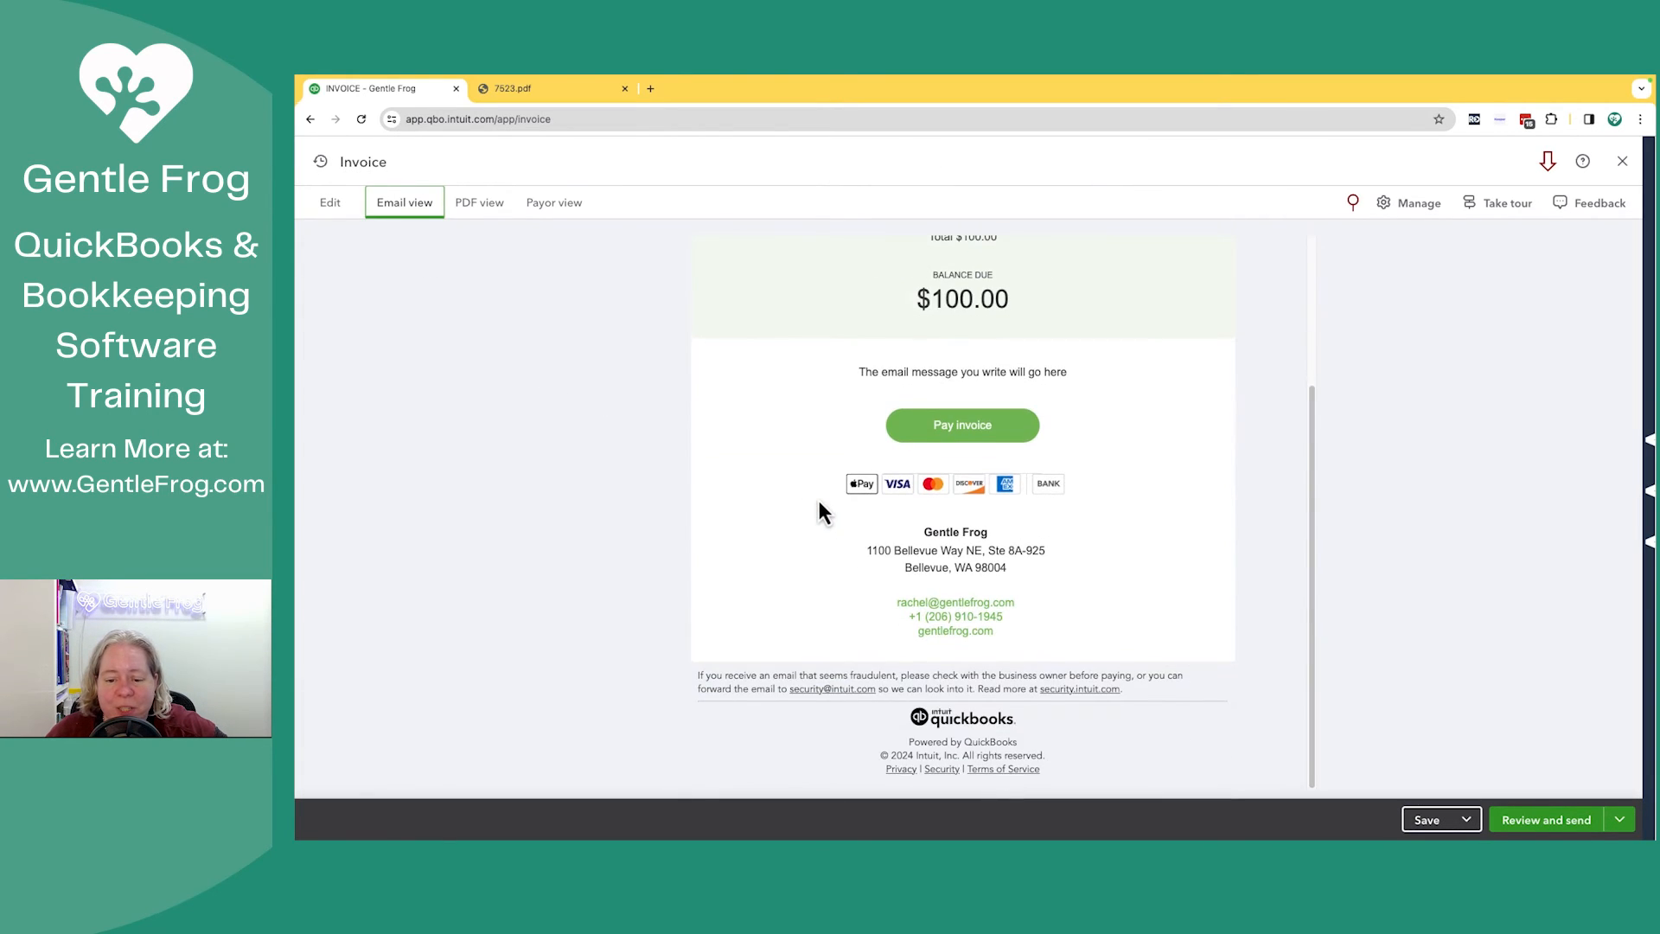
scroll("up", 3)
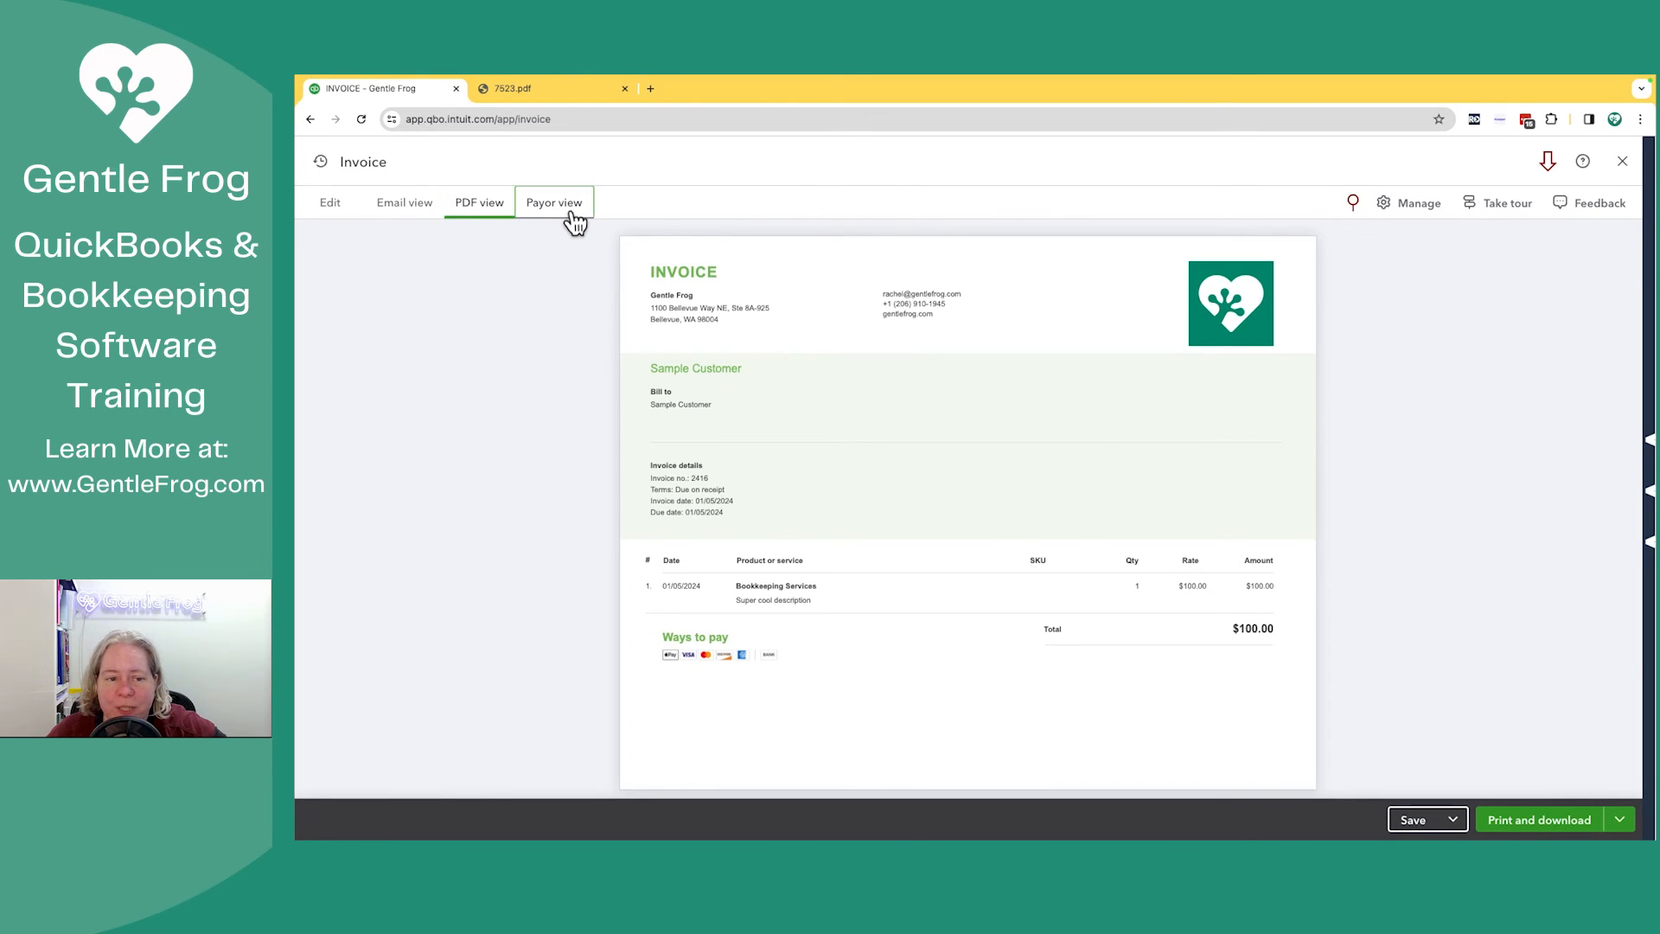
left_click(553, 202)
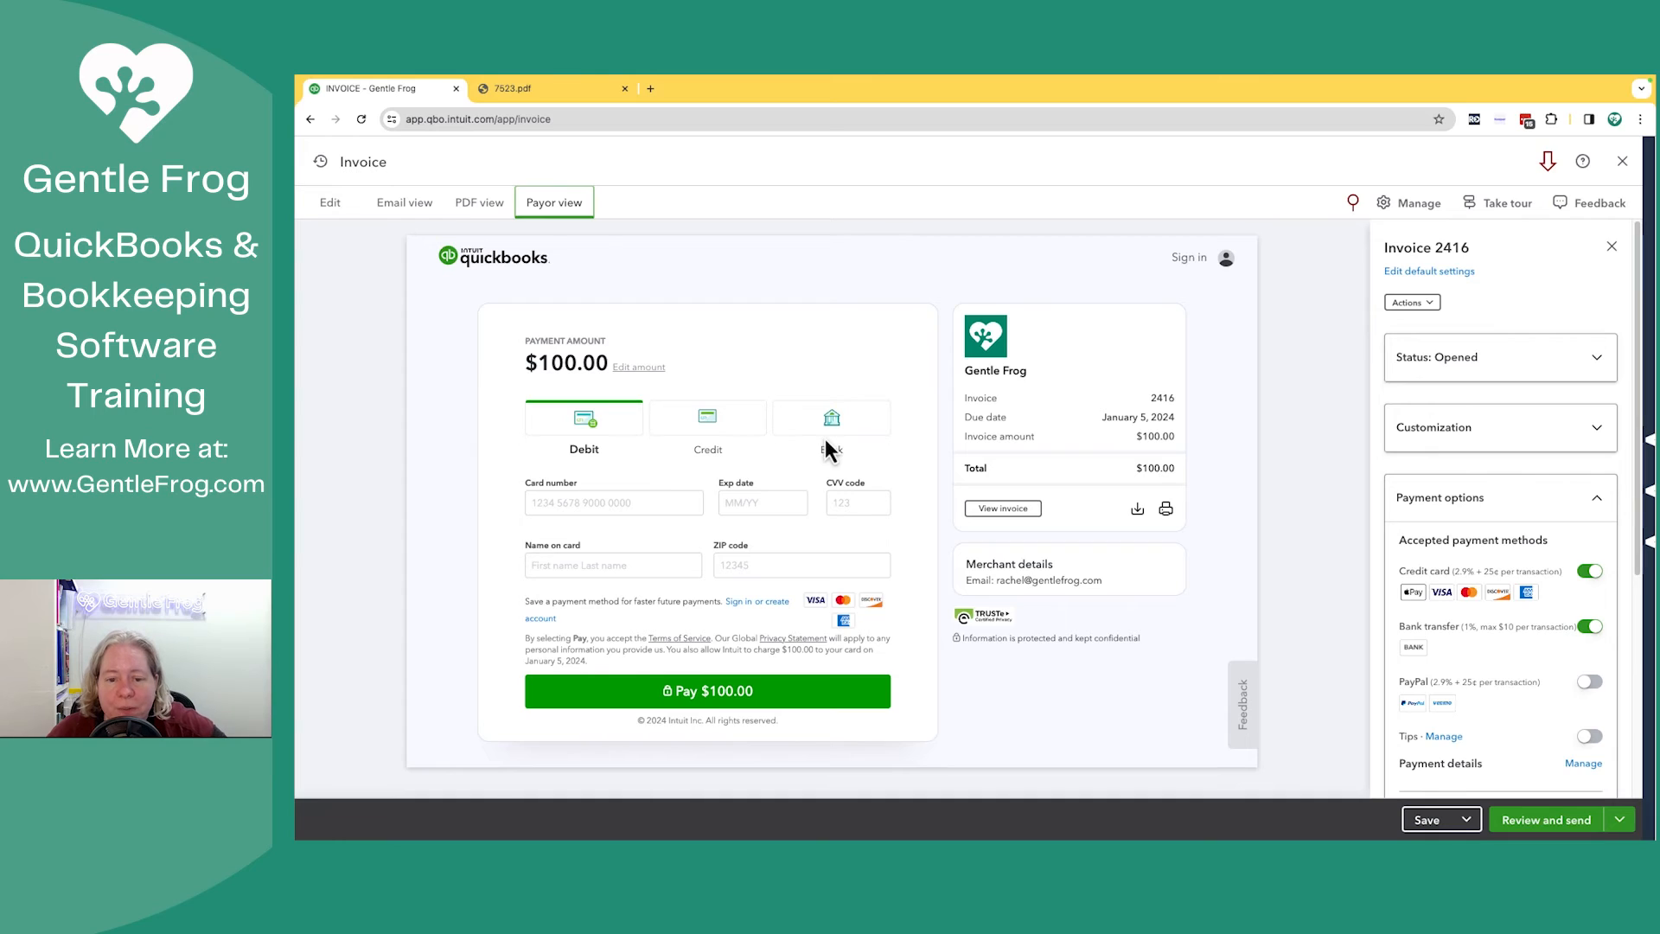